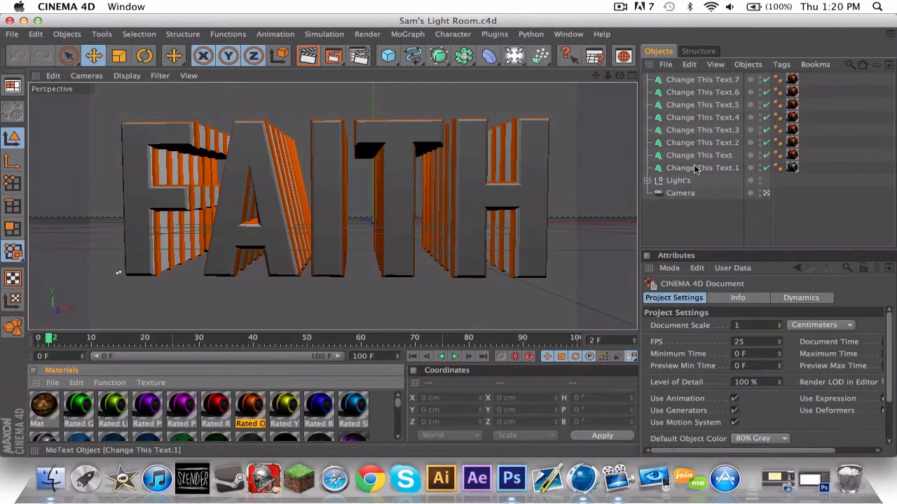
Open the Render Settings window for the FAITH text scene
{"action": "left_click", "coordinate": [699, 155]}
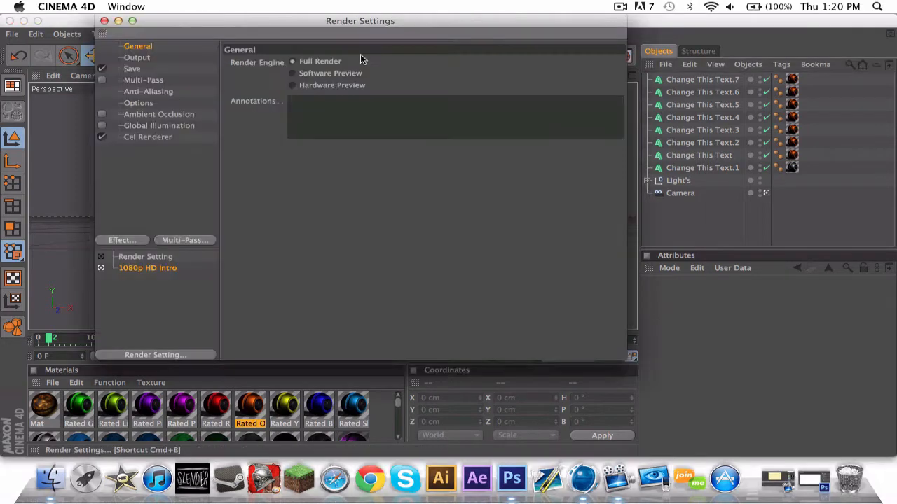
Save renders as 'Faith text reg' with ambient occlusion and global illumination toggled
{"action": "left_click", "coordinate": [131, 68]}
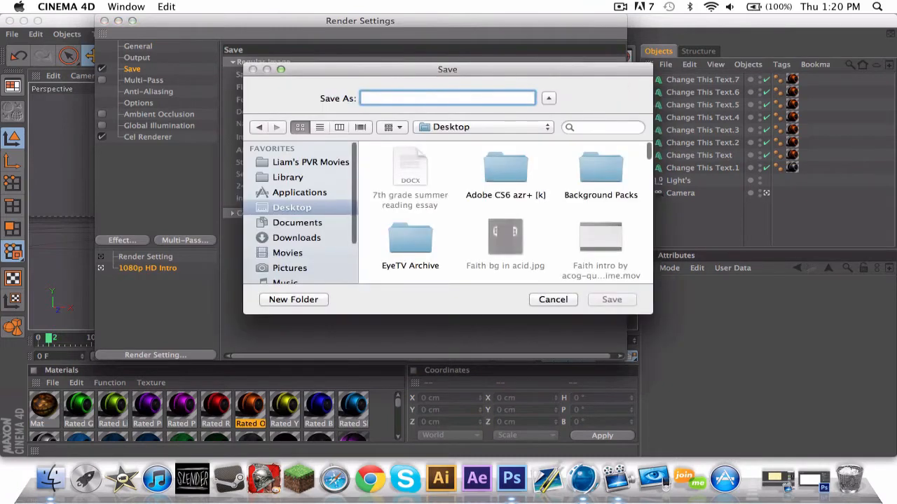
{"action": "type", "text": "Fia"}
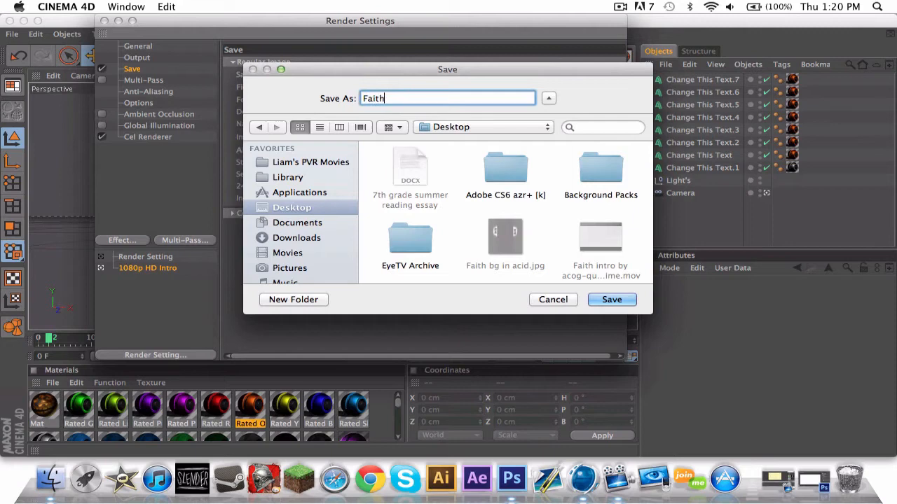
{"action": "type", "text": "text"}
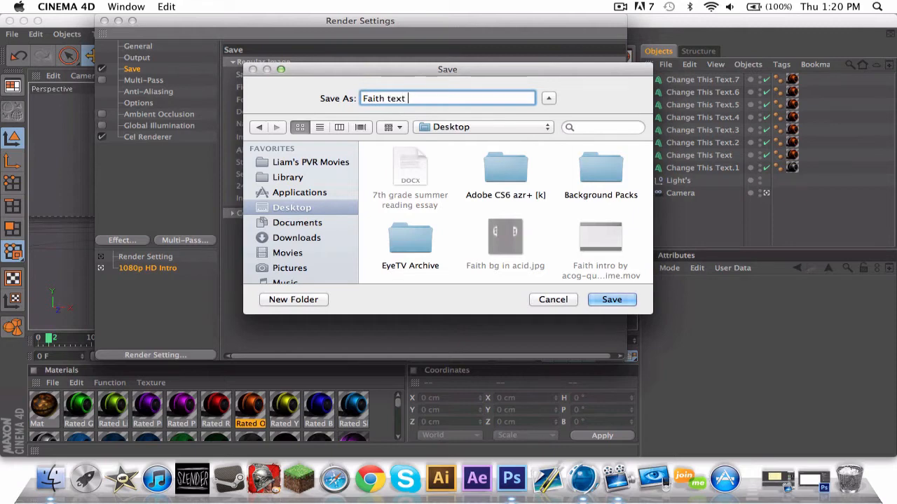
{"action": "left_click", "coordinate": [611, 299]}
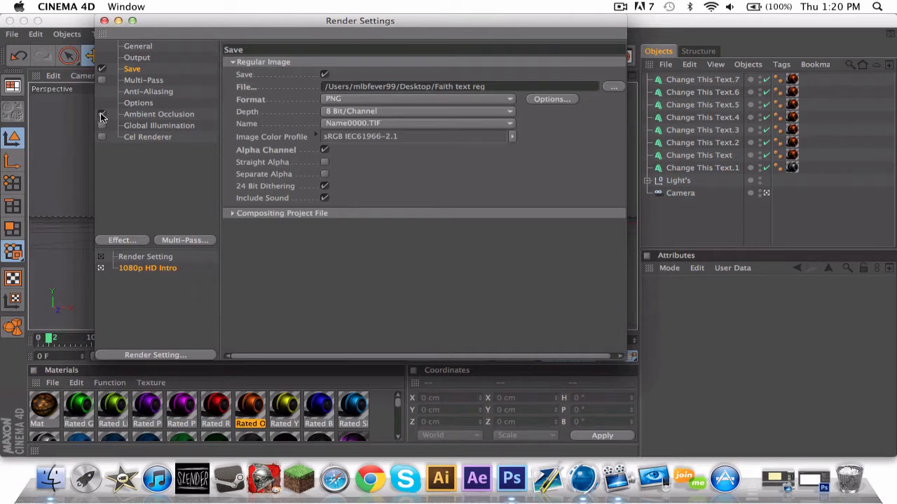
{"action": "left_click", "coordinate": [102, 113]}
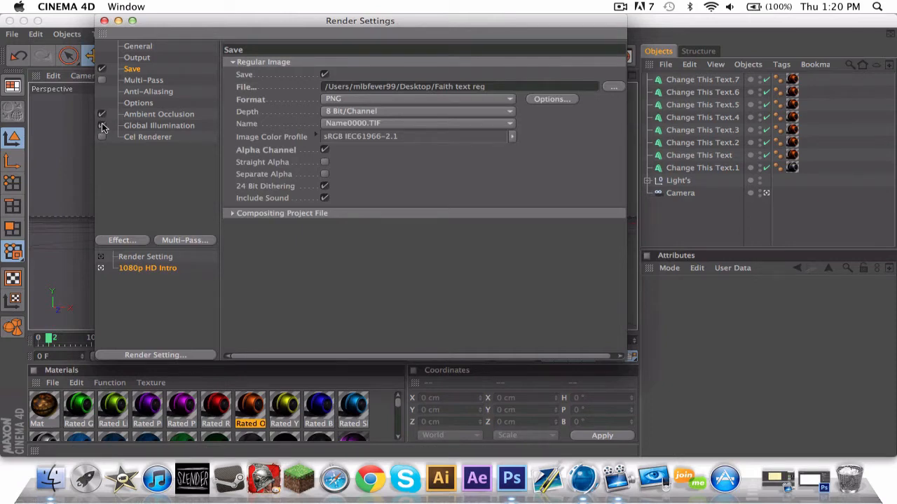
{"action": "left_click", "coordinate": [102, 126]}
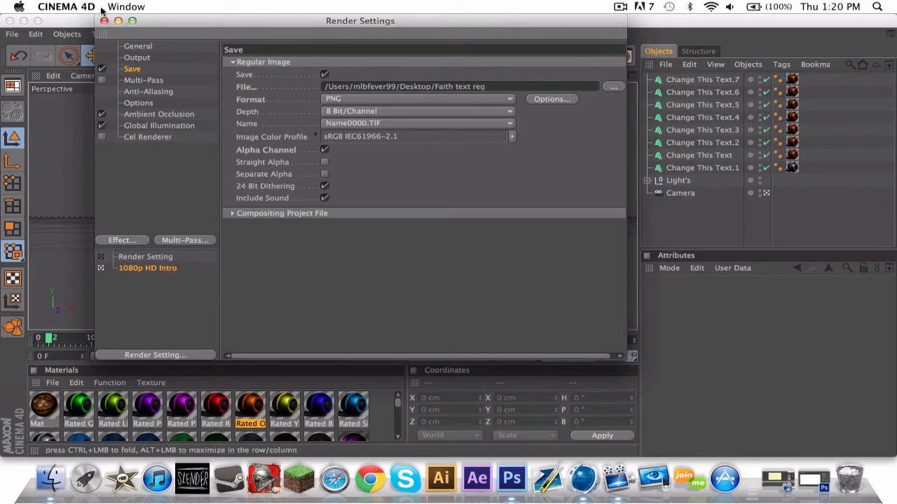
{"action": "left_click", "coordinate": [103, 20]}
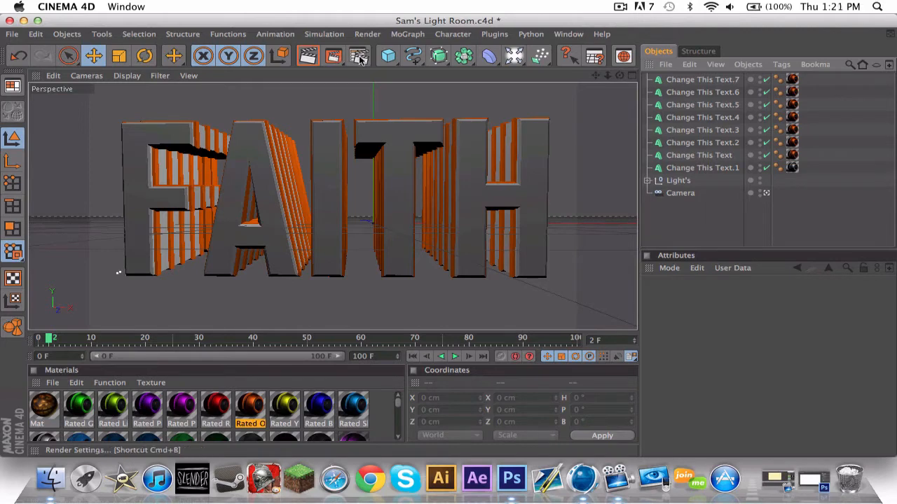
Set the cel render output name to 'Faith text cel' and close Render Settings
{"action": "left_click", "coordinate": [359, 55]}
{"action": "type", "text": "Faith text ce"}
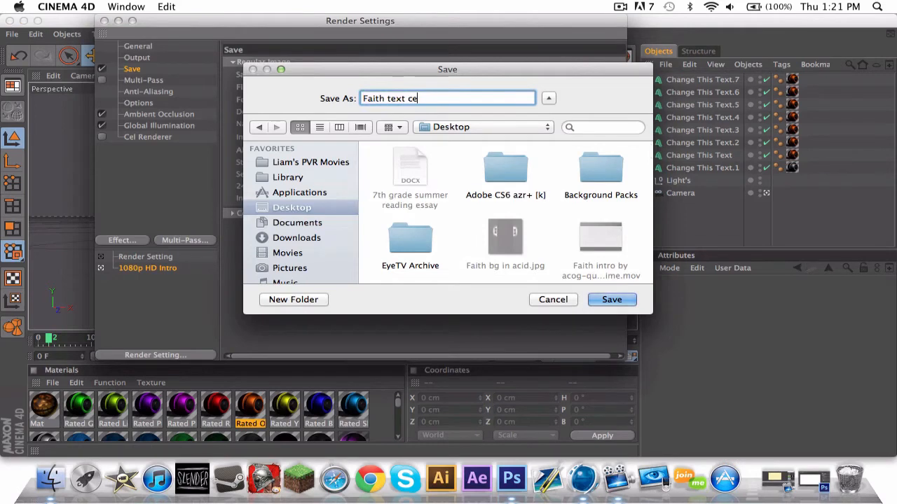
{"action": "left_click", "coordinate": [611, 299]}
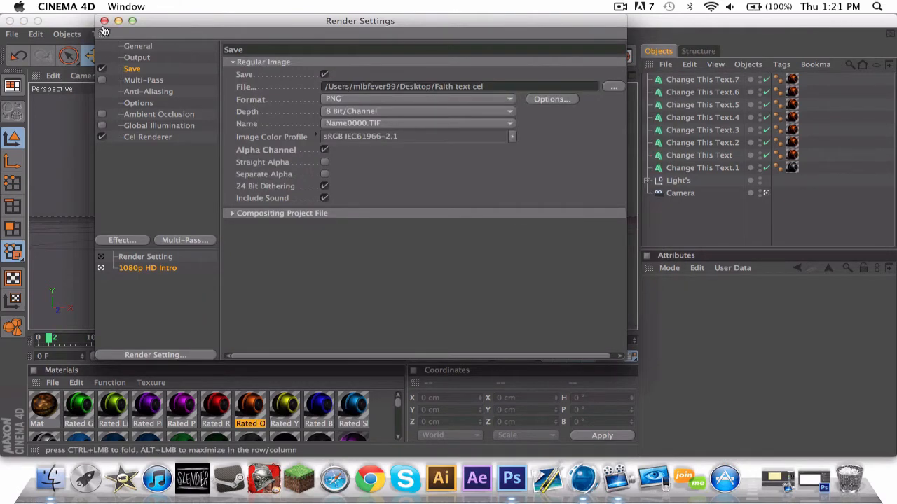
{"action": "left_click", "coordinate": [104, 21]}
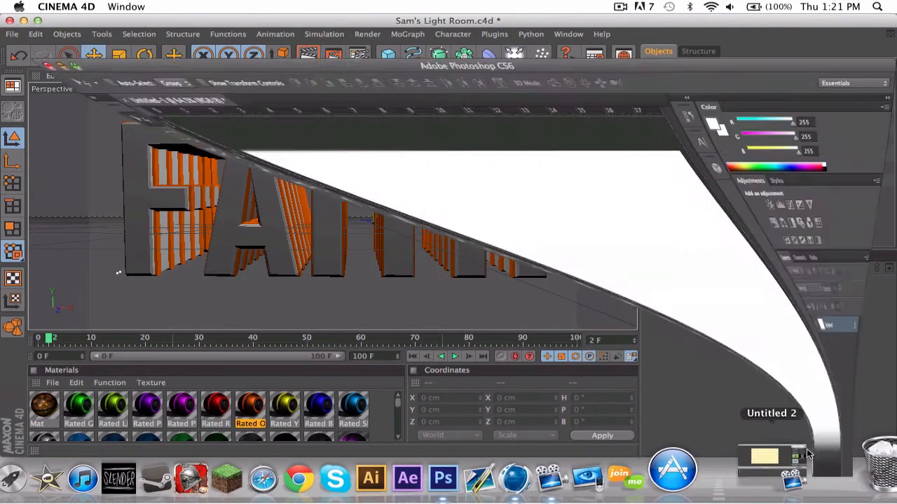
Place the regular Faze logo render PNG onto the white canvas
{"action": "left_click", "coordinate": [112, 6]}
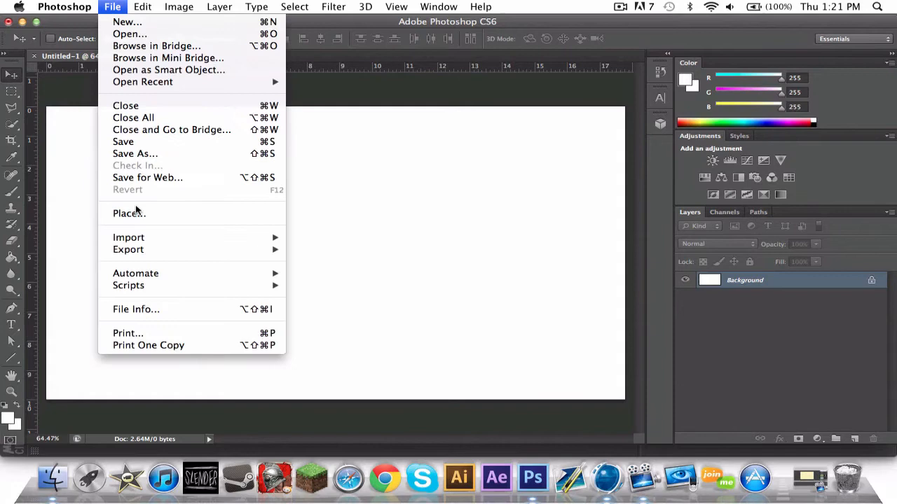
{"action": "left_click", "coordinate": [129, 213]}
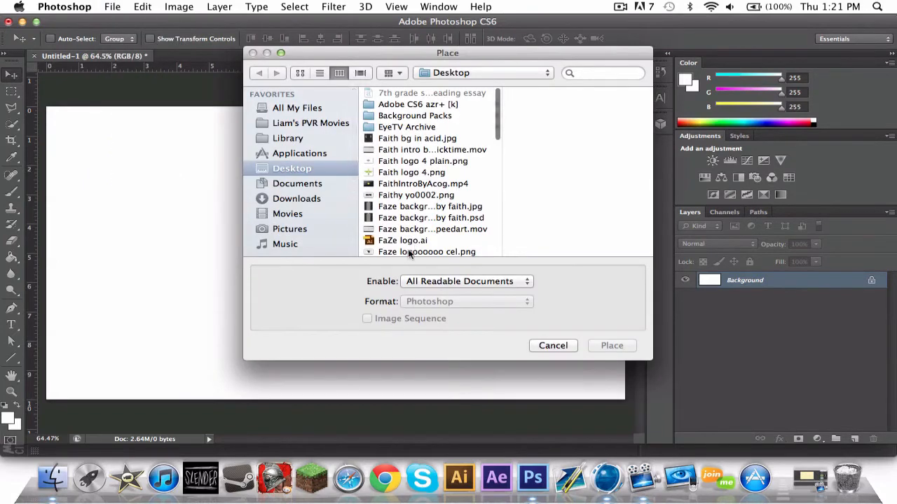
{"action": "left_click", "coordinate": [610, 346]}
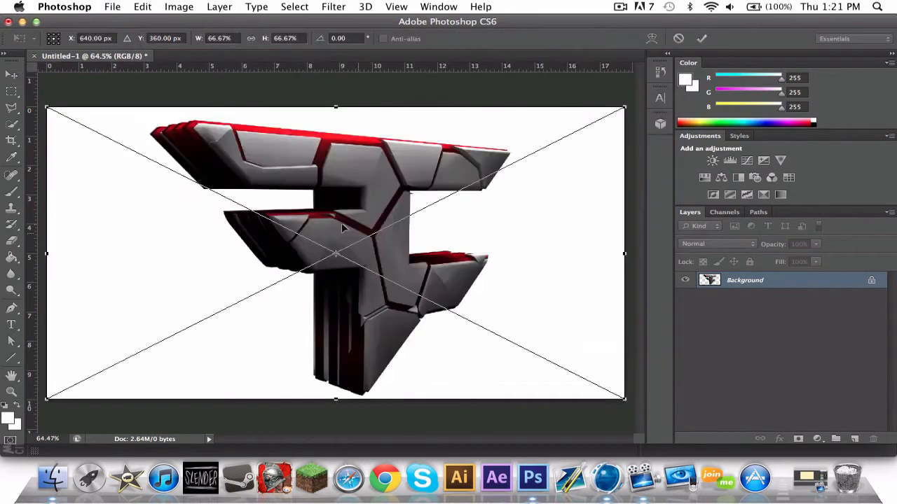
Place the cel-shaded Faze logo render as a layer above it
{"action": "left_click", "coordinate": [112, 6]}
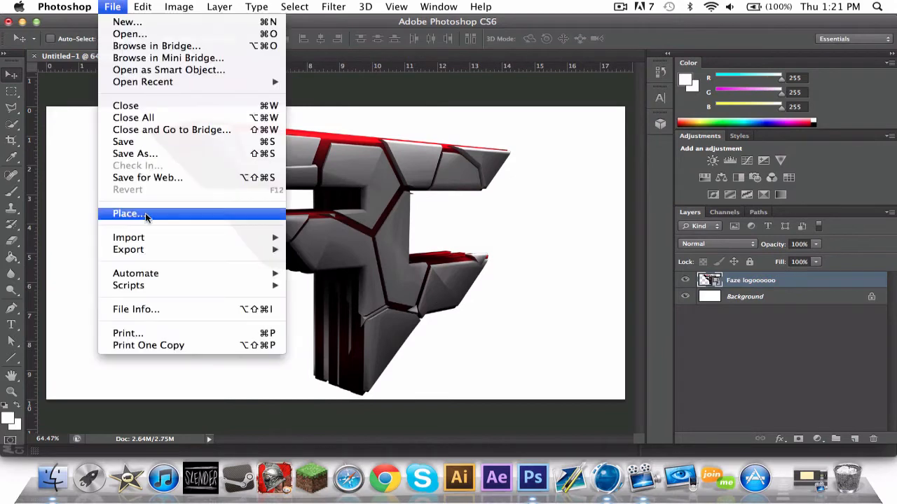
{"action": "left_click", "coordinate": [127, 213]}
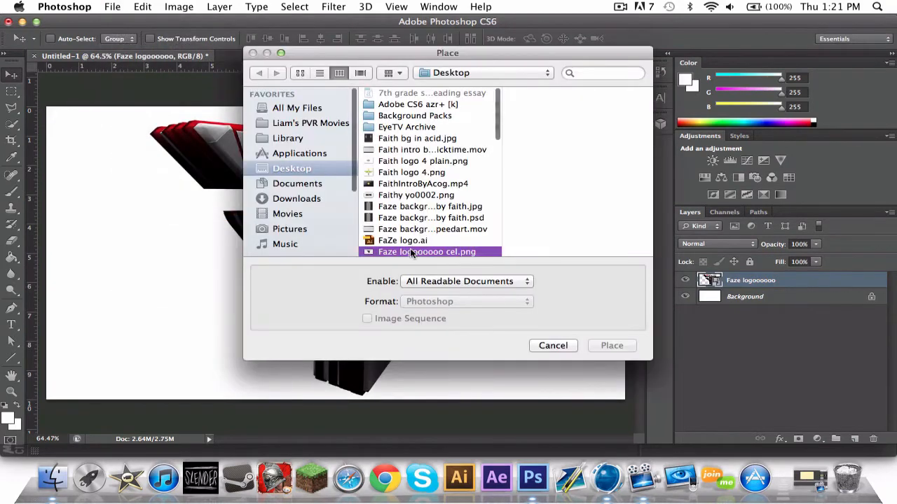
{"action": "left_click", "coordinate": [611, 345]}
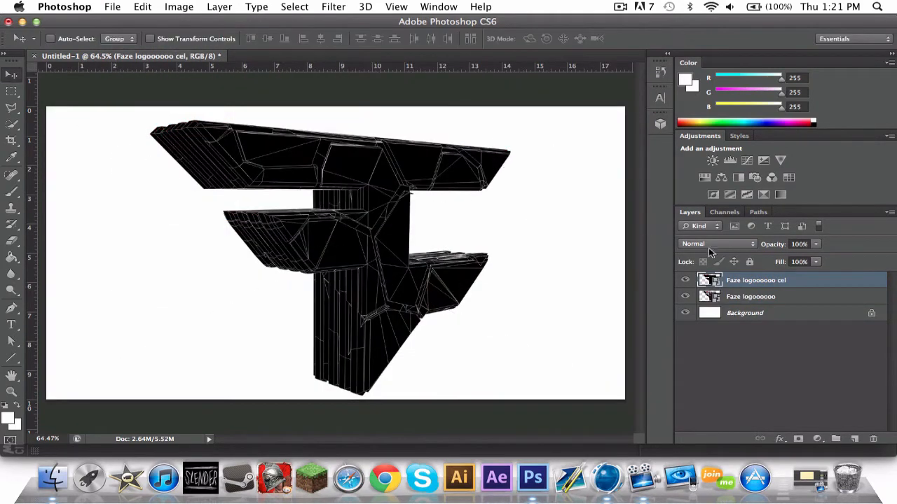
{"action": "left_click", "coordinate": [715, 243]}
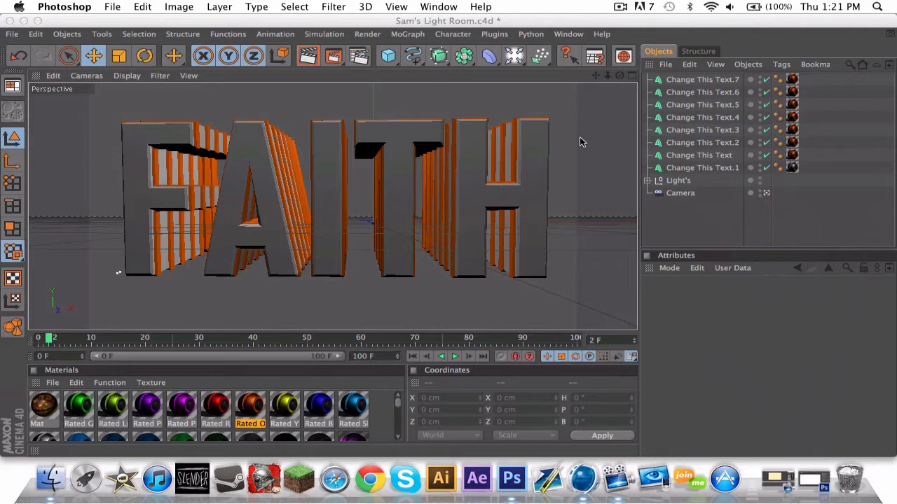
Delete the FAITH text objects and open Dare.ai from the Al's folder
{"action": "left_click", "coordinate": [701, 79]}
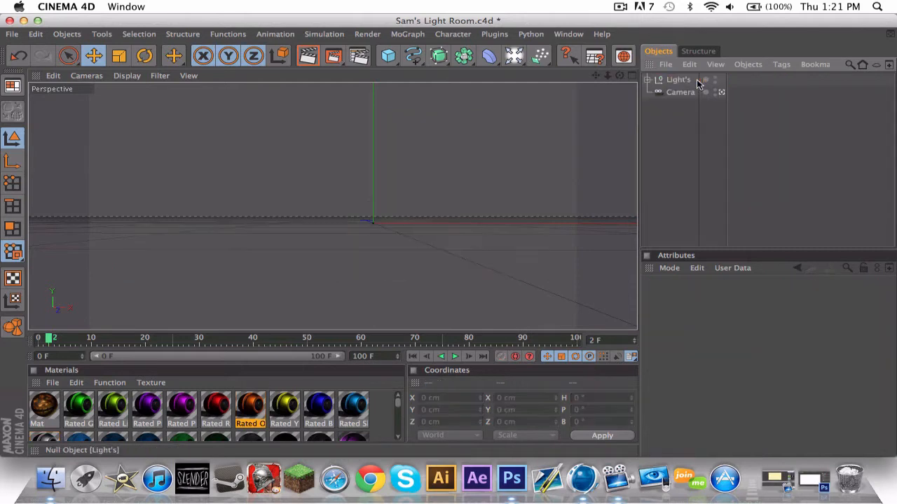
{"action": "left_click", "coordinate": [11, 33]}
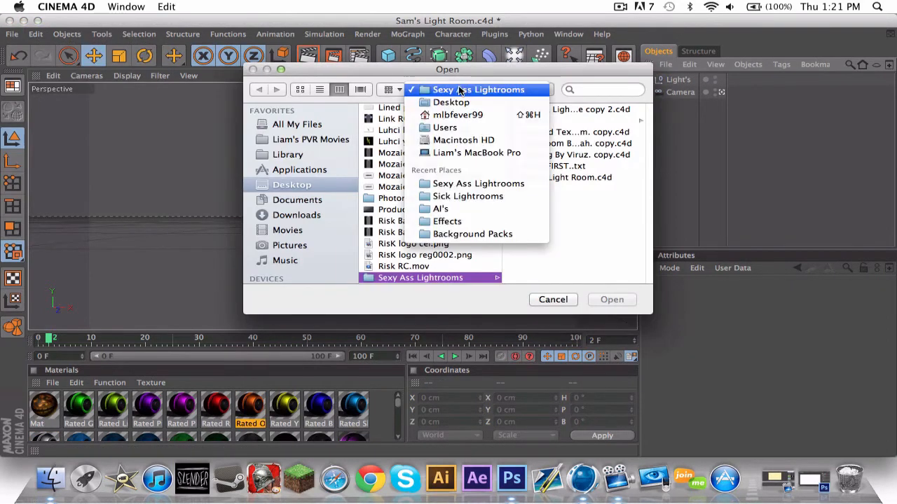
{"action": "left_click", "coordinate": [440, 208]}
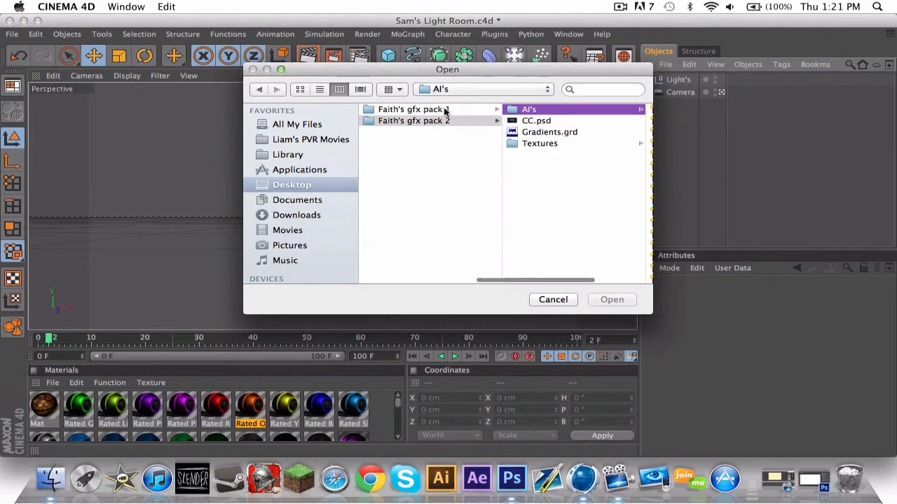
{"action": "mouse_move", "coordinate": [463, 124]}
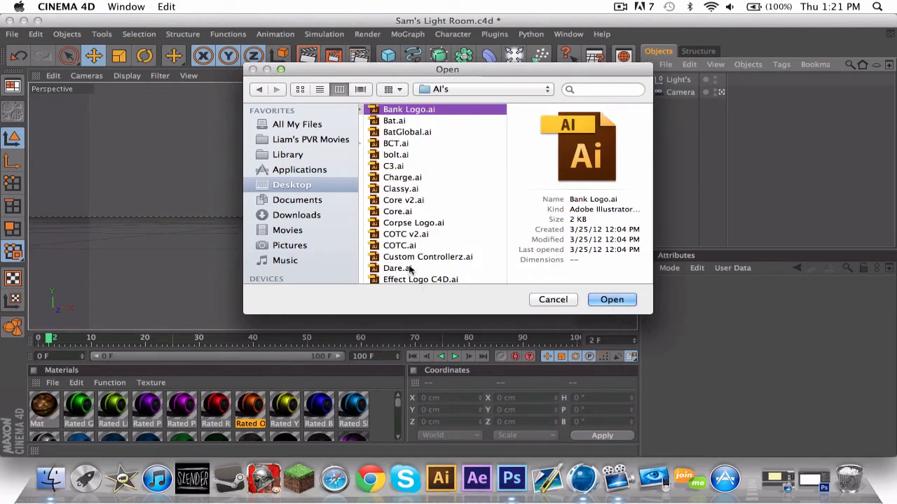
{"action": "mouse_move", "coordinate": [461, 136]}
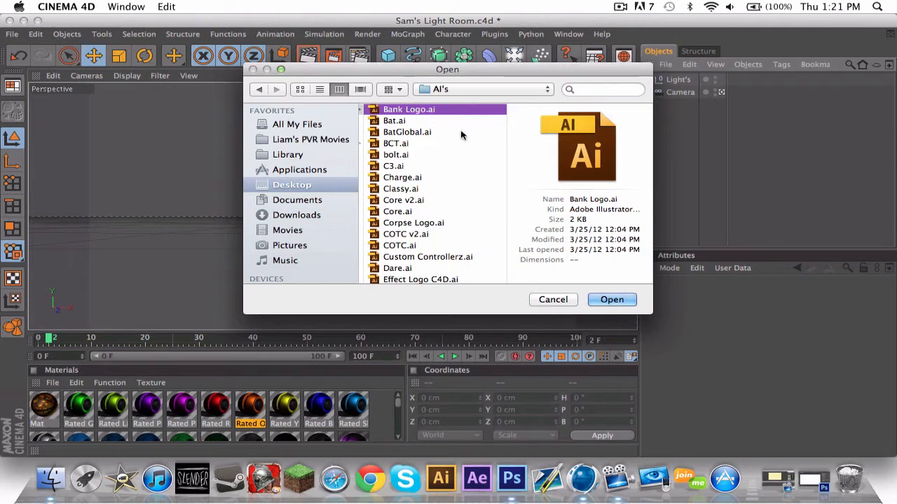
{"action": "mouse_move", "coordinate": [410, 278]}
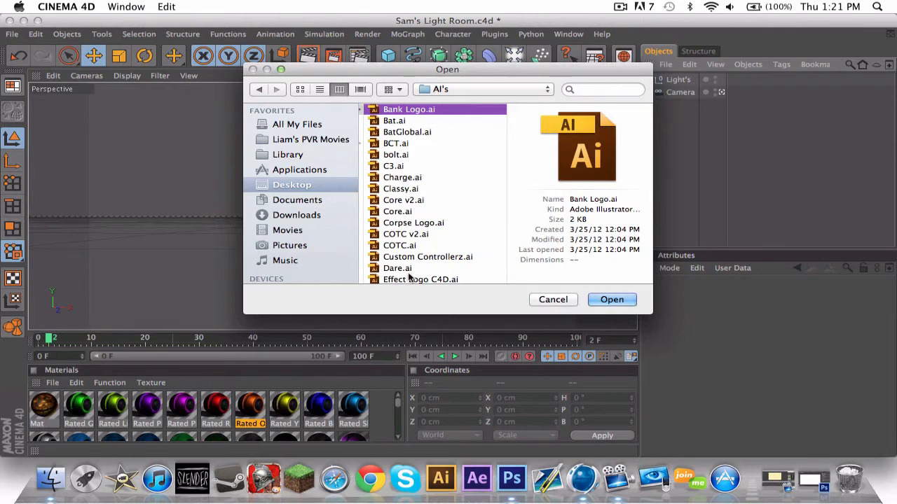
{"action": "left_click", "coordinate": [398, 267]}
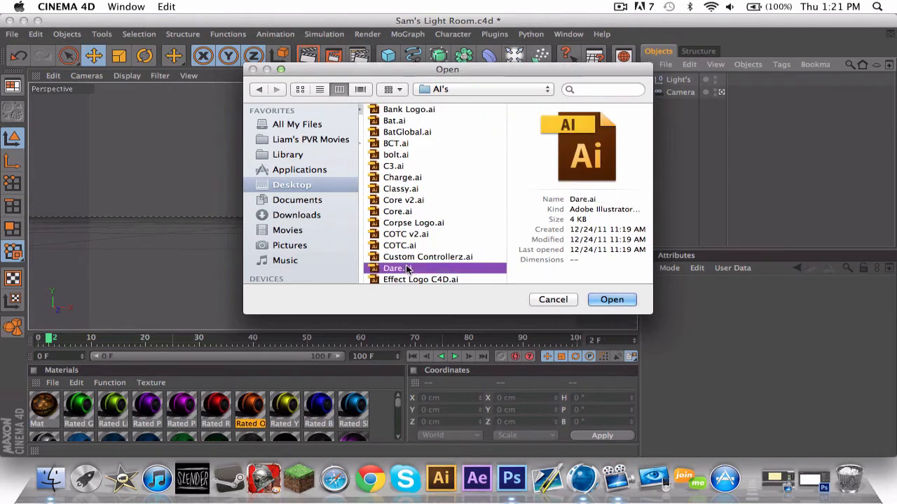
{"action": "left_click", "coordinate": [611, 299]}
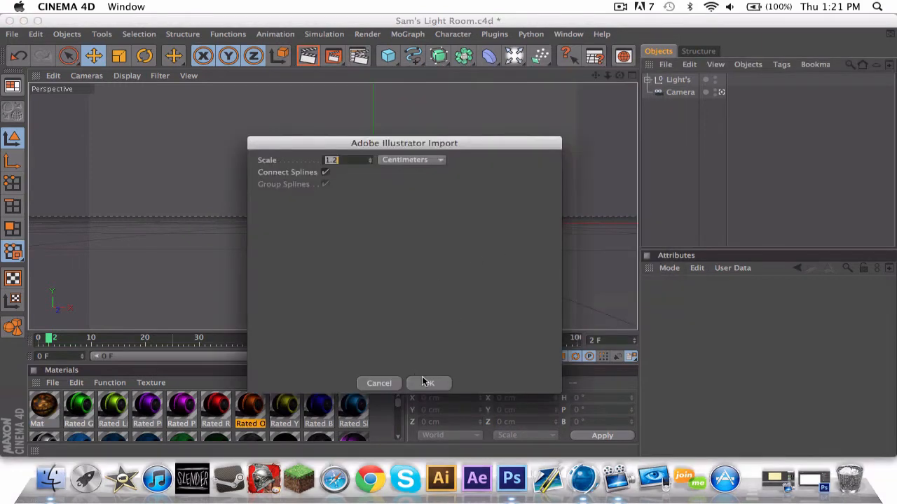
Accept the Dare.ai import settings and select Path 1 and Path 3 for extruding
{"action": "left_click", "coordinate": [428, 383]}
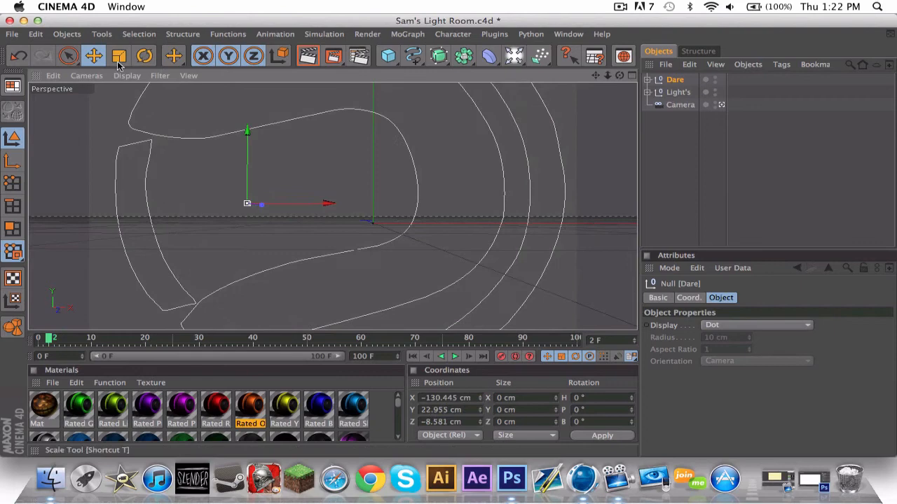
{"action": "left_click", "coordinate": [119, 56]}
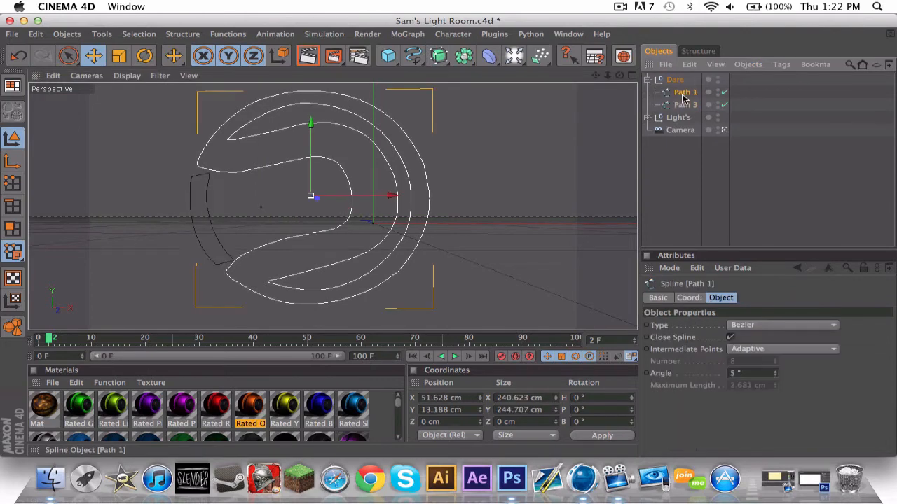
{"action": "left_click", "coordinate": [685, 104]}
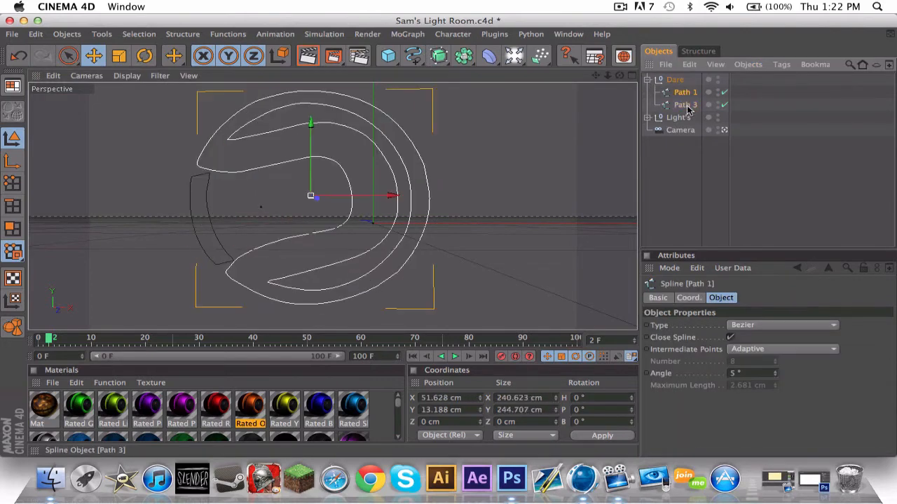
{"action": "left_click", "coordinate": [684, 104]}
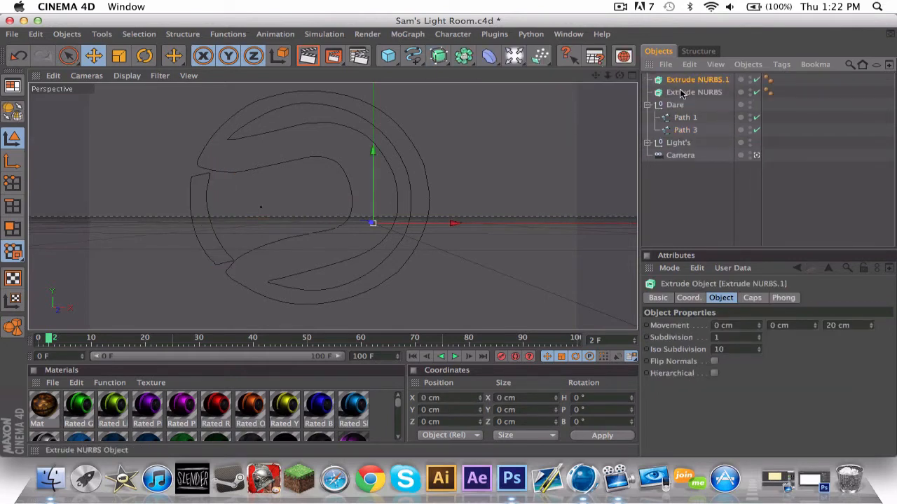
{"action": "left_click", "coordinate": [685, 117]}
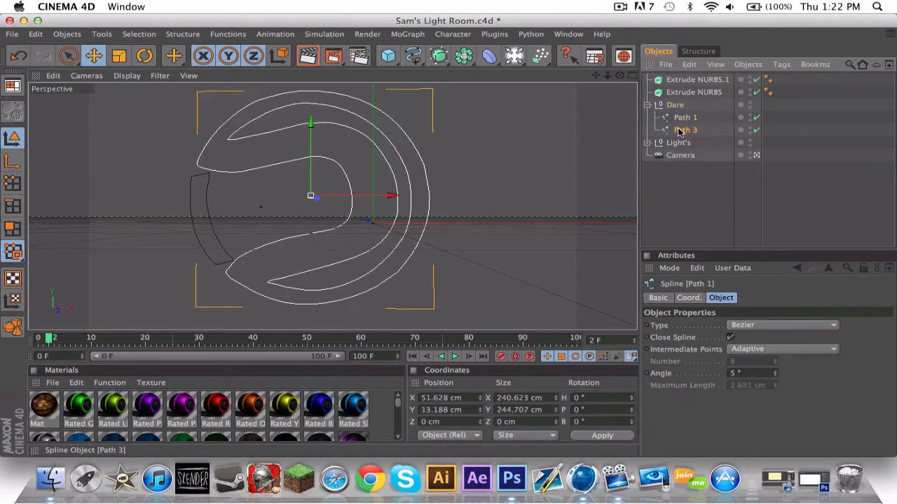
{"action": "left_click", "coordinate": [674, 104]}
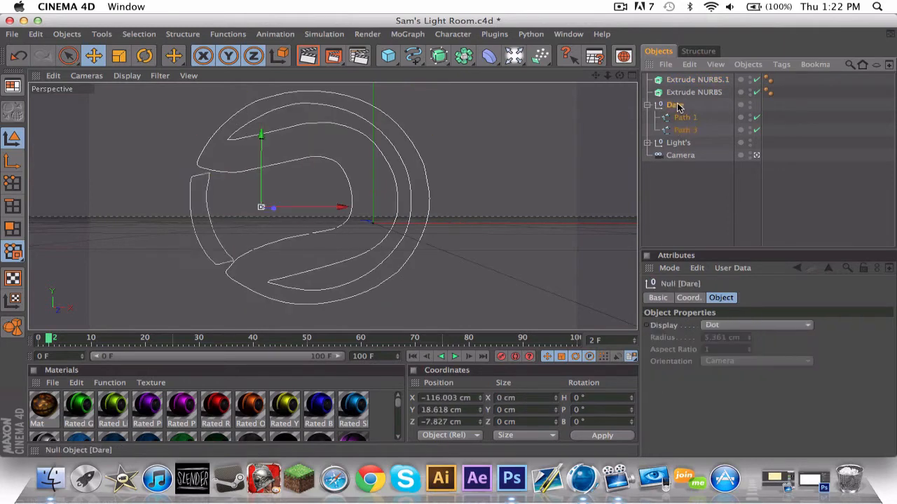
{"action": "left_click", "coordinate": [685, 117]}
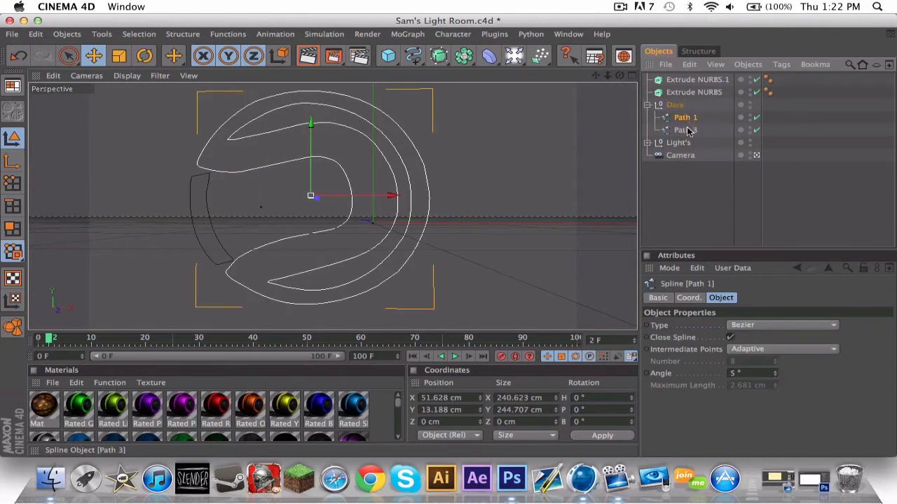
{"action": "left_click", "coordinate": [694, 92]}
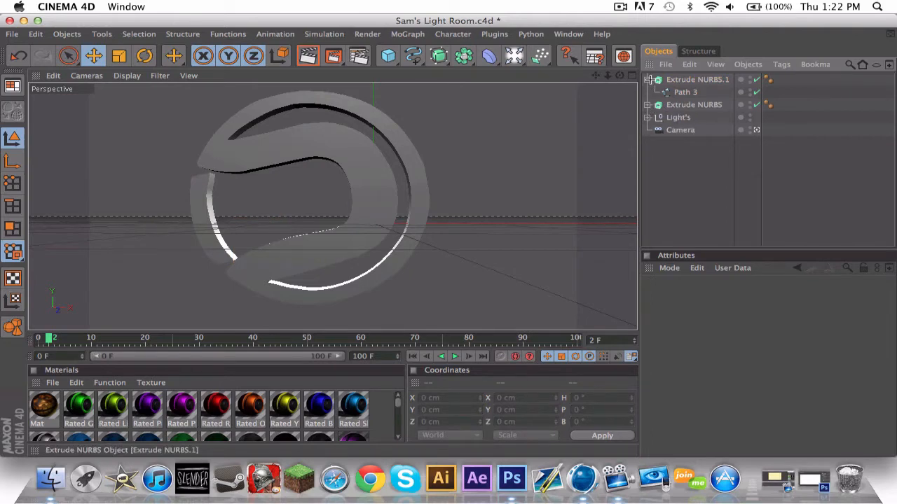
Select both logo extrusions and set their Movement Z depth to 60 cm
{"action": "left_click", "coordinate": [648, 80]}
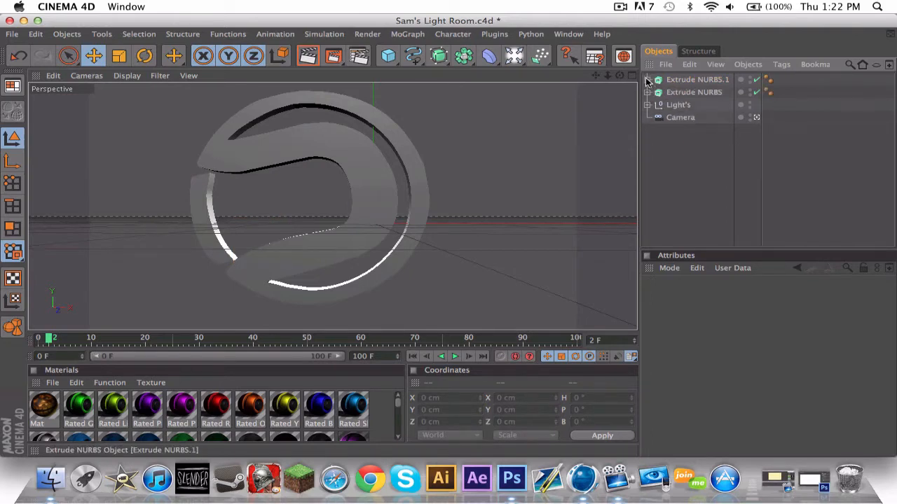
{"action": "left_click", "coordinate": [694, 92]}
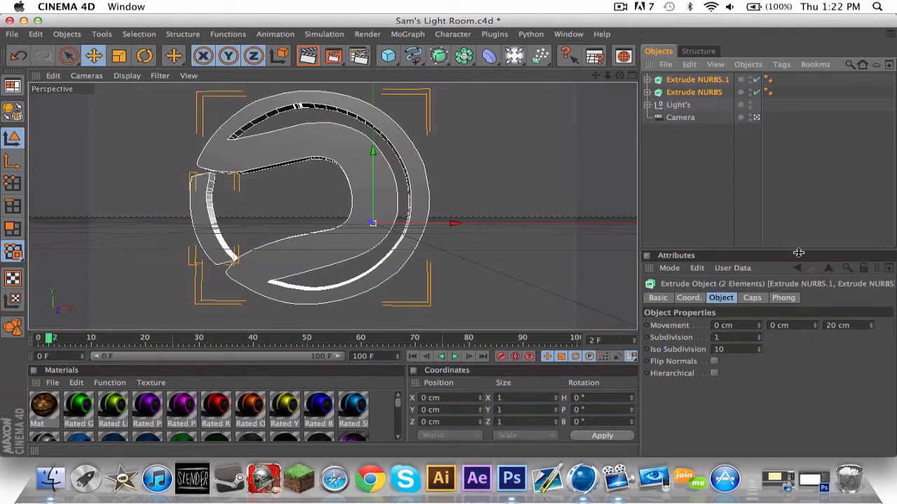
{"action": "mouse_move", "coordinate": [862, 321]}
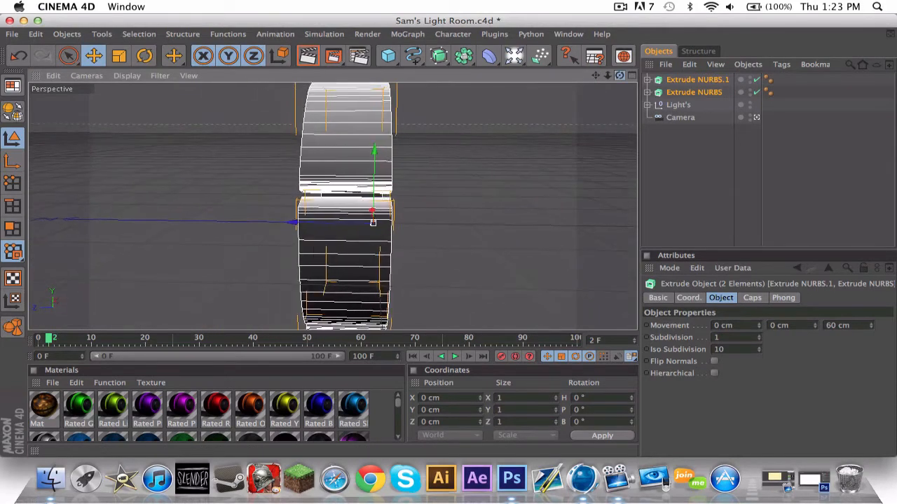
{"action": "left_click", "coordinate": [693, 91]}
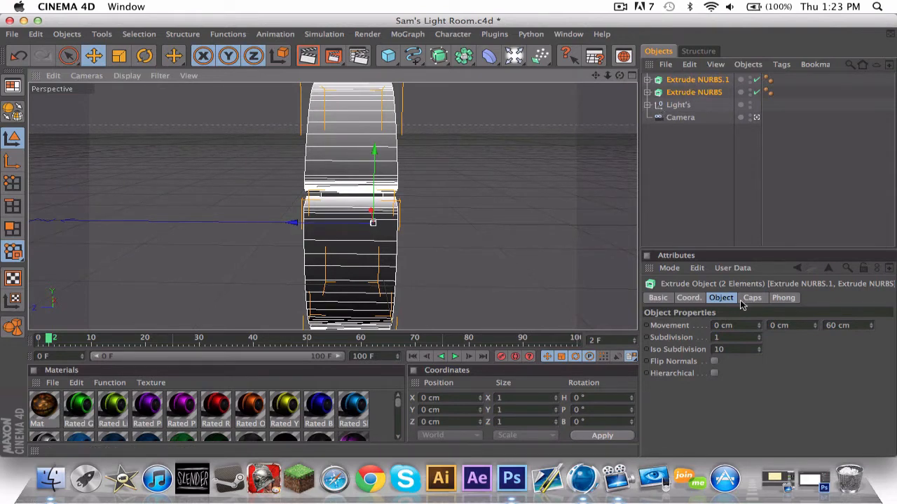
Give both extrusions Fillet Caps at start and end, then select them for copying
{"action": "left_click", "coordinate": [751, 297]}
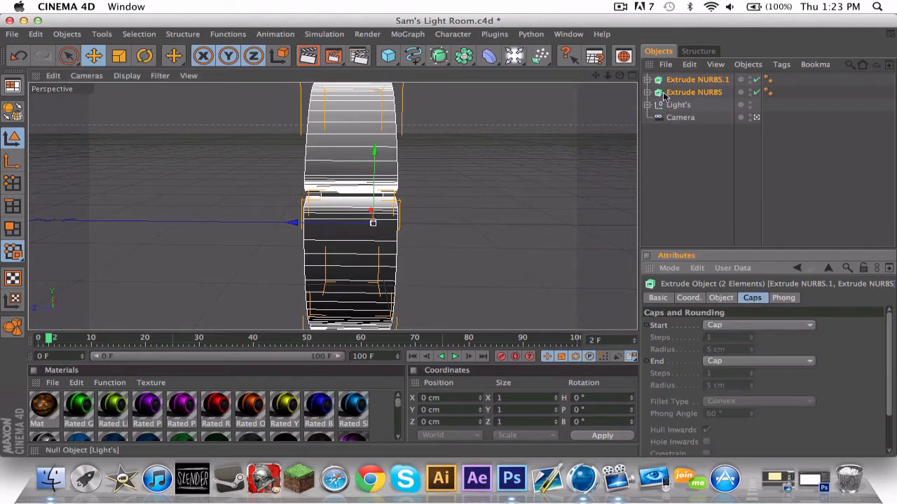
{"action": "left_click", "coordinate": [758, 324]}
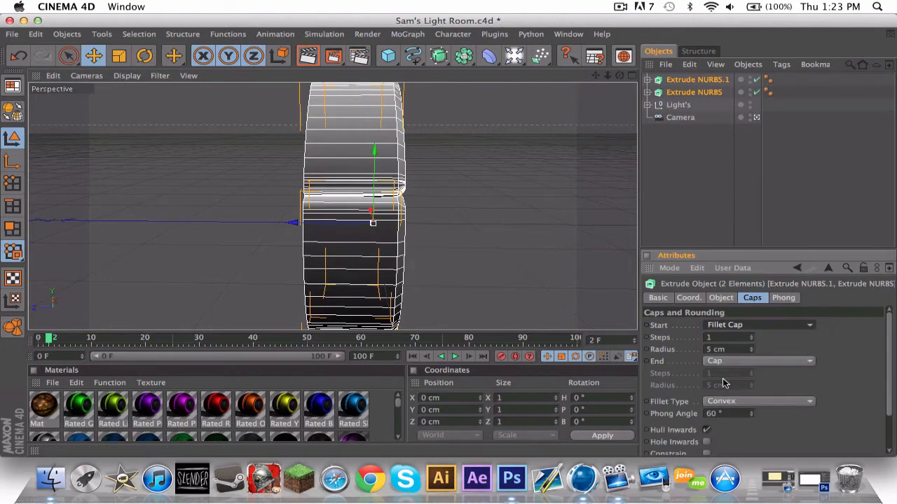
{"action": "mouse_move", "coordinate": [725, 363]}
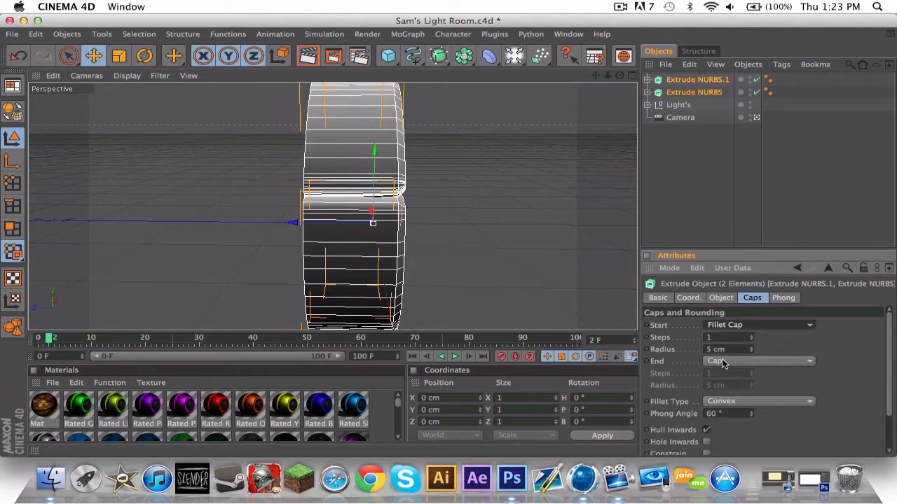
{"action": "left_click", "coordinate": [756, 361]}
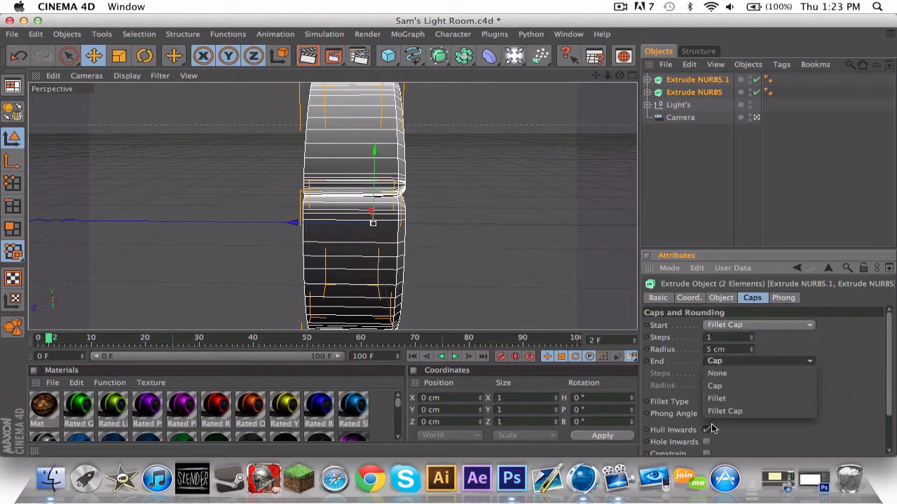
{"action": "left_click", "coordinate": [724, 411]}
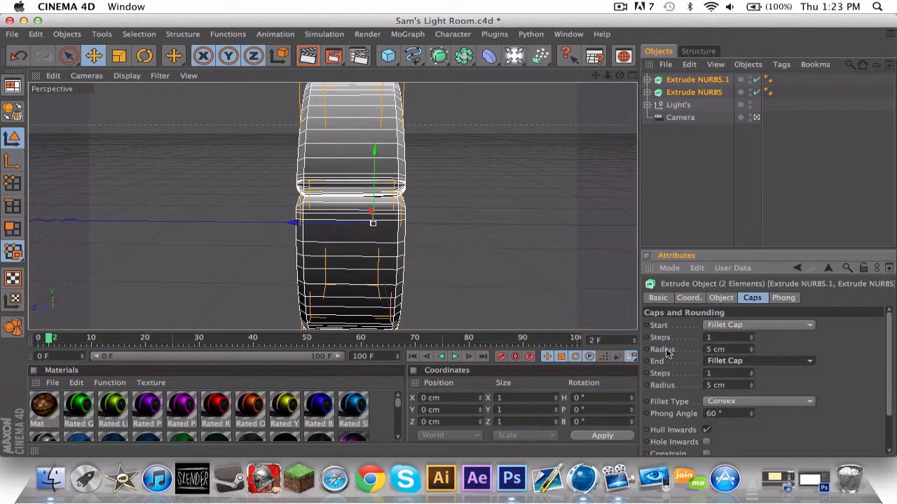
{"action": "mouse_move", "coordinate": [753, 357]}
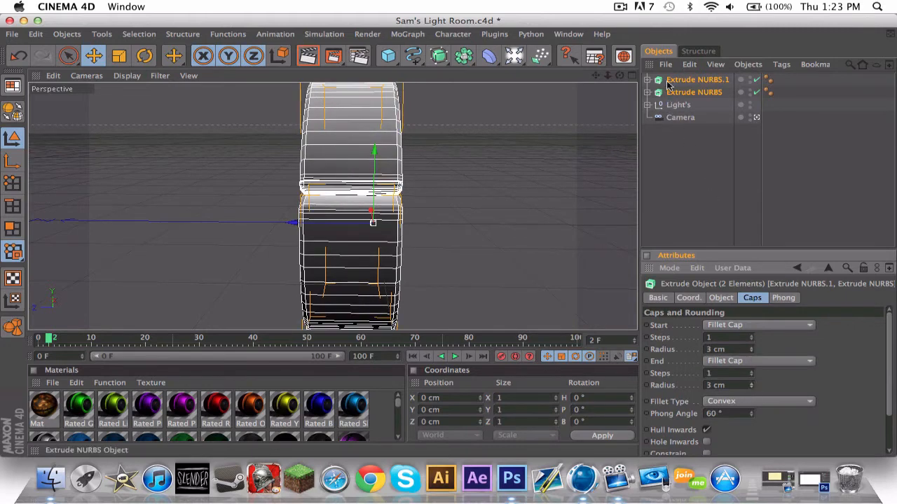
{"action": "left_click", "coordinate": [696, 79]}
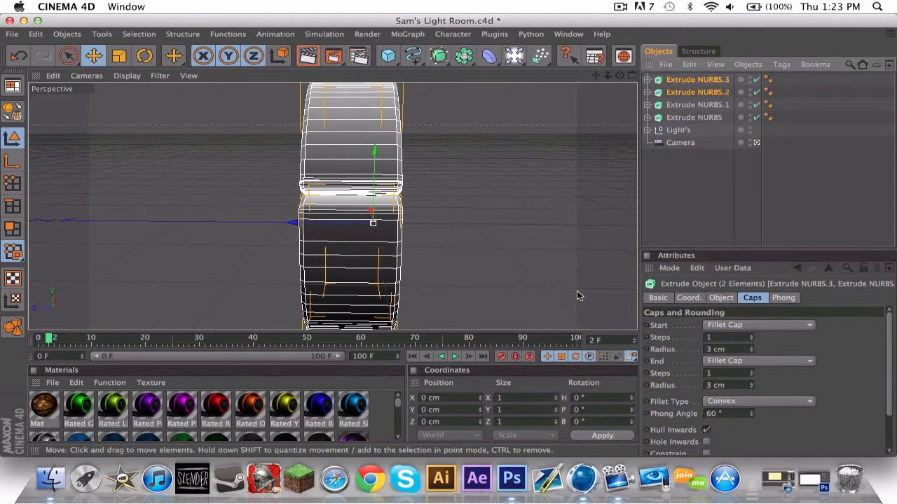
{"action": "mouse_move", "coordinate": [683, 403]}
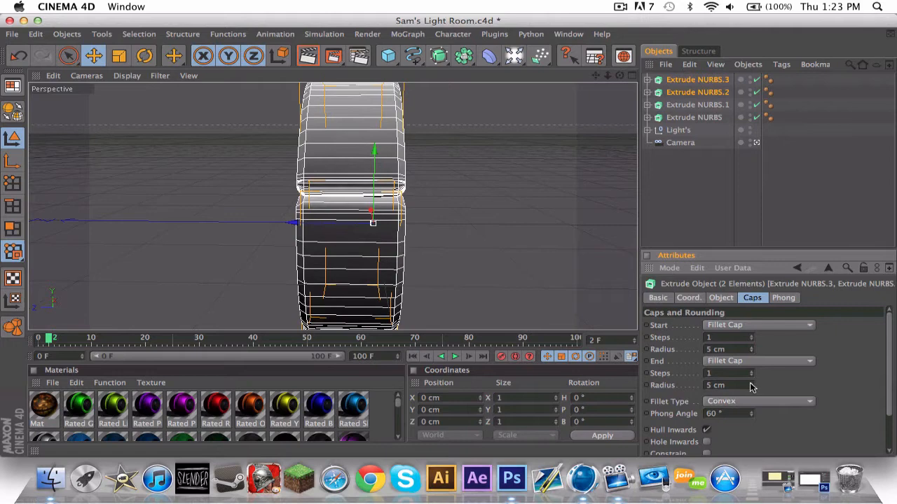
{"action": "mouse_move", "coordinate": [711, 298]}
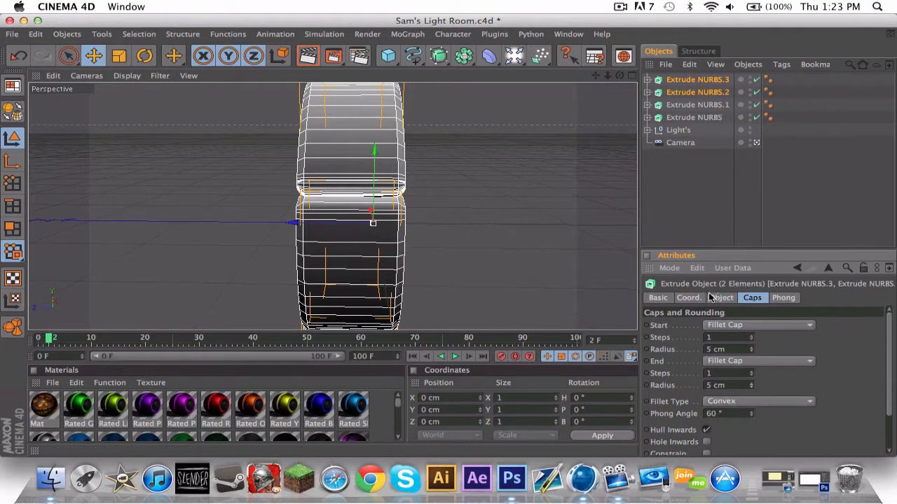
Make the copied extrusions much thinner and select all ten extrude objects
{"action": "left_click", "coordinate": [721, 297]}
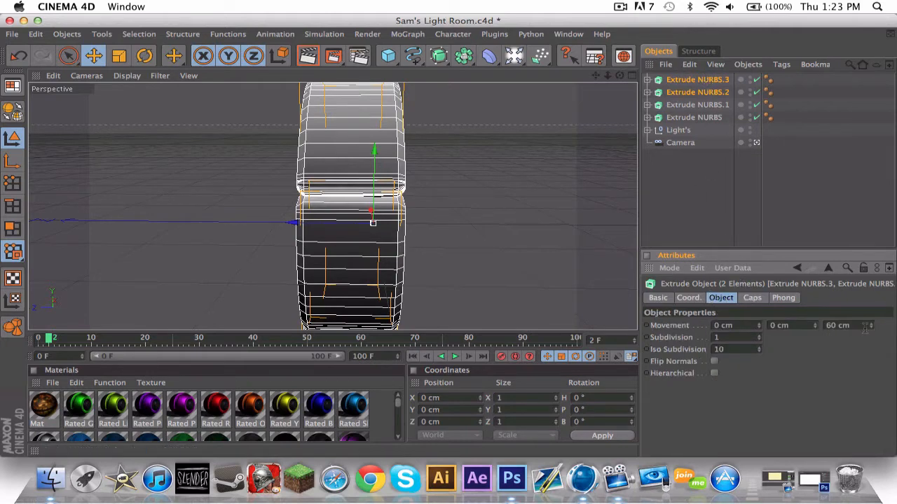
{"action": "left_click_drag", "start_coordinate": [848, 325], "coordinate": [872, 325]}
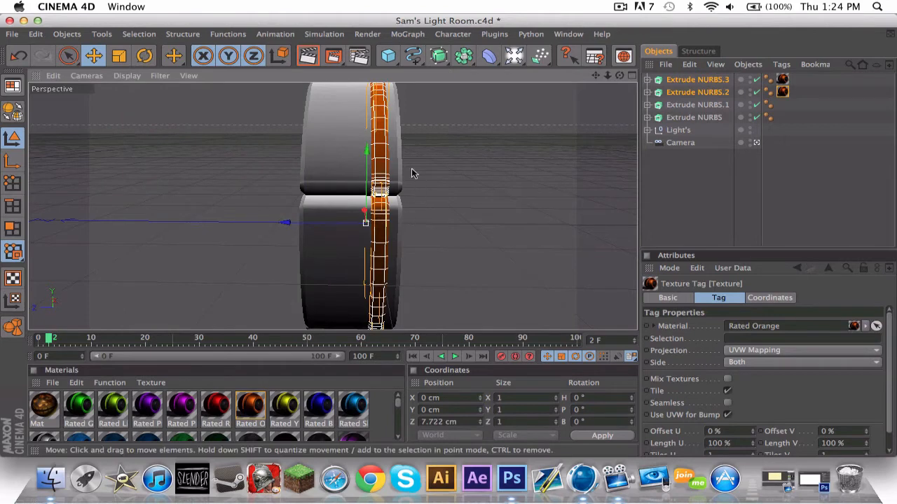
{"action": "mouse_move", "coordinate": [378, 253]}
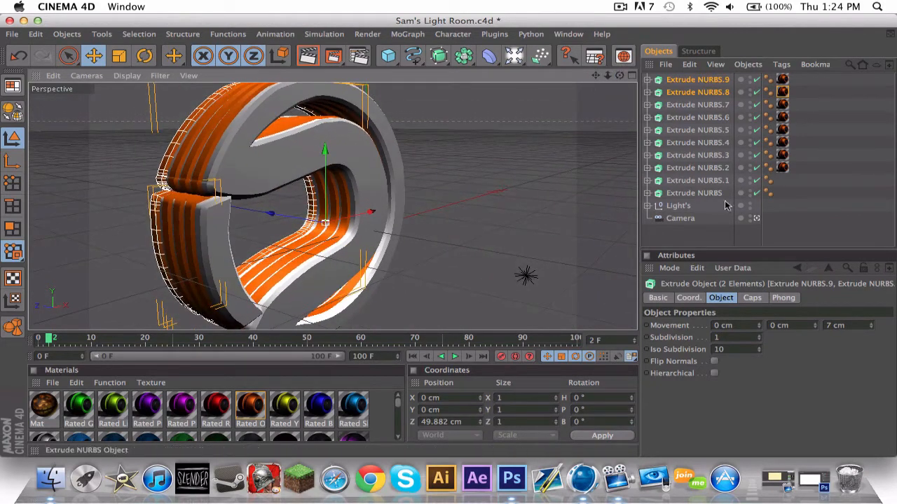
{"action": "left_click", "coordinate": [697, 79]}
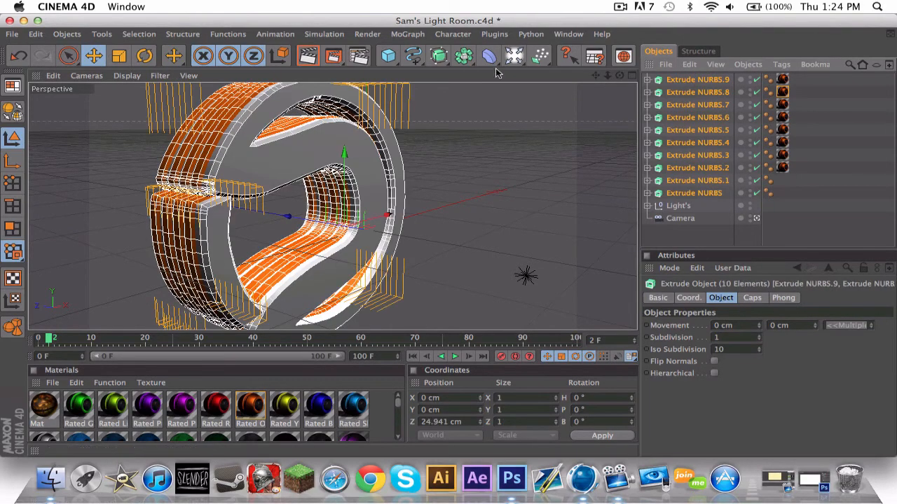
{"action": "left_click", "coordinate": [119, 55]}
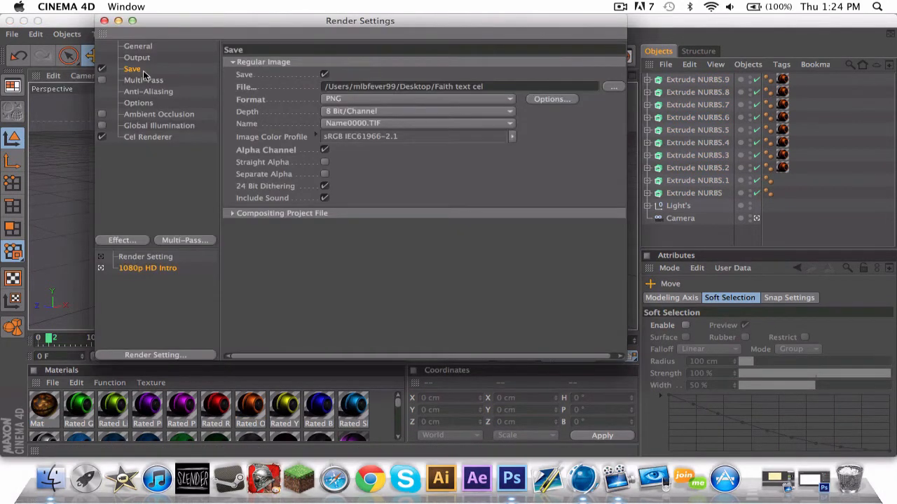
Save renders to the Desktop as 'Dare logo reg' and render to the Picture Viewer
{"action": "left_click", "coordinate": [613, 86]}
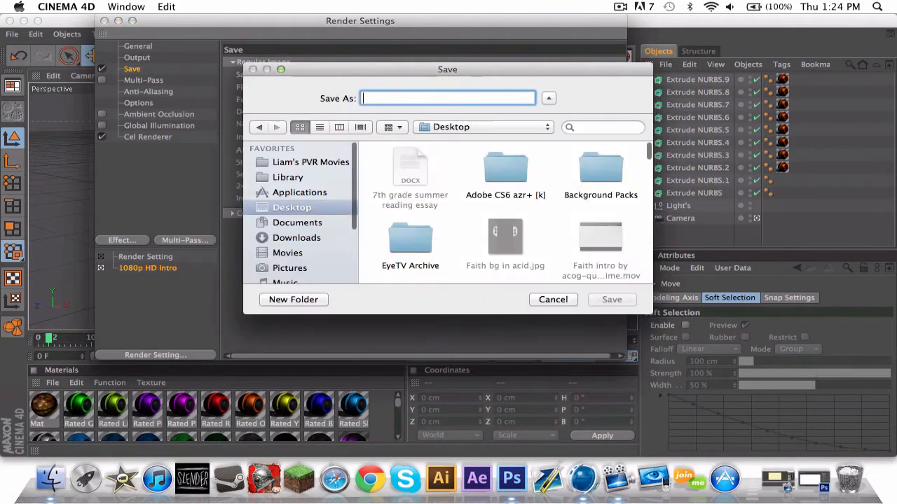
{"action": "type", "text": "Dare logo f"}
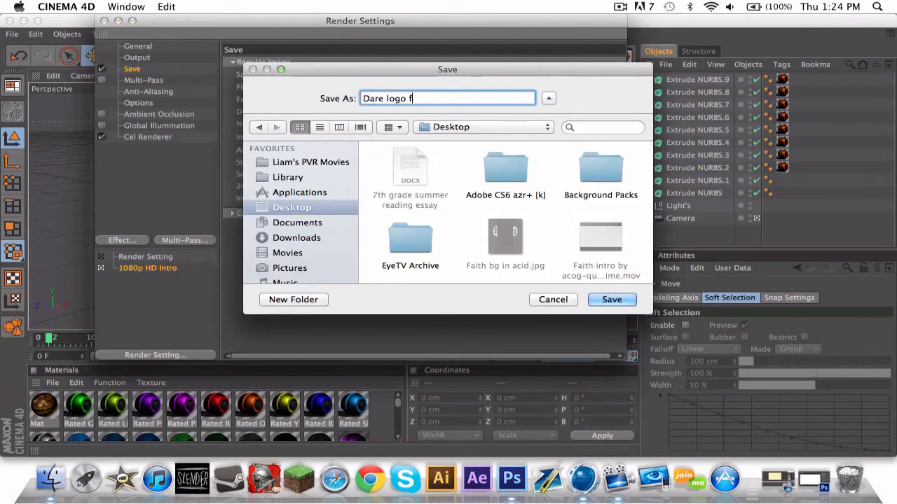
{"action": "type", "text": "reg"}
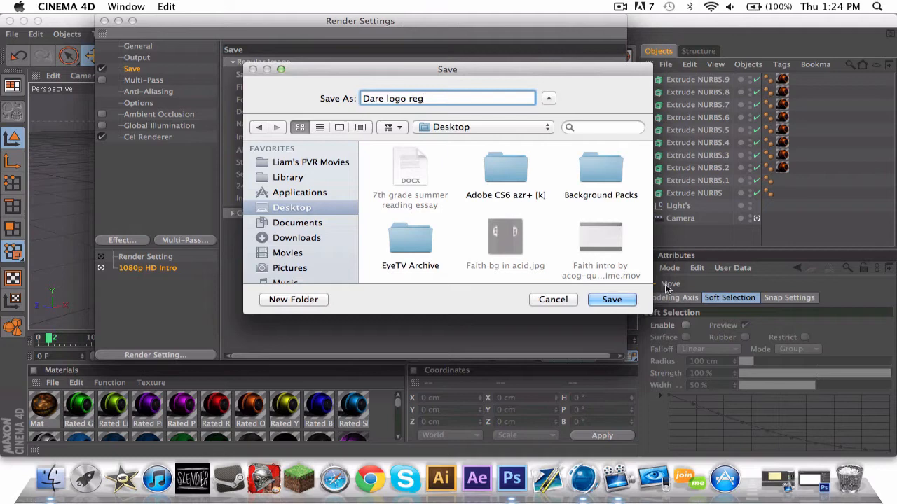
{"action": "left_click", "coordinate": [610, 299]}
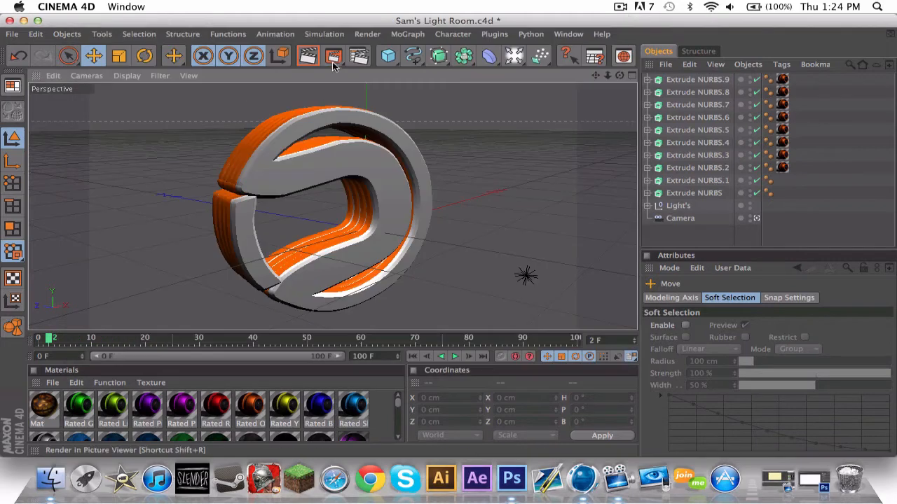
{"action": "left_click", "coordinate": [334, 55]}
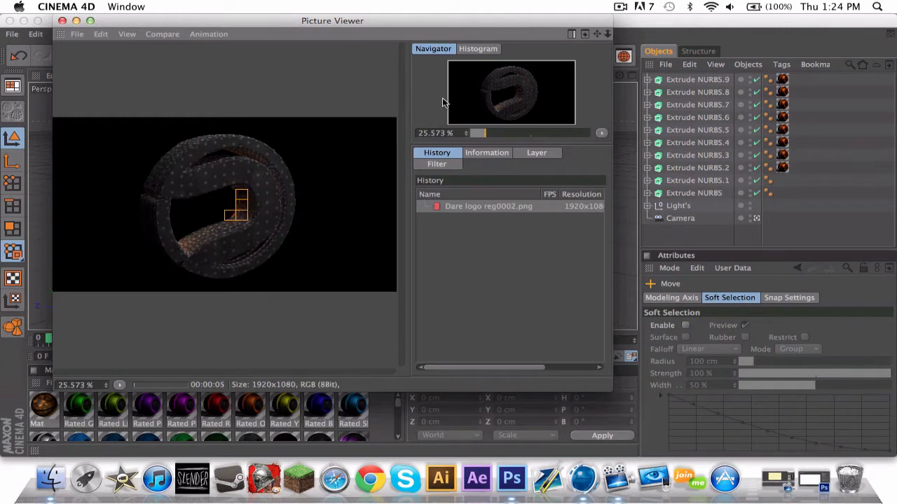
{"action": "left_click", "coordinate": [620, 6]}
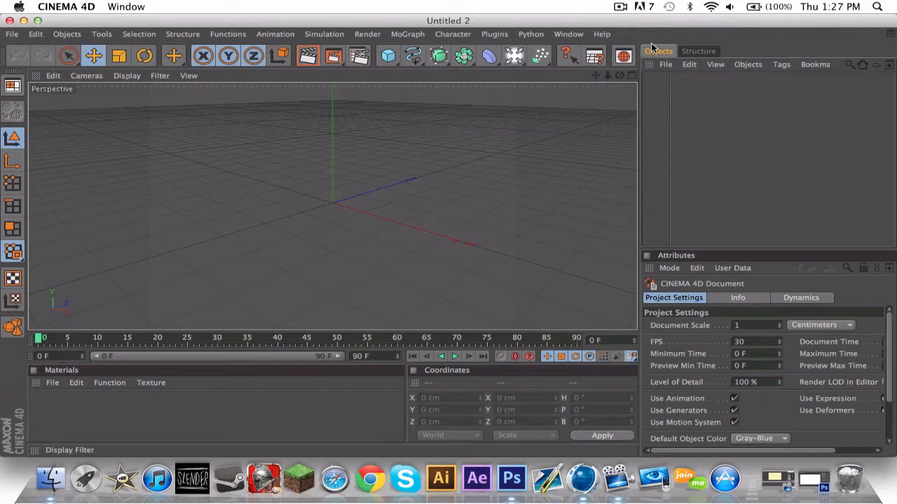
{"action": "mouse_move", "coordinate": [337, 18]}
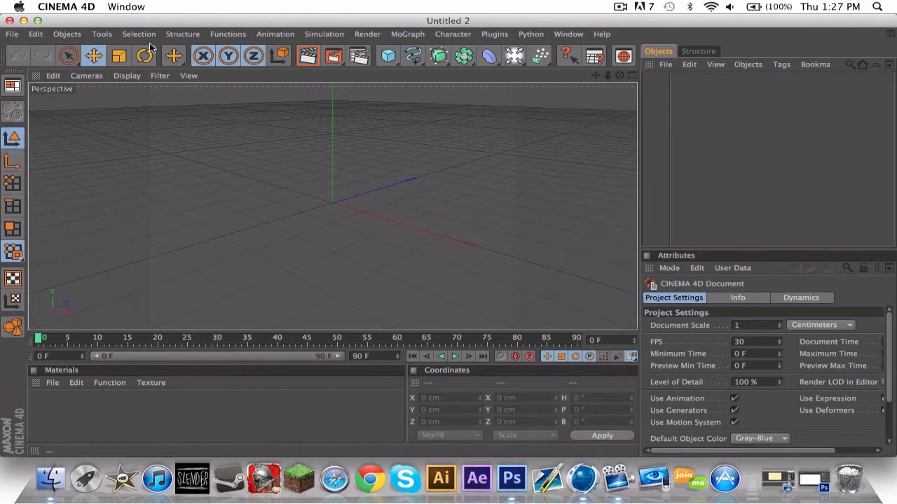
Add a 'Tutorial' MoText, rotate it, and create a new material
{"action": "left_click", "coordinate": [407, 34]}
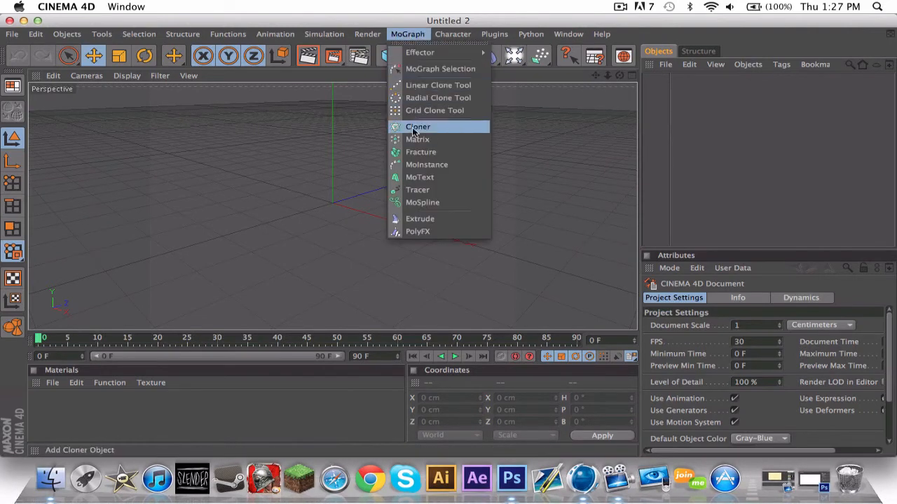
{"action": "left_click", "coordinate": [420, 176]}
{"action": "type", "text": "T"}
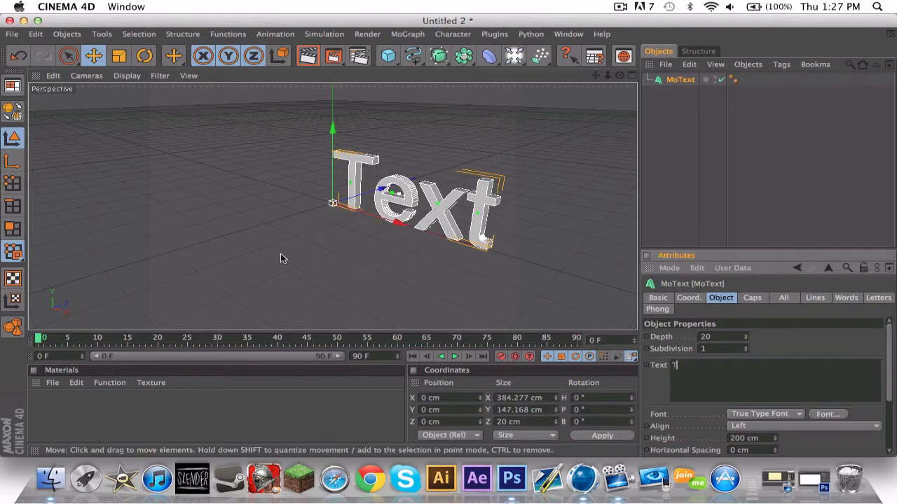
{"action": "type", "text": "utorial"}
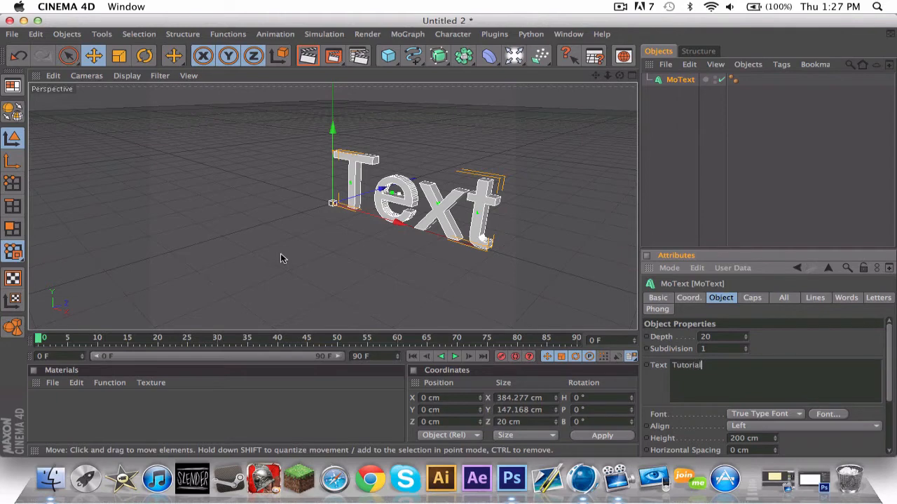
{"action": "type", "text": "Tutorial"}
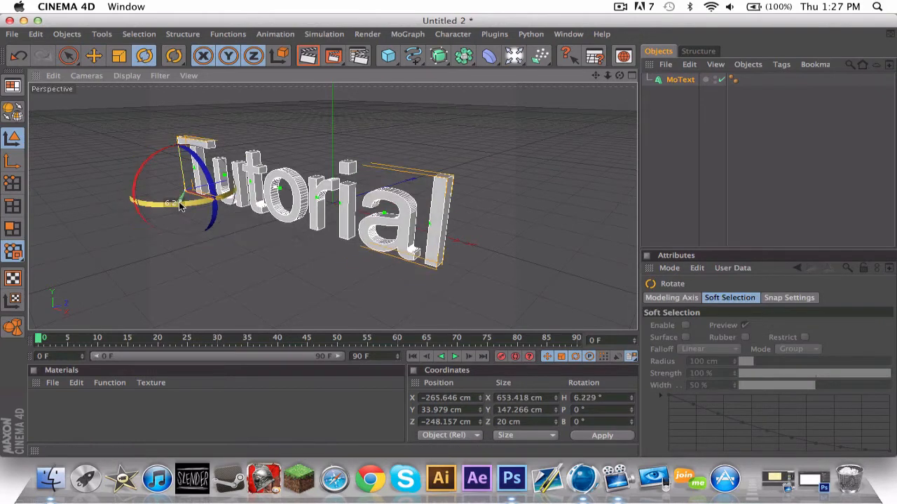
{"action": "left_click_drag", "start_coordinate": [178, 207], "coordinate": [210, 196]}
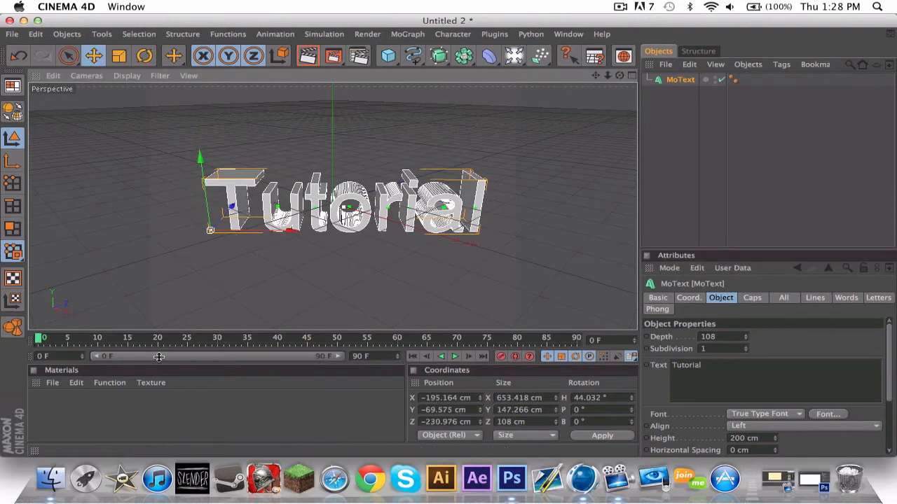
{"action": "left_click", "coordinate": [144, 55]}
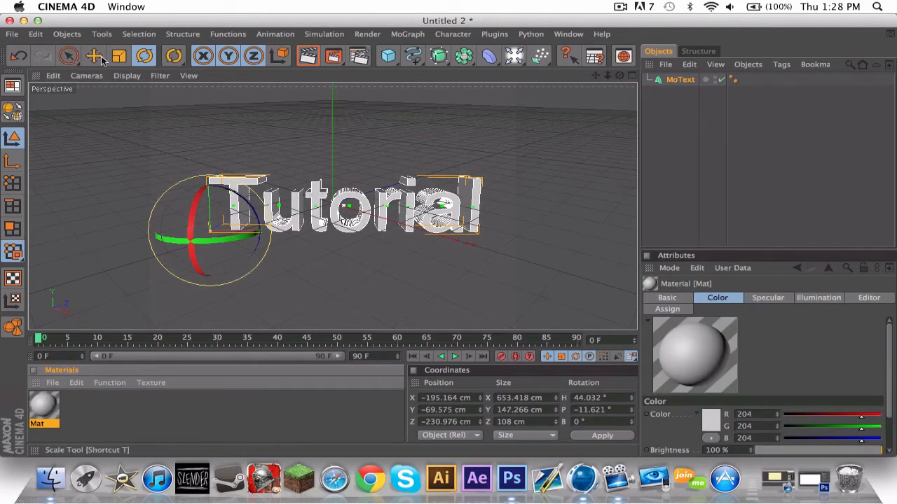
Make Mat red (R255 G0 B0) with 20% reflection and close the editor
{"action": "double_click", "coordinate": [43, 406]}
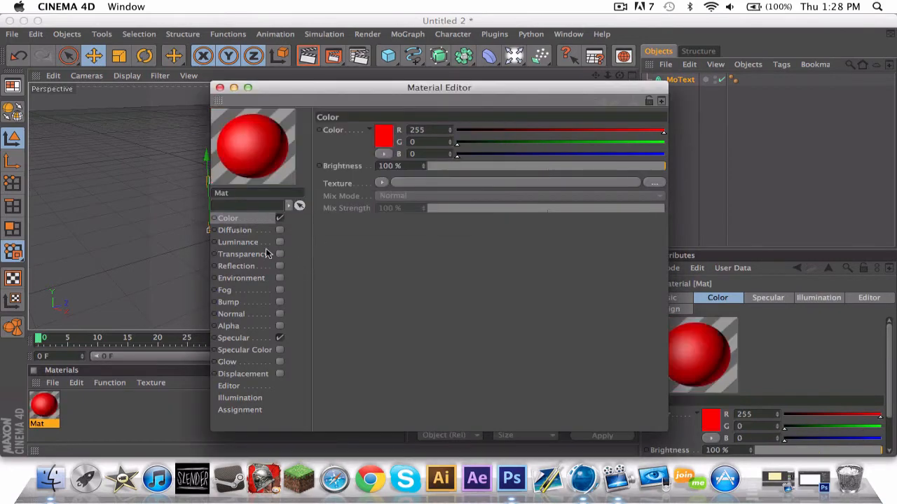
{"action": "left_click", "coordinate": [236, 265]}
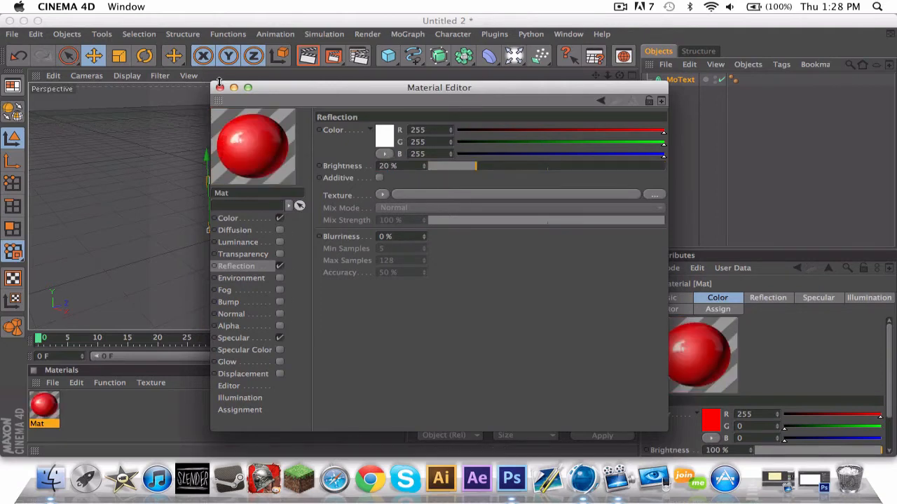
{"action": "left_click", "coordinate": [220, 87]}
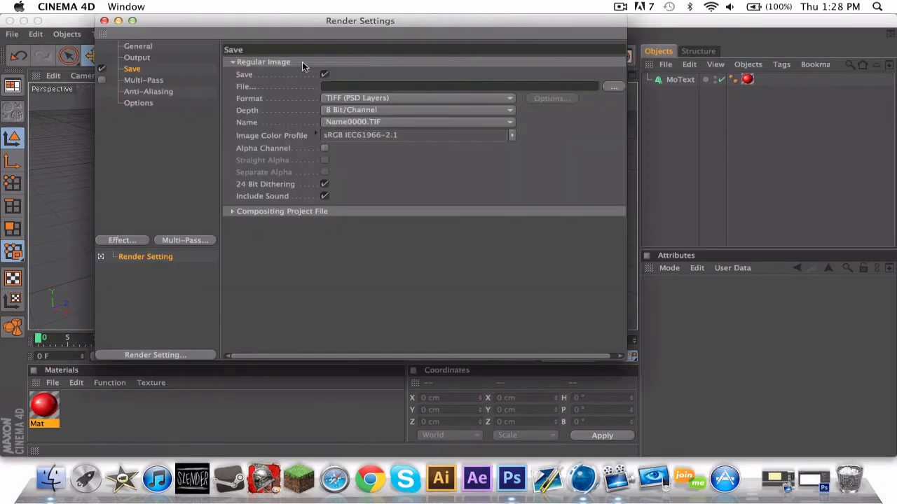
{"action": "mouse_move", "coordinate": [609, 85]}
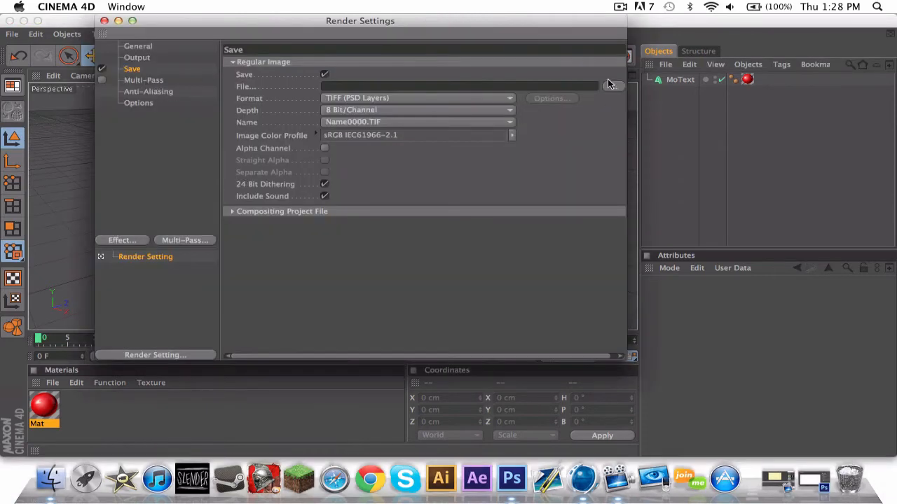
Set CINEMA 4D renders to save as 'Tutorial text' PNG on the Desktop
{"action": "left_click", "coordinate": [613, 84]}
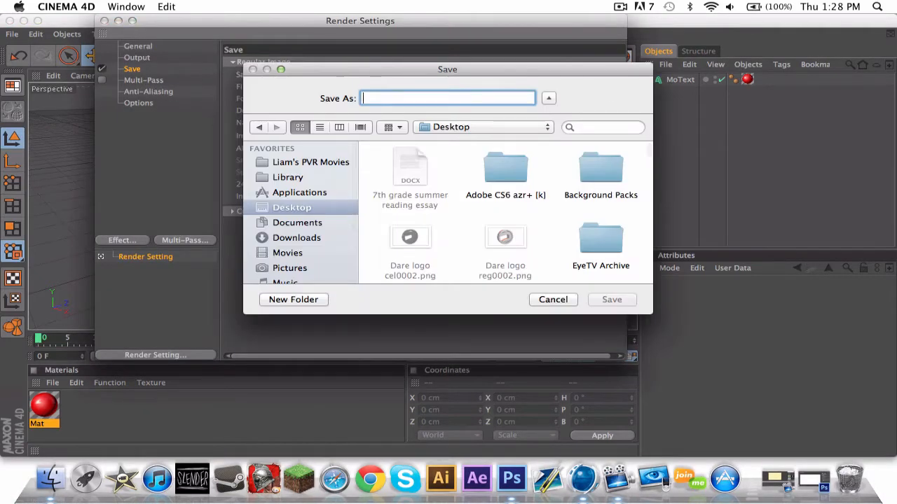
{"action": "type", "text": "Tutorial tex"}
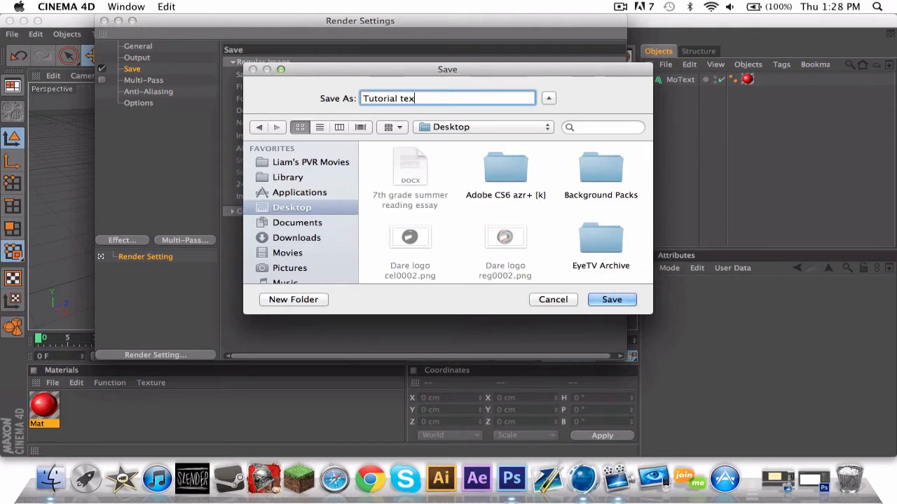
{"action": "left_click", "coordinate": [611, 299]}
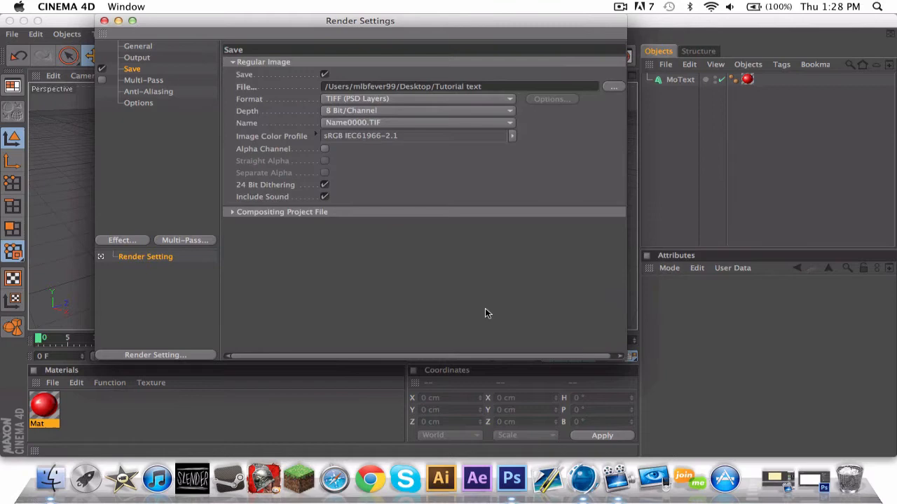
{"action": "mouse_move", "coordinate": [372, 99]}
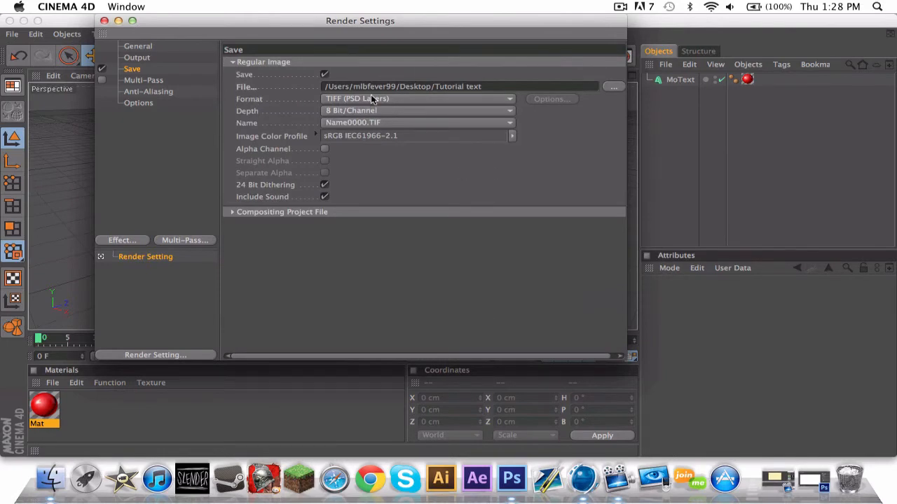
{"action": "left_click", "coordinate": [417, 98]}
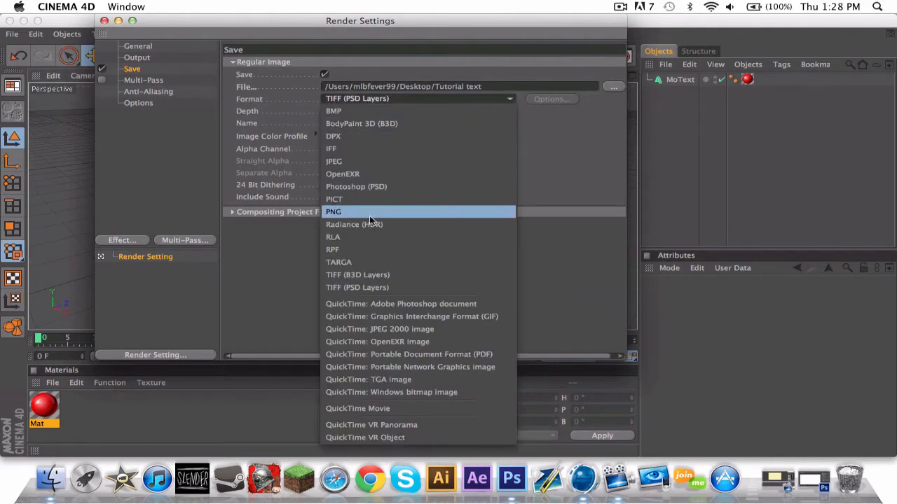
{"action": "left_click", "coordinate": [333, 211]}
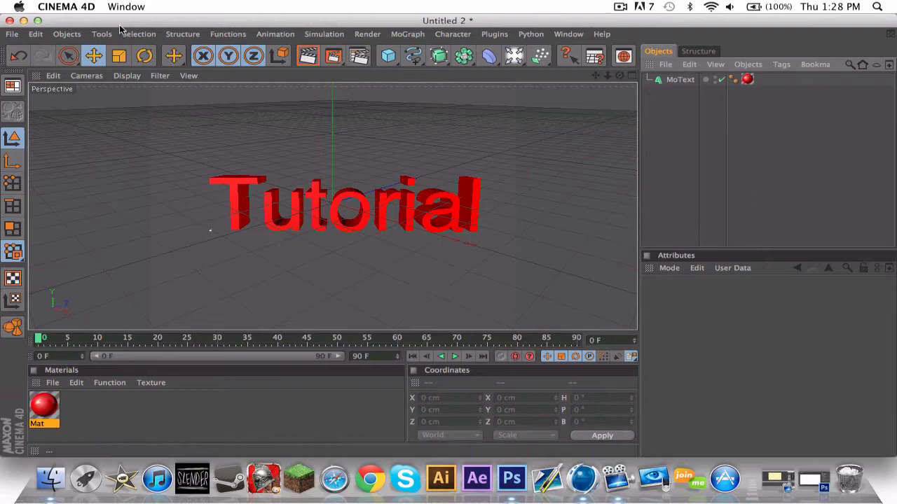
{"action": "left_click", "coordinate": [66, 6]}
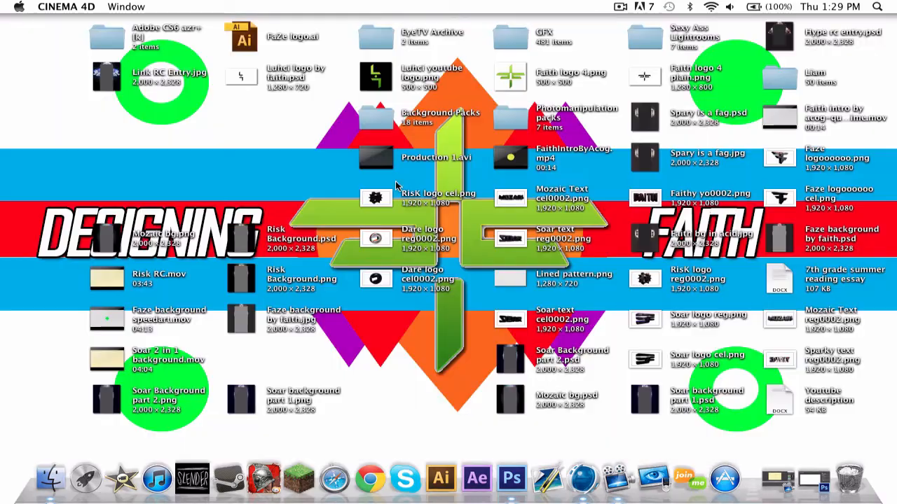
Back in Photoshop, place the Dare logo reg0002.png render into the document
{"action": "left_click", "coordinate": [532, 478]}
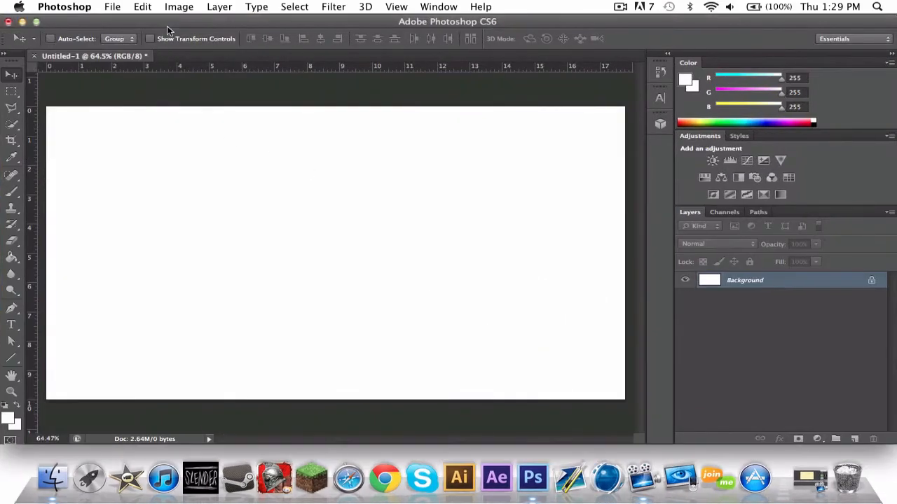
{"action": "mouse_move", "coordinate": [319, 242]}
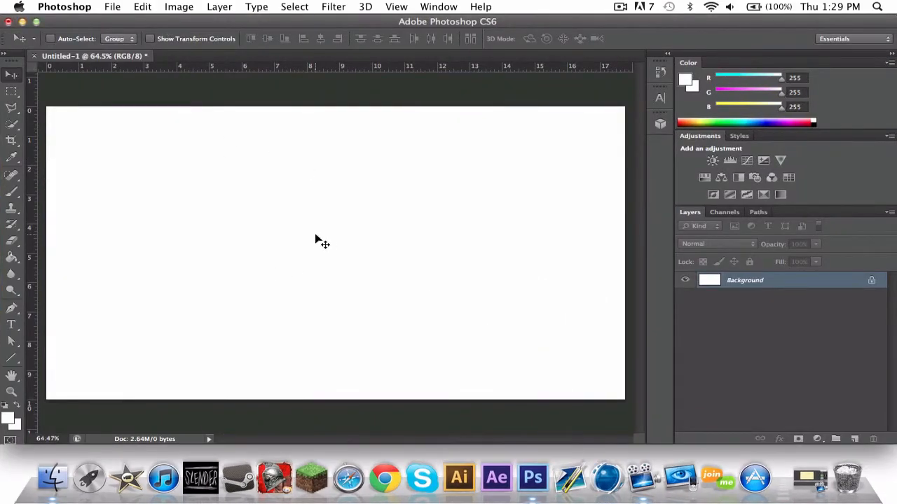
{"action": "left_click", "coordinate": [112, 6]}
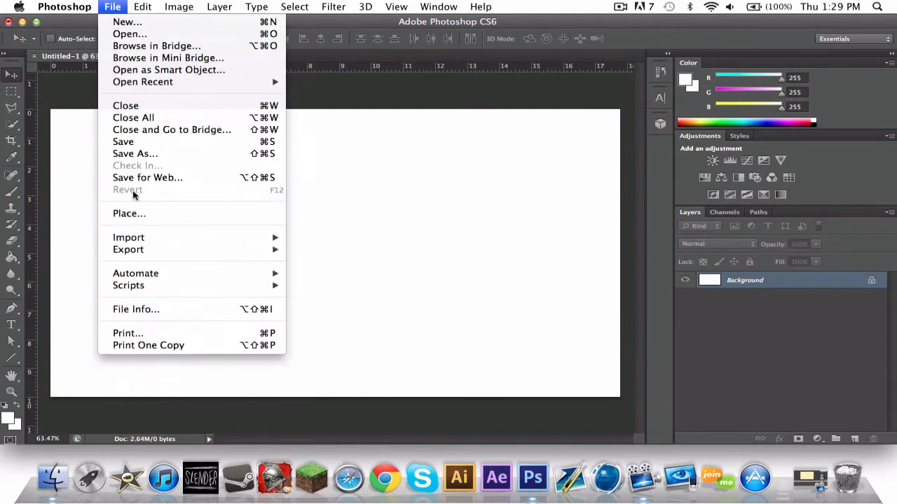
{"action": "left_click", "coordinate": [128, 213]}
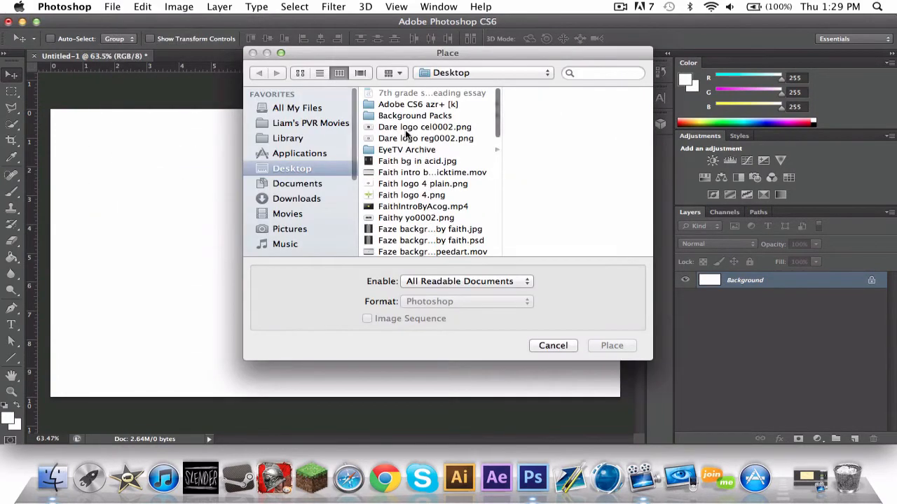
{"action": "left_click", "coordinate": [610, 346]}
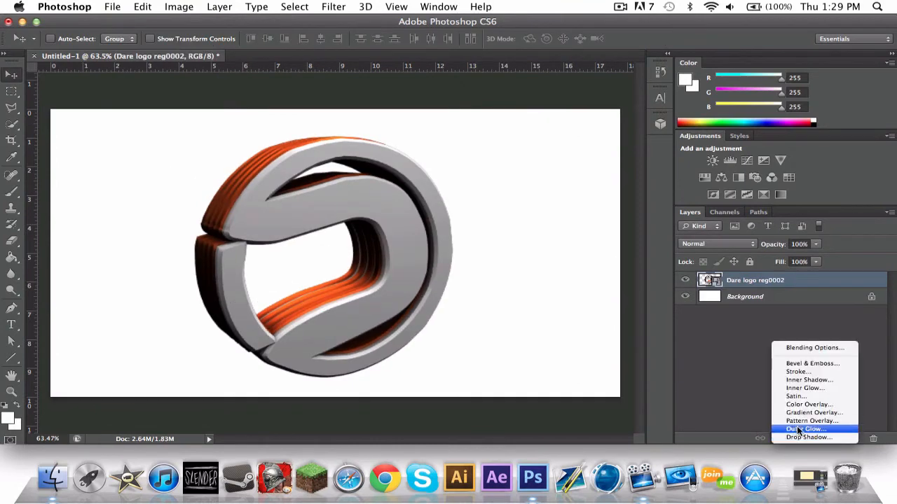
Add a drop shadow, trial an Overlay gradient overlay, then cancel the gradient
{"action": "left_click", "coordinate": [808, 437]}
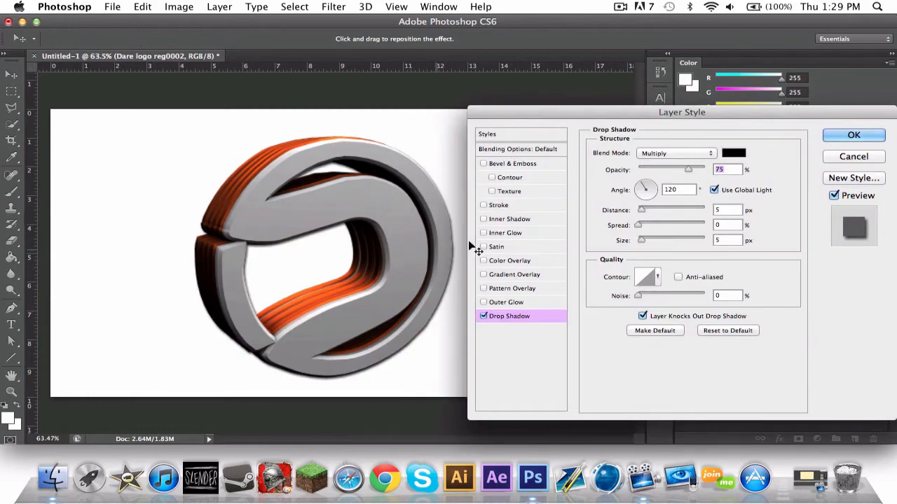
{"action": "left_click", "coordinate": [514, 274]}
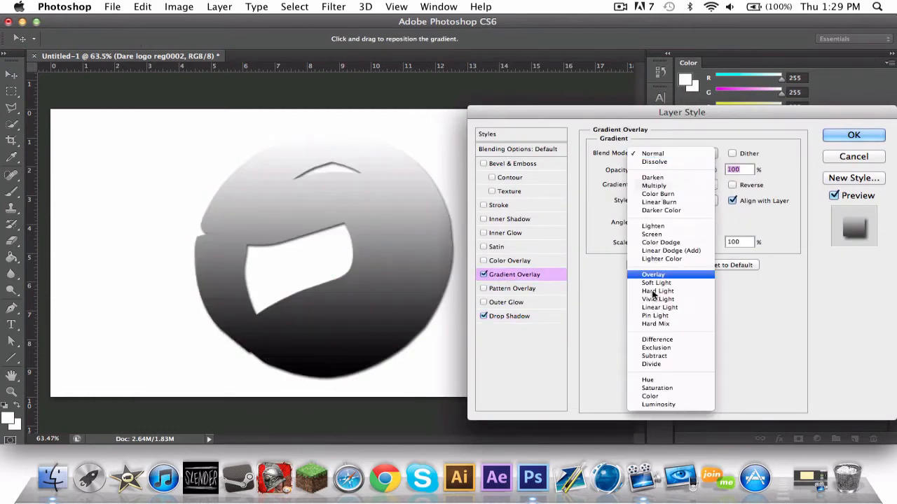
{"action": "left_click", "coordinate": [653, 273]}
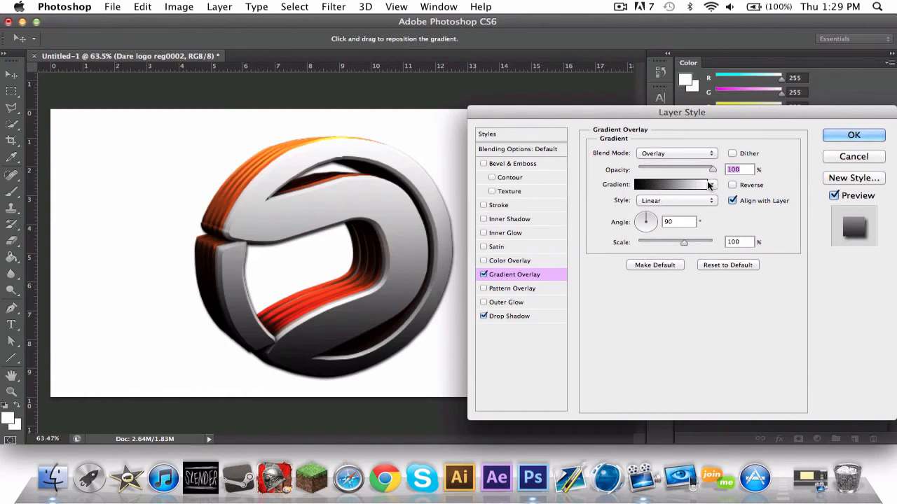
{"action": "left_click", "coordinate": [671, 184]}
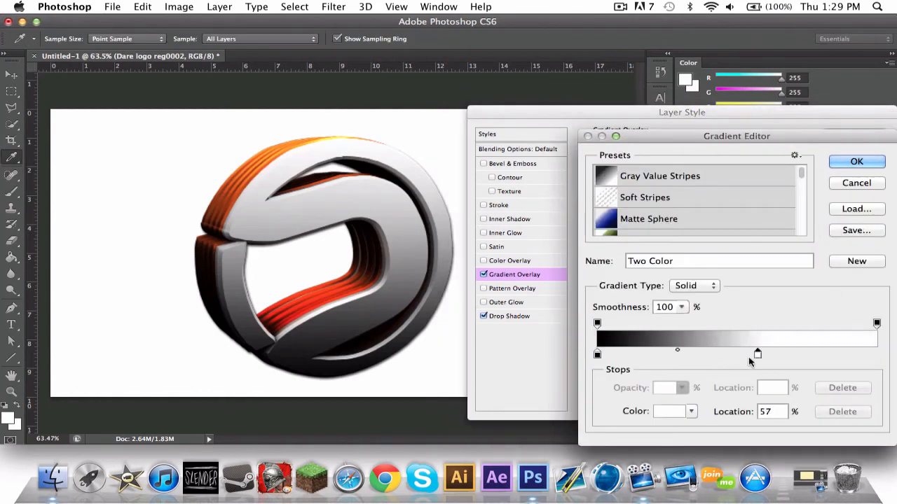
{"action": "left_click", "coordinate": [856, 162]}
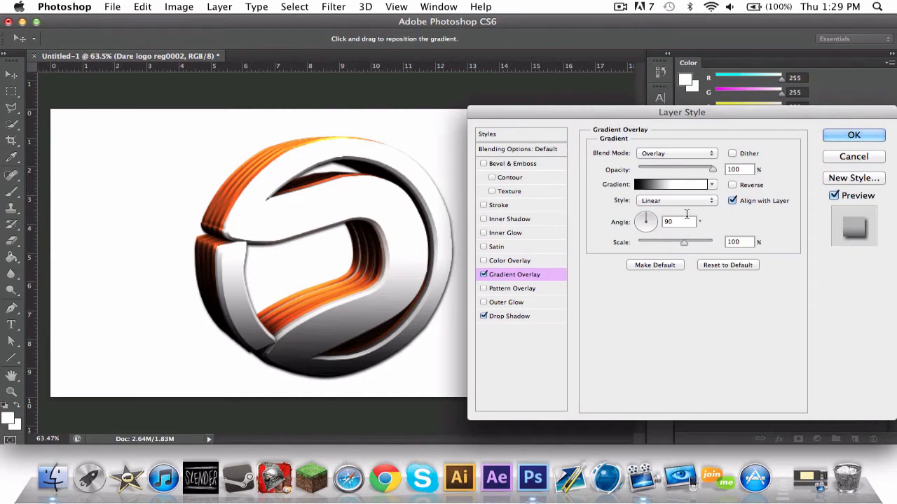
{"action": "left_click", "coordinate": [671, 184]}
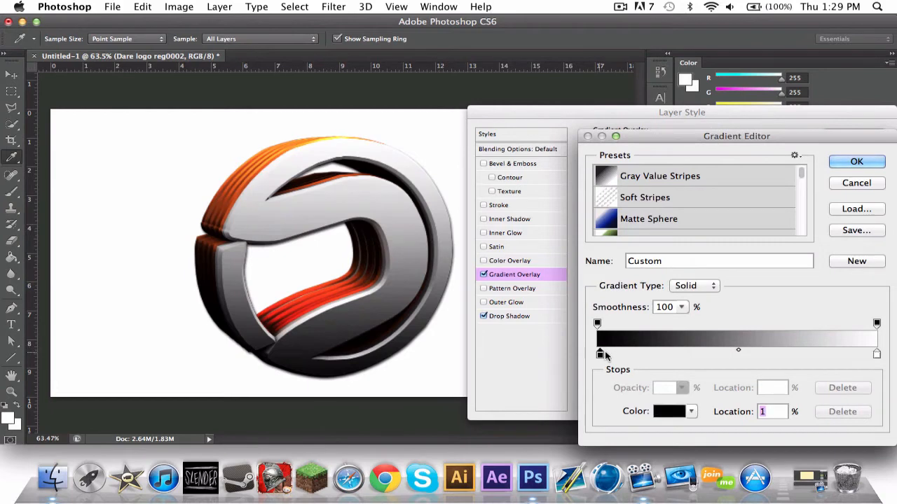
{"action": "left_click_drag", "start_coordinate": [600, 354], "coordinate": [683, 353]}
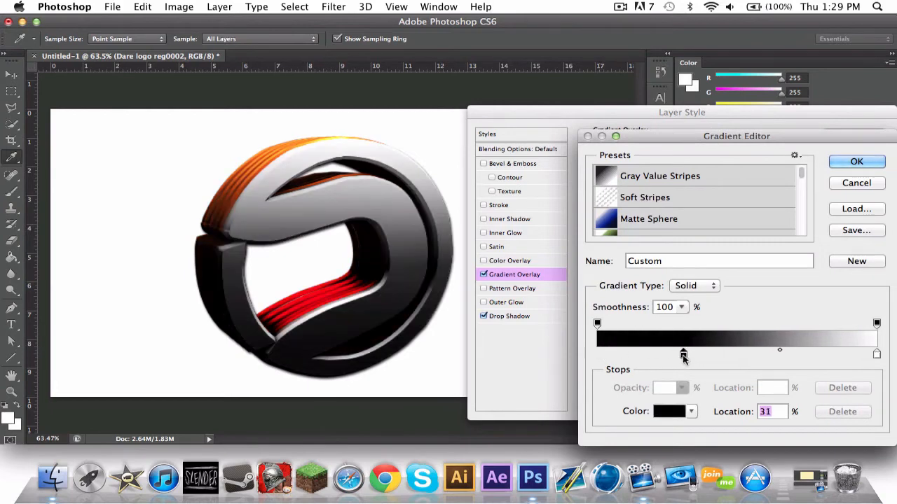
{"action": "left_click_drag", "start_coordinate": [683, 354], "coordinate": [655, 354]}
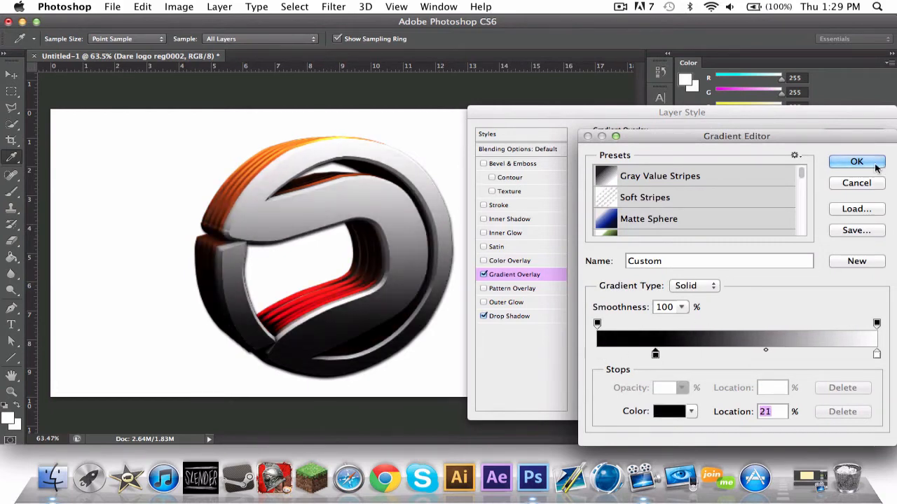
{"action": "left_click", "coordinate": [856, 162]}
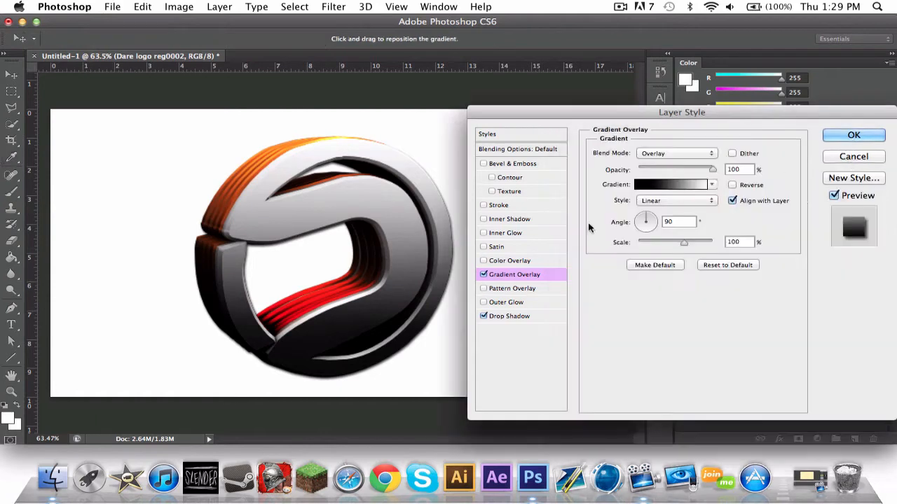
{"action": "left_click", "coordinate": [853, 134]}
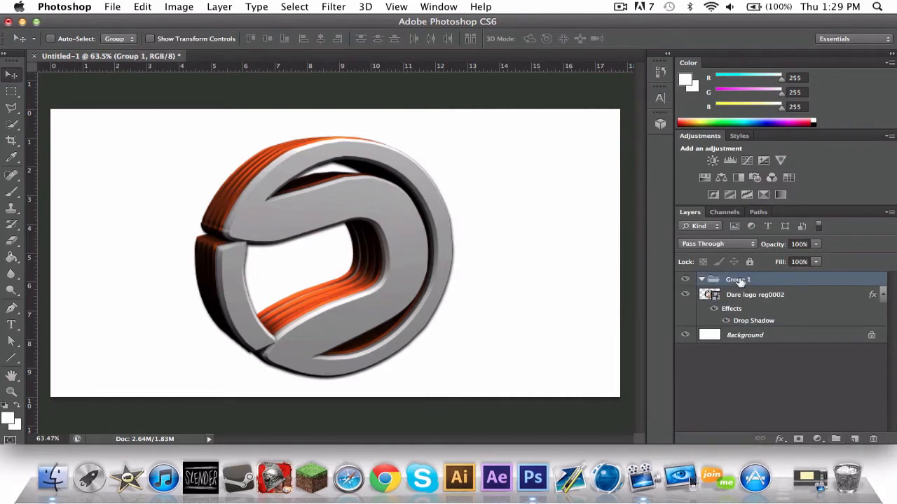
Rename Group 1 to 'Dare logo' in the Layers panel
{"action": "double_click", "coordinate": [737, 279]}
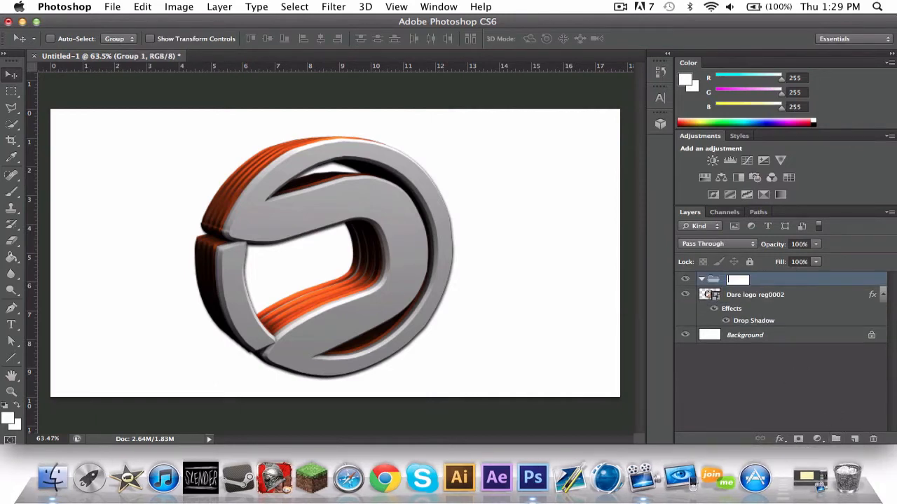
{"action": "type", "text": "Fail"}
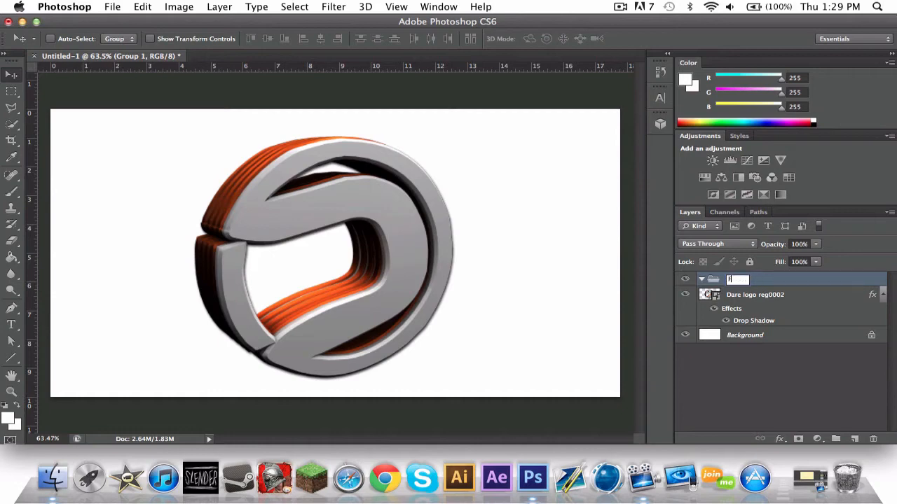
{"action": "type", "text": "Dare logo"}
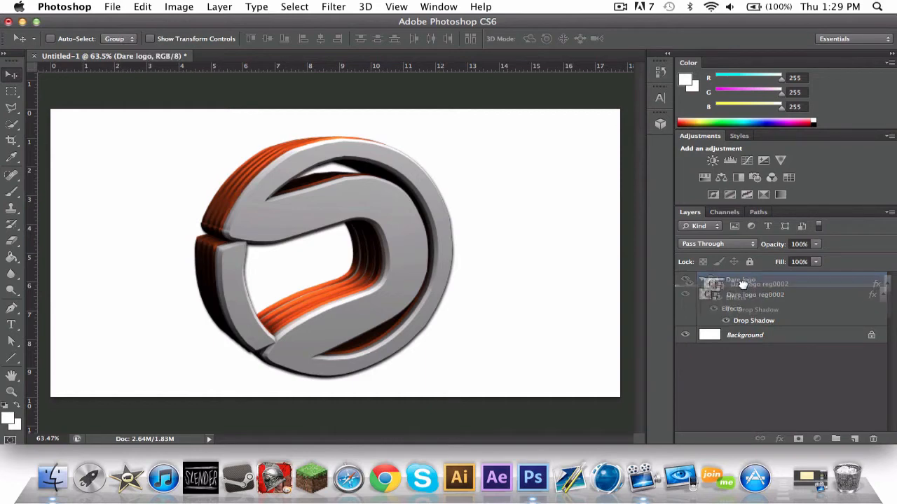
{"action": "left_click", "coordinate": [112, 6]}
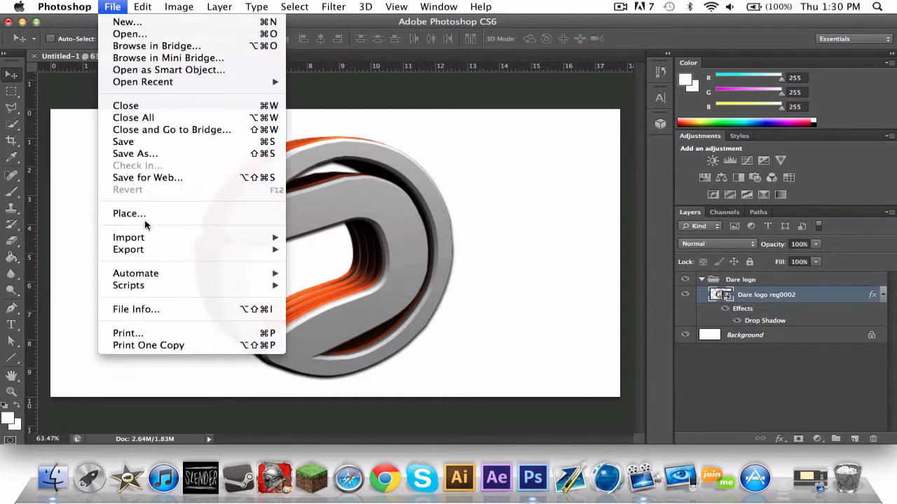
Place Dare logo cel0002.png at full size above the regular logo render
{"action": "left_click", "coordinate": [129, 213]}
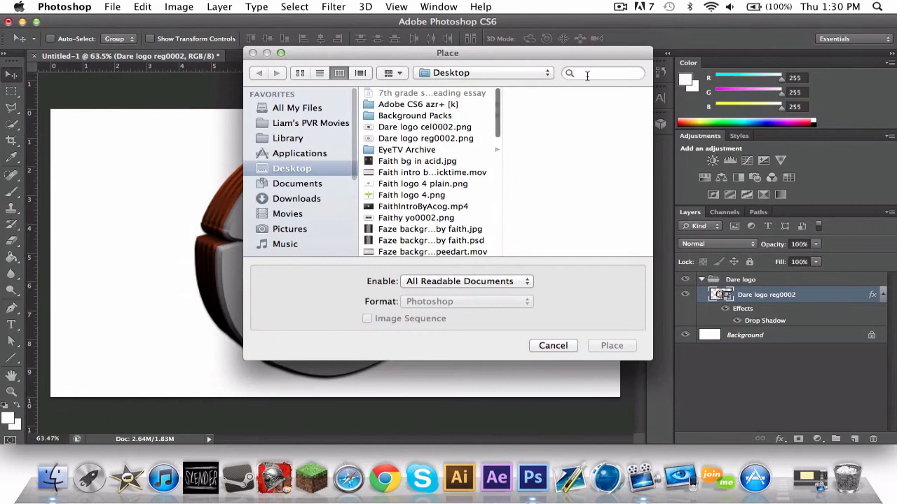
{"action": "left_click", "coordinate": [425, 127]}
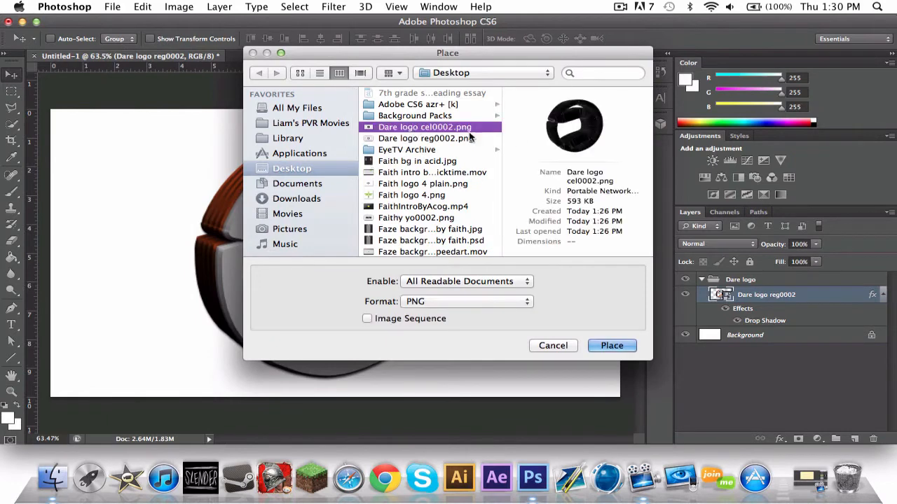
{"action": "left_click", "coordinate": [612, 345]}
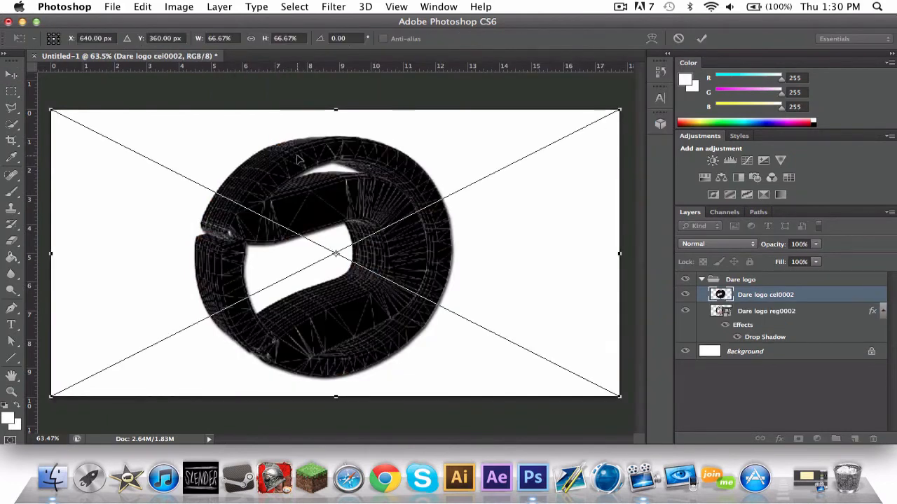
{"action": "left_click", "coordinate": [716, 243]}
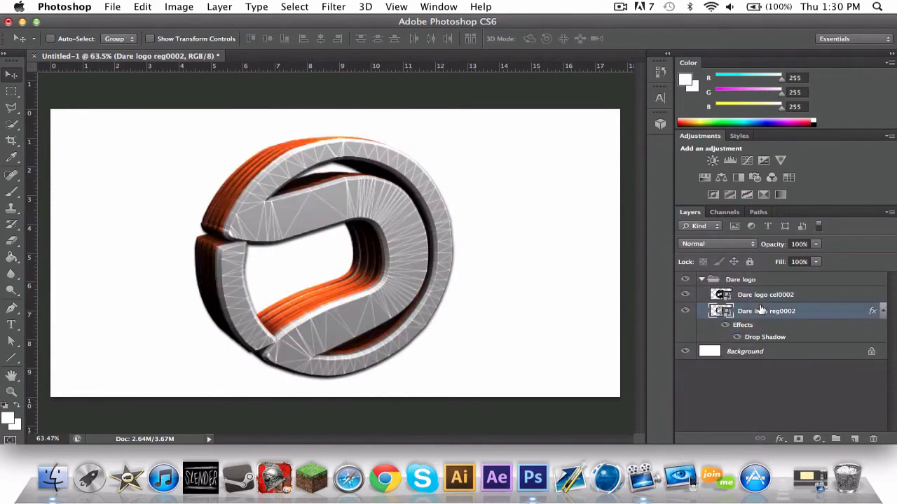
{"action": "left_click", "coordinate": [112, 6]}
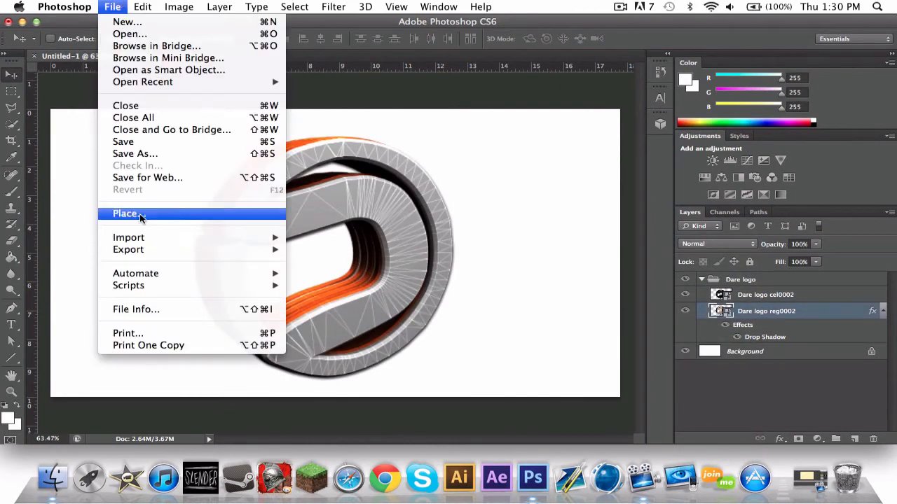
Place Texture (2) - Copy.jpg and set its blend mode to Overlay
{"action": "left_click", "coordinate": [126, 213]}
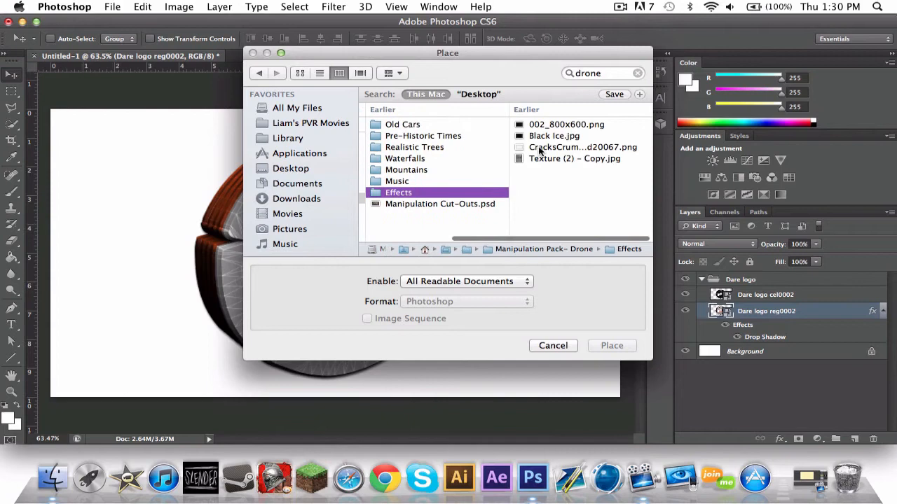
{"action": "left_click", "coordinate": [612, 346]}
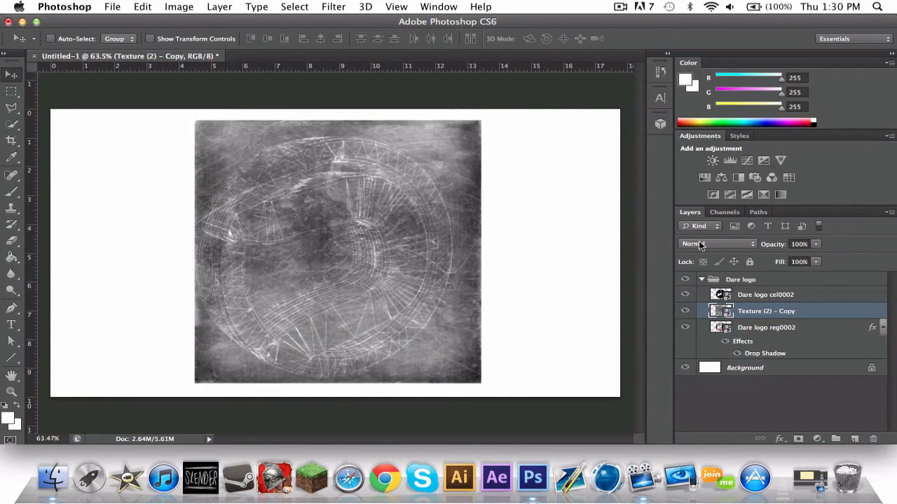
{"action": "left_click", "coordinate": [715, 244]}
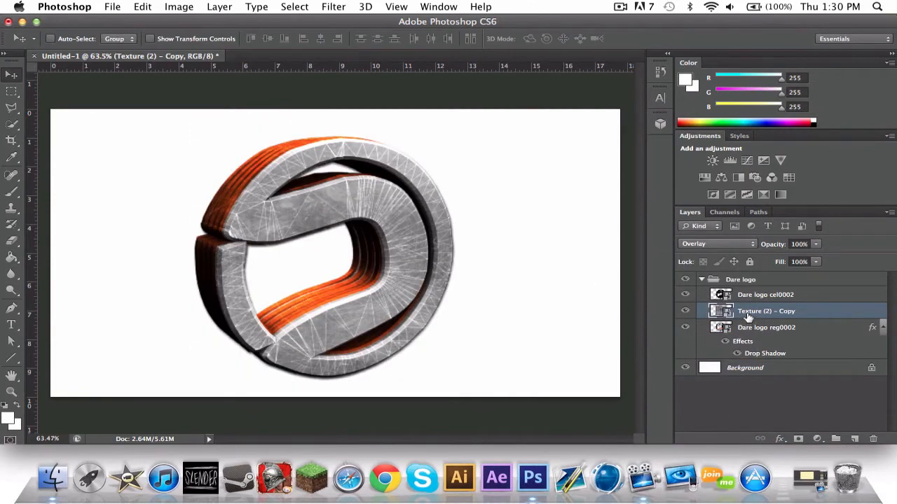
{"action": "right_click", "coordinate": [766, 311]}
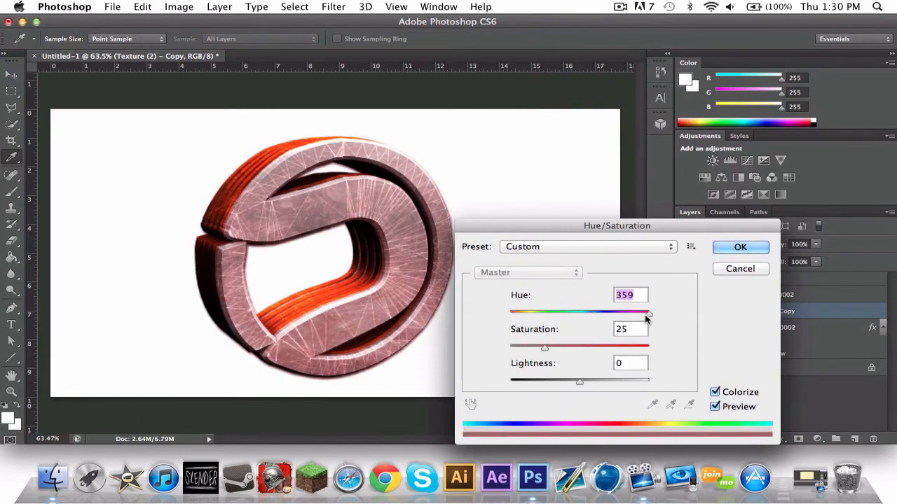
Colorize the texture layer with hue 29 and saturation 16
{"action": "left_click_drag", "start_coordinate": [648, 312], "coordinate": [524, 312]}
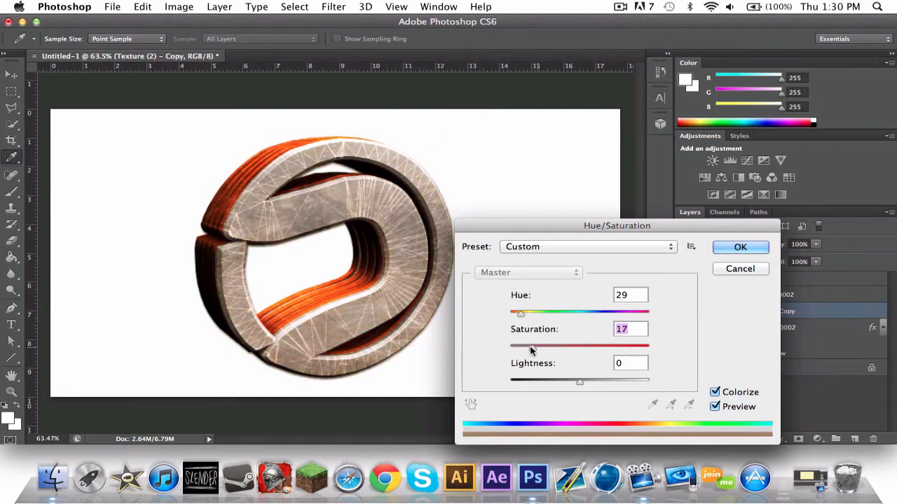
{"action": "left_click_drag", "start_coordinate": [541, 346], "coordinate": [531, 347]}
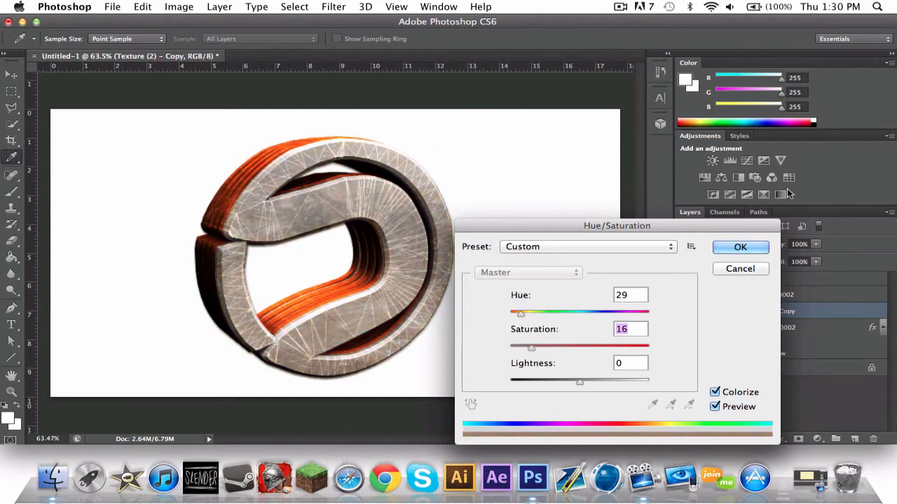
{"action": "left_click", "coordinate": [740, 247]}
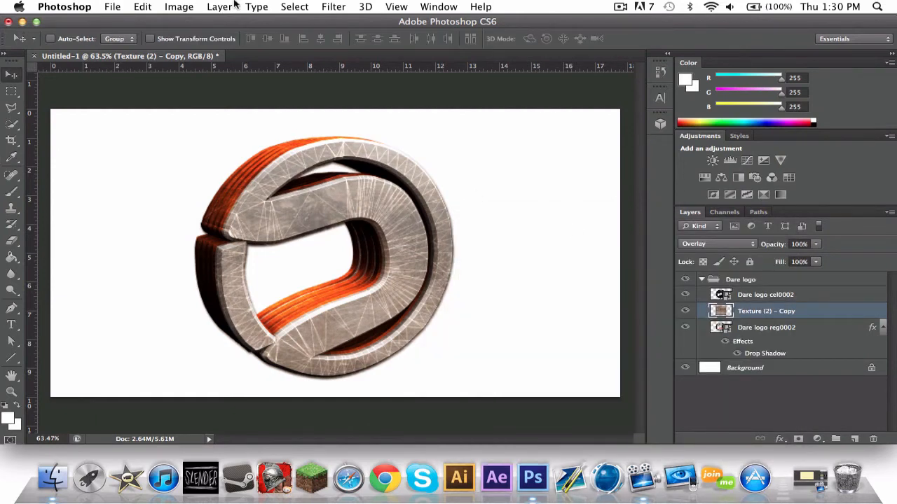
Clip the texture to the Dare logo render below and collapse the Dare logo group
{"action": "left_click", "coordinate": [220, 7]}
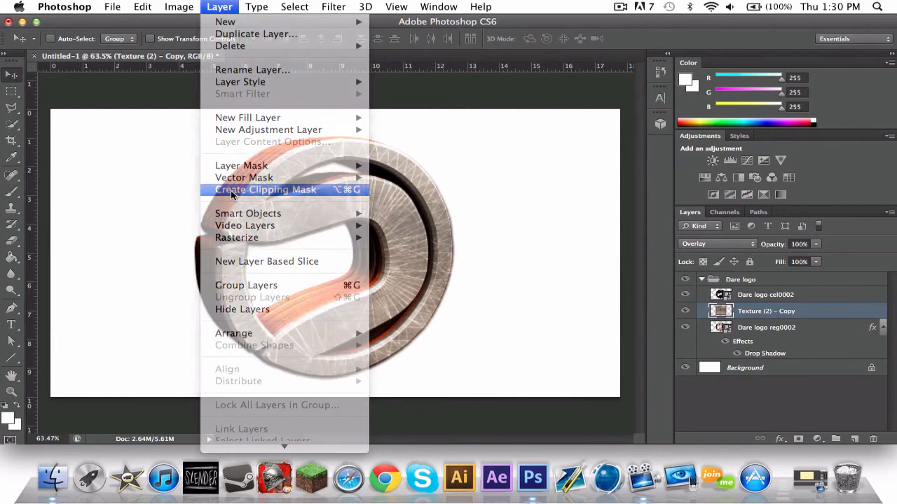
{"action": "left_click", "coordinate": [264, 189]}
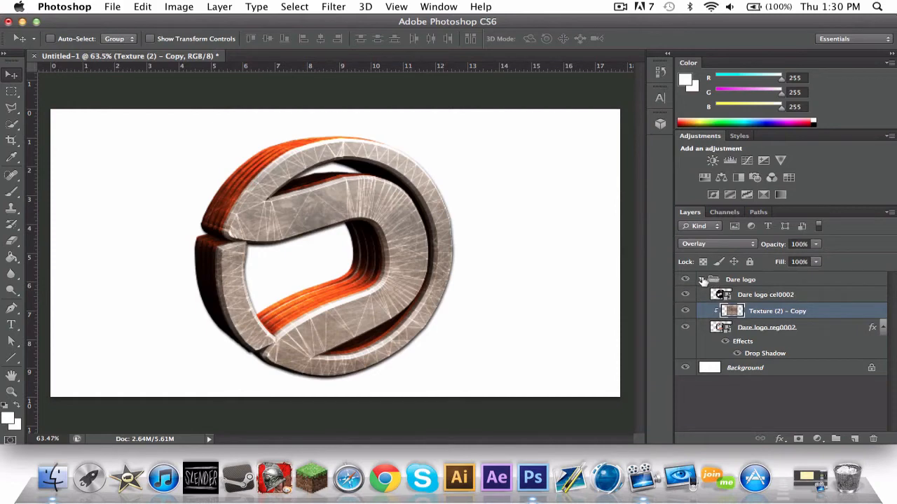
{"action": "left_click", "coordinate": [702, 280]}
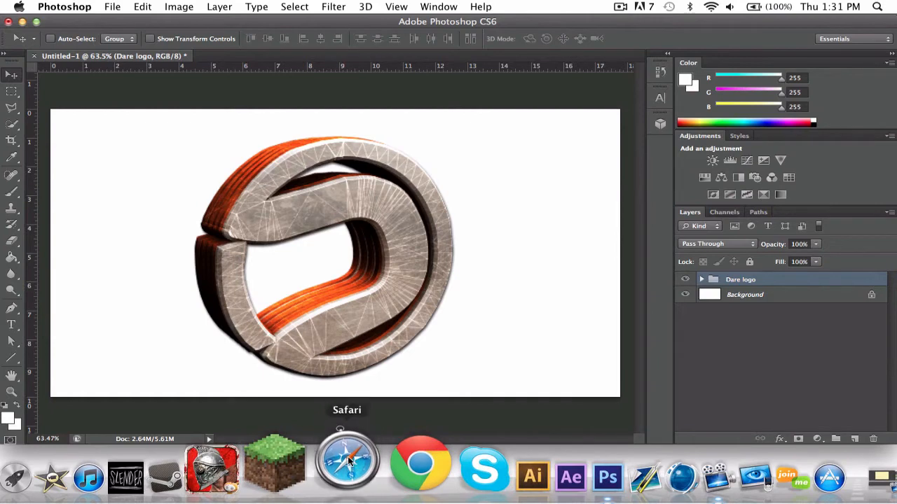
{"action": "left_click", "coordinate": [347, 460]}
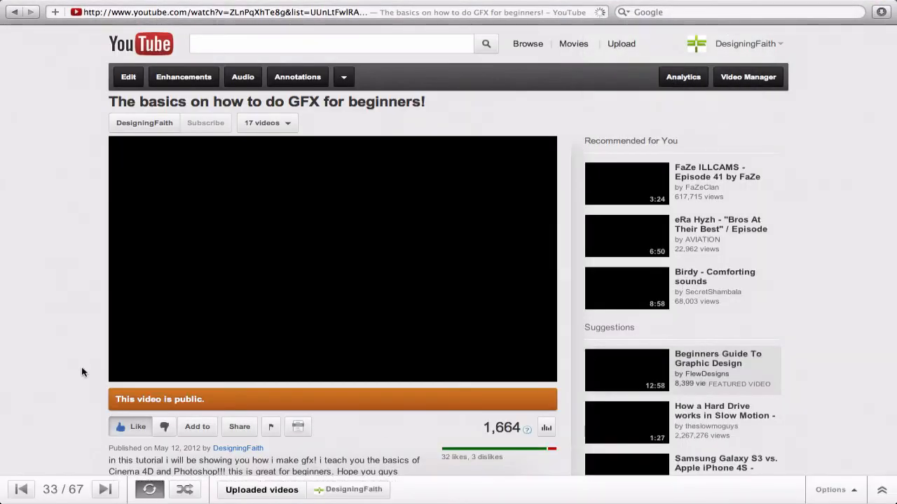
{"action": "left_click", "coordinate": [332, 259]}
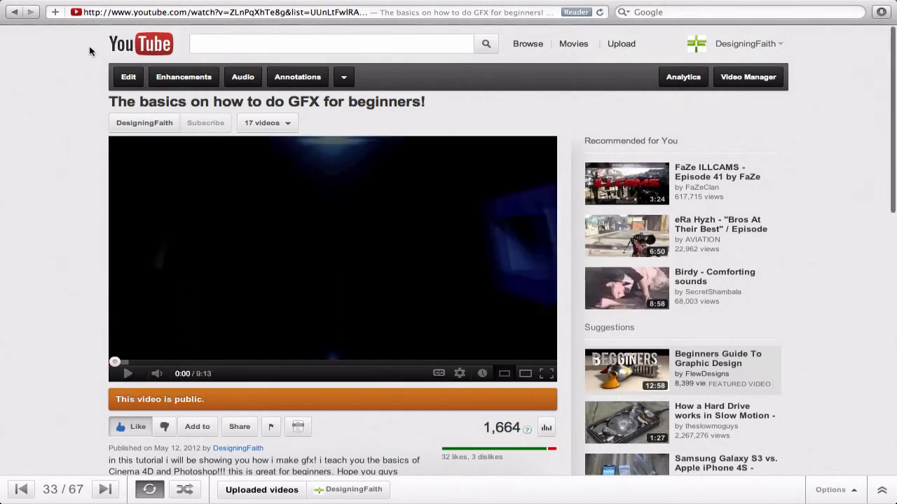
{"action": "scroll", "scroll_direction": "down", "scroll_amount": 3}
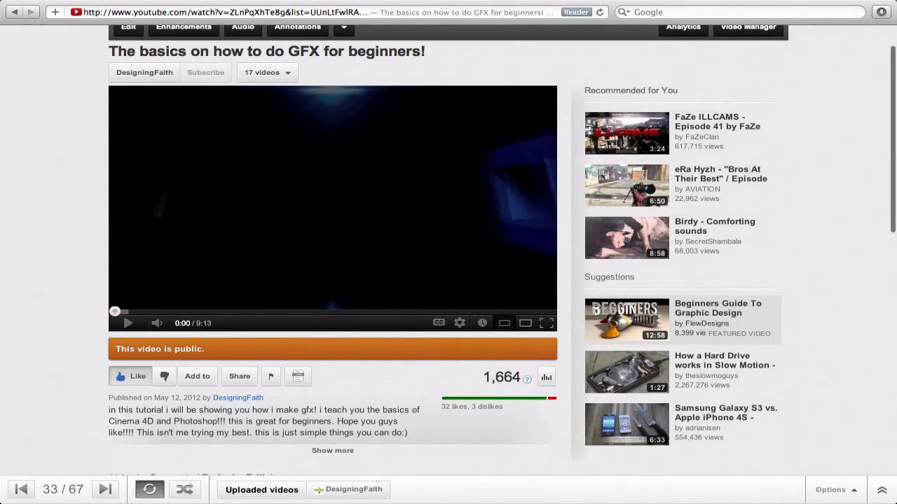
{"action": "scroll", "scroll_direction": "down", "scroll_amount": 3}
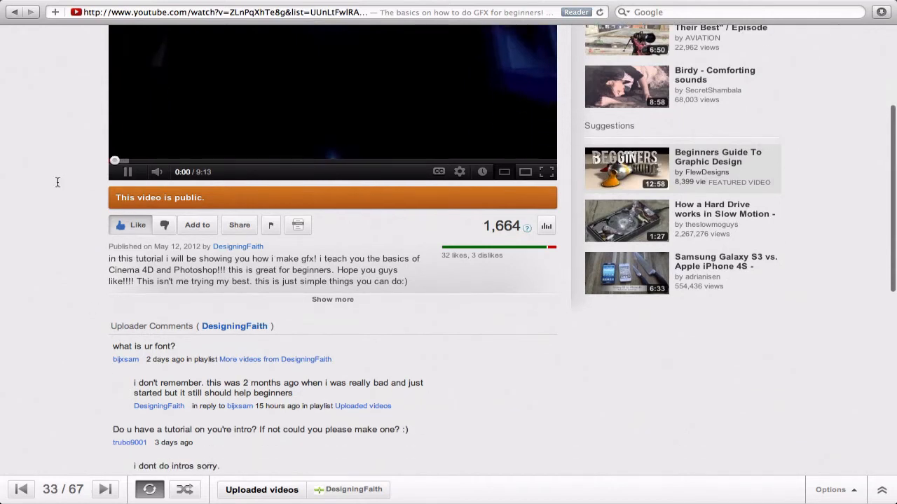
{"action": "left_click", "coordinate": [128, 172]}
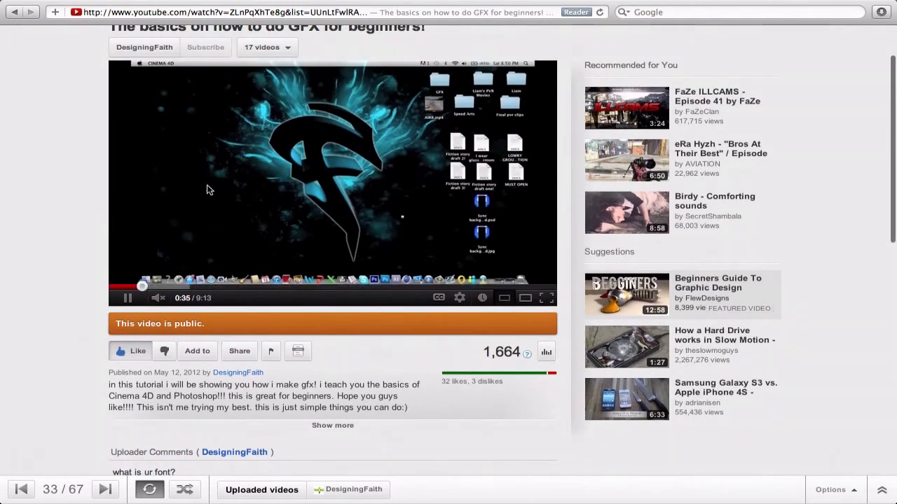
{"action": "left_click", "coordinate": [175, 285]}
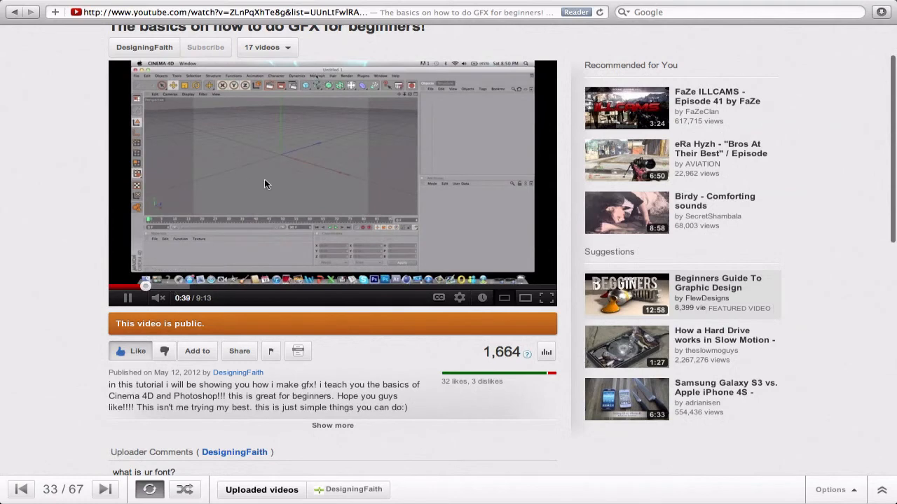
{"action": "mouse_move", "coordinate": [278, 5]}
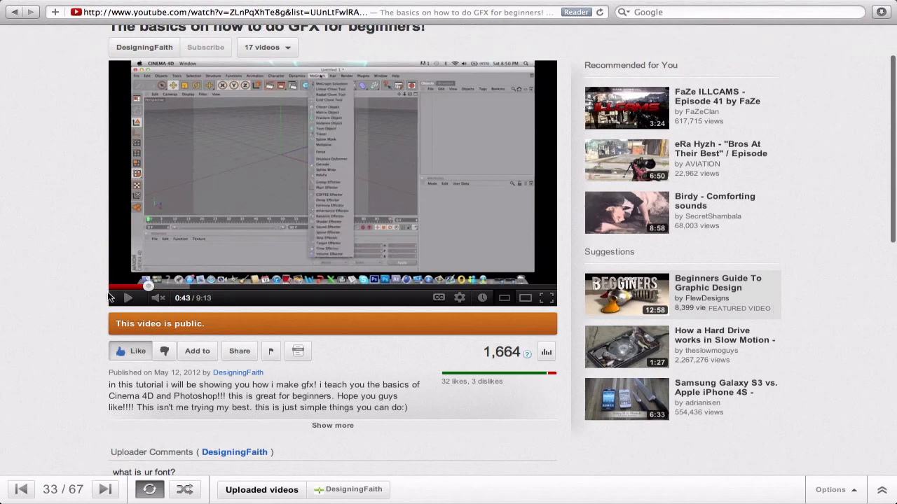
{"action": "scroll", "scroll_direction": "down", "scroll_amount": 3}
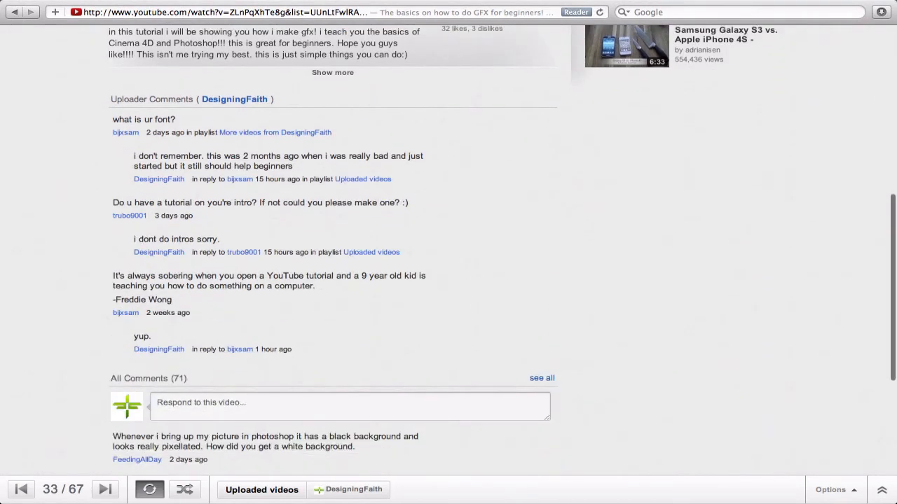
{"action": "mouse_move", "coordinate": [356, 8]}
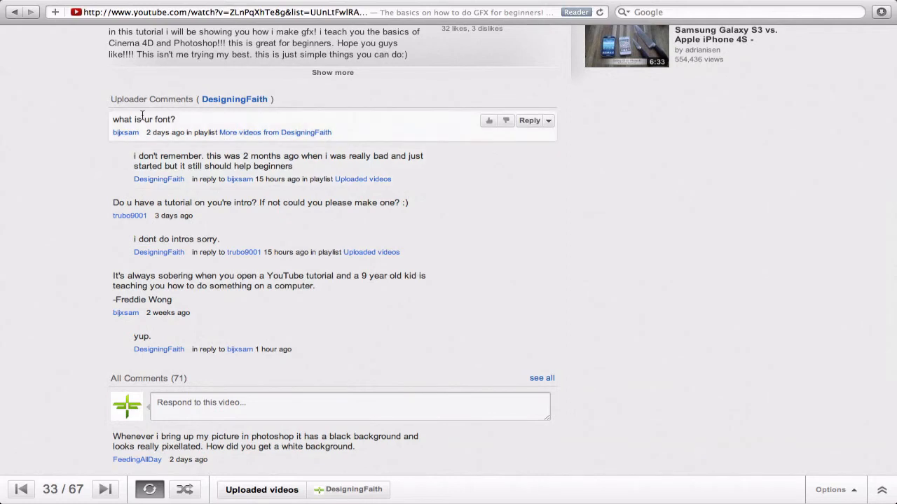
{"action": "mouse_move", "coordinate": [241, 203]}
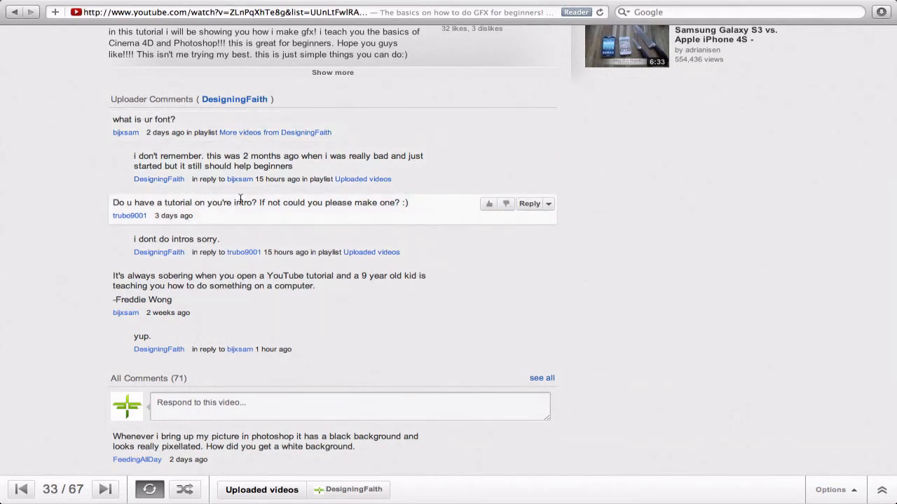
{"action": "scroll", "scroll_direction": "down", "scroll_amount": 3}
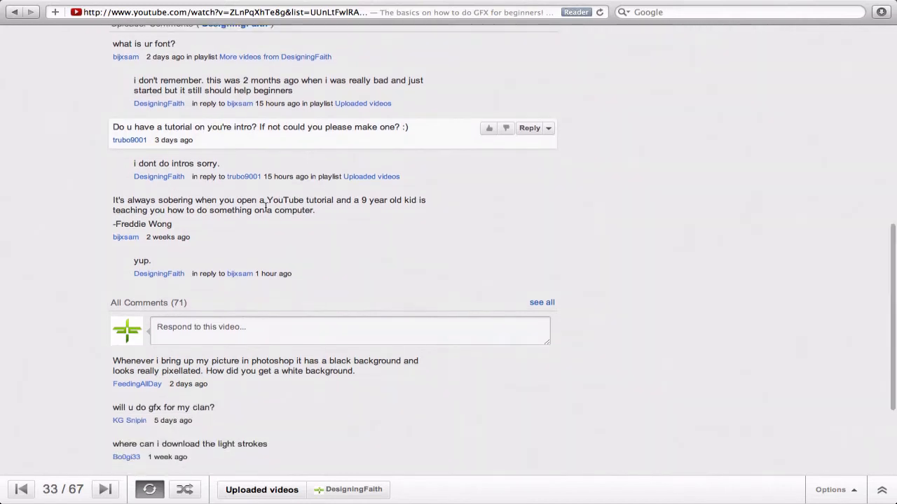
{"action": "mouse_move", "coordinate": [245, 210]}
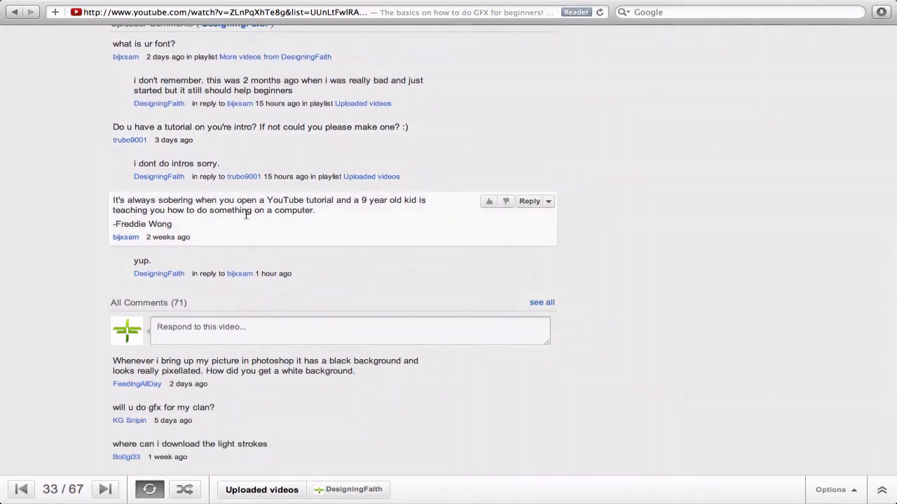
{"action": "scroll", "scroll_direction": "down", "scroll_amount": 3}
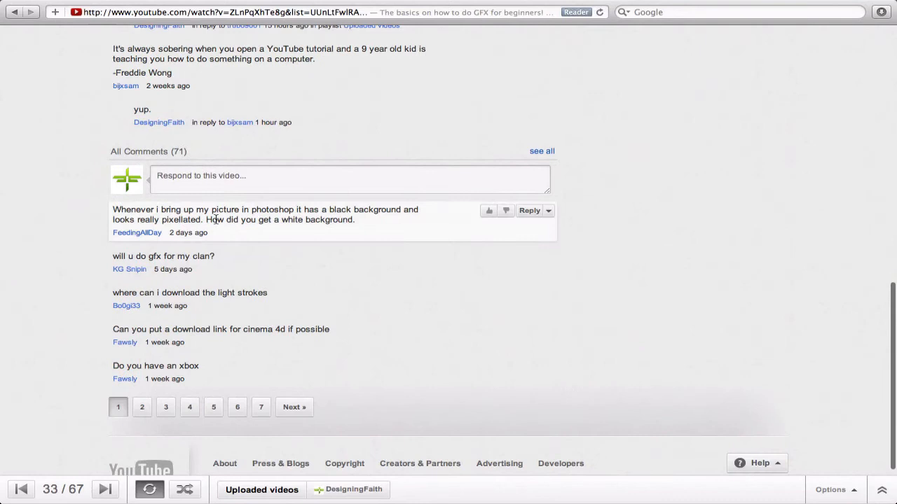
{"action": "mouse_move", "coordinate": [231, 235]}
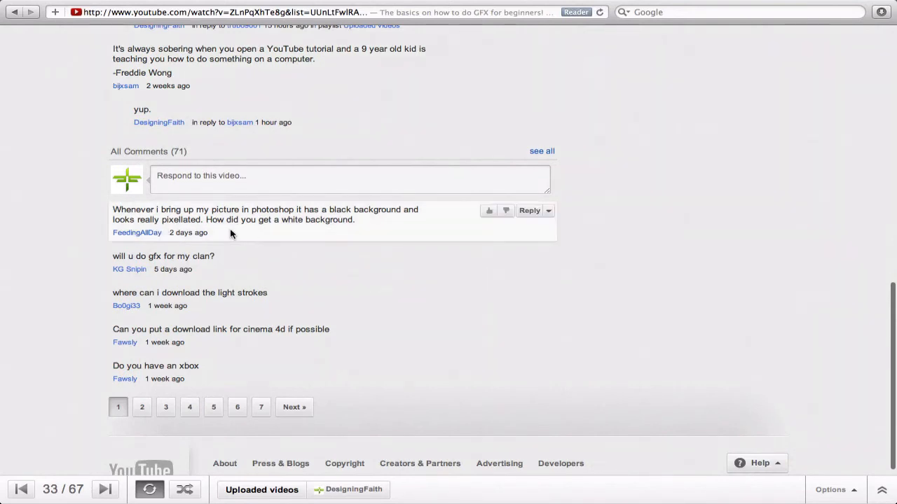
{"action": "mouse_move", "coordinate": [158, 219]}
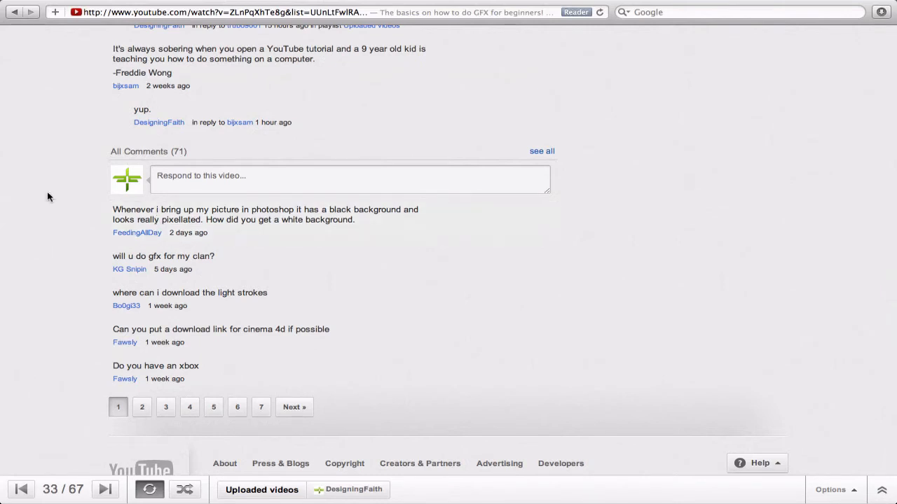
{"action": "scroll", "scroll_direction": "up", "scroll_amount": 3}
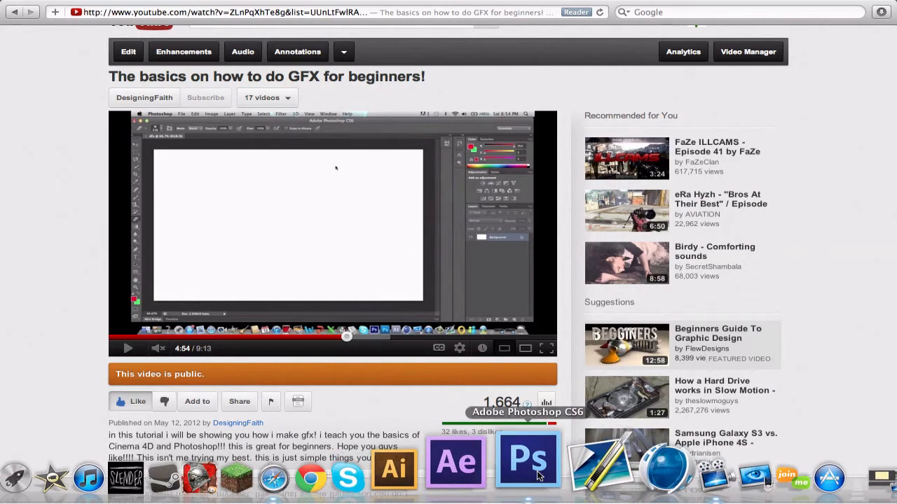
{"action": "left_click", "coordinate": [528, 461]}
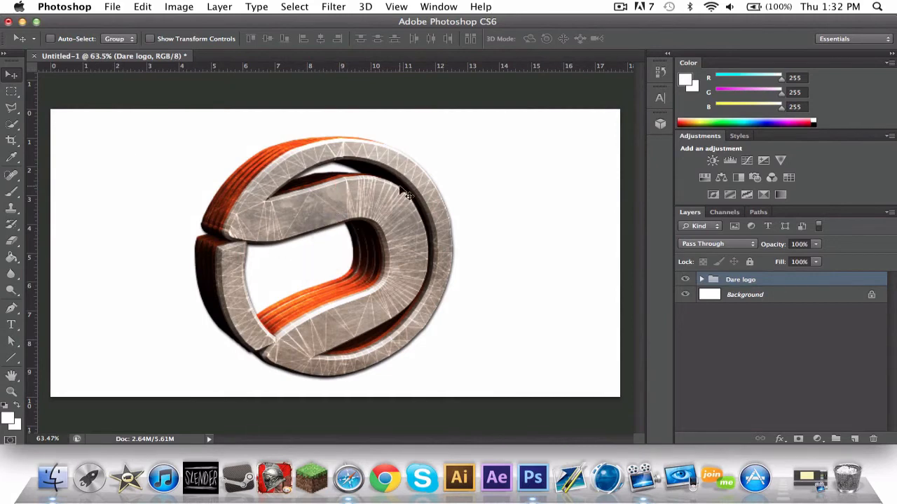
{"action": "left_click", "coordinate": [112, 6]}
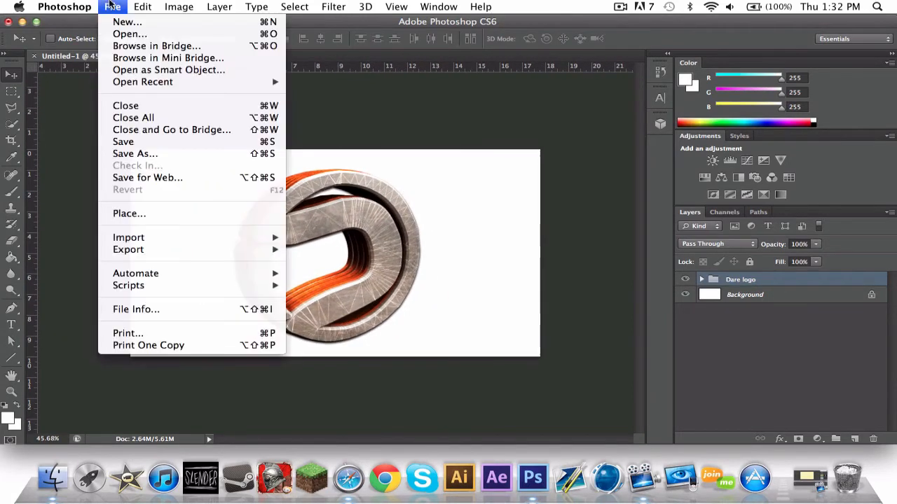
{"action": "left_click", "coordinate": [126, 22]}
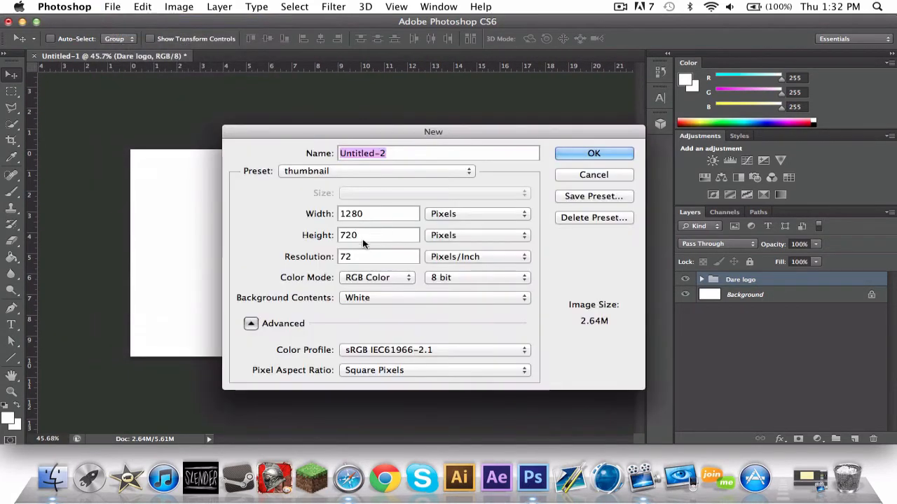
{"action": "left_click", "coordinate": [594, 153]}
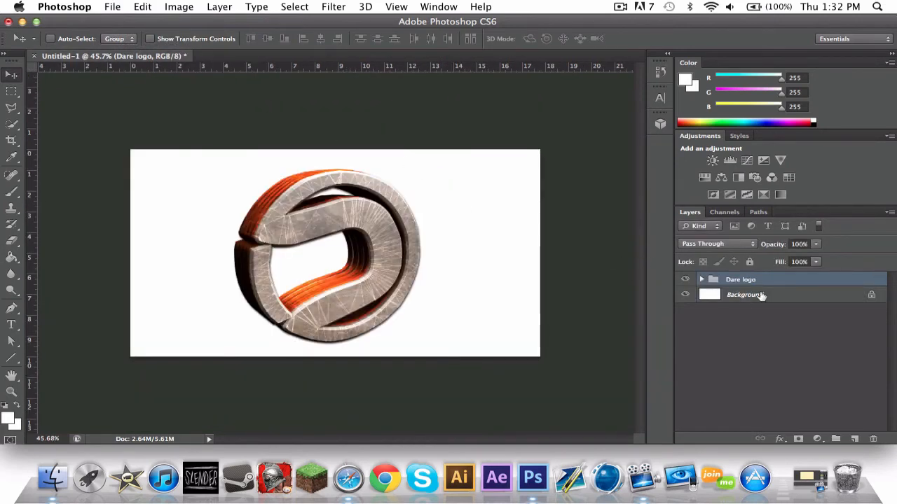
Fill the Background layer black, then refill it white
{"action": "left_click", "coordinate": [745, 294]}
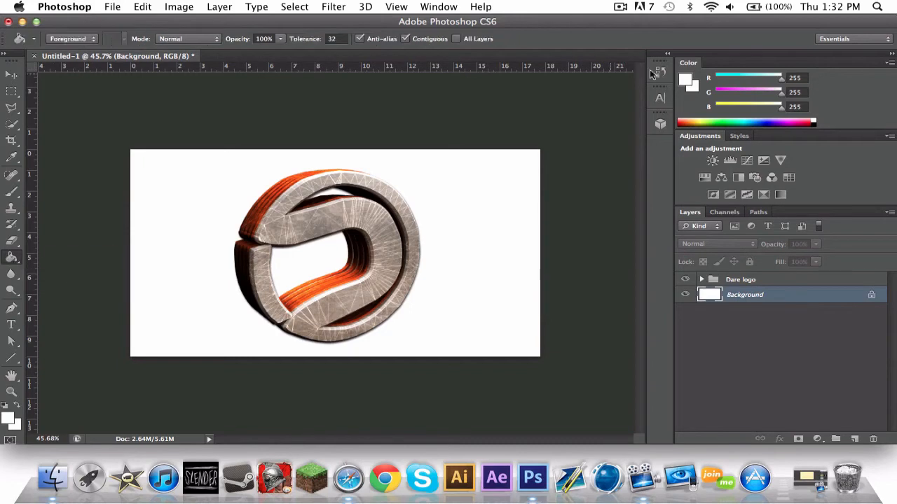
{"action": "left_click", "coordinate": [684, 77]}
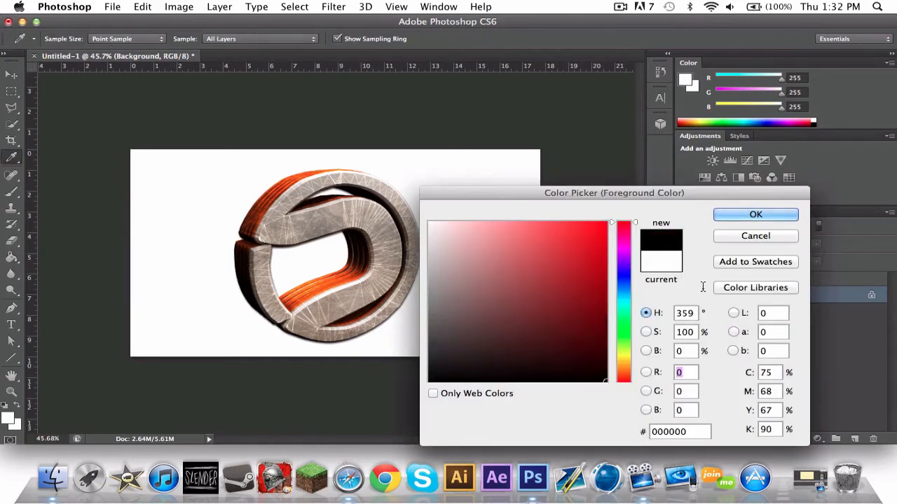
{"action": "left_click", "coordinate": [755, 214]}
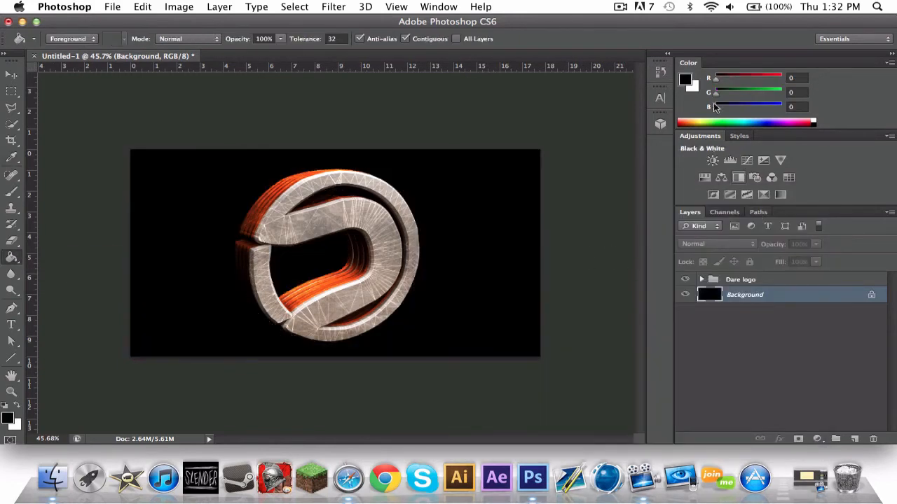
{"action": "left_click", "coordinate": [684, 79]}
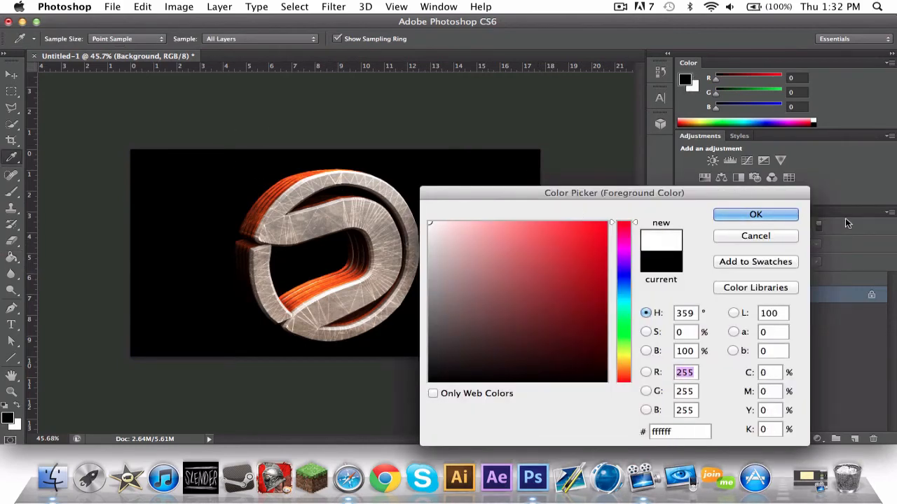
{"action": "left_click", "coordinate": [755, 215]}
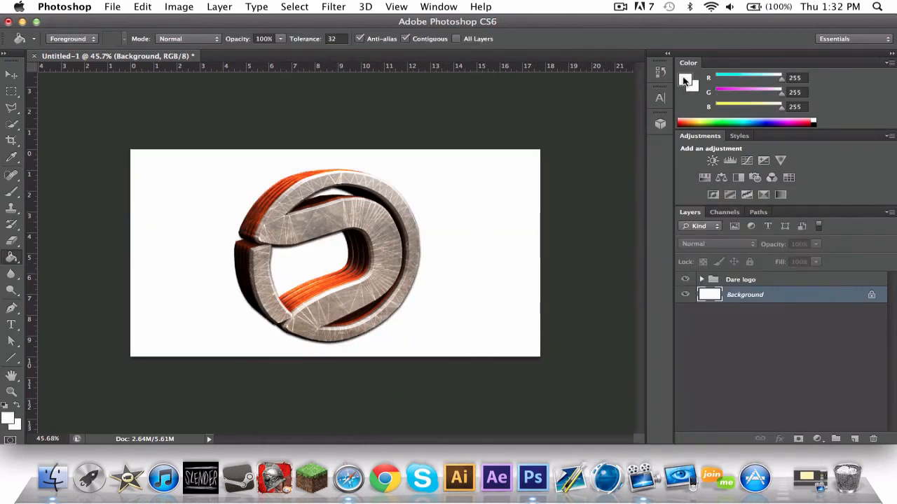
{"action": "mouse_move", "coordinate": [370, 463]}
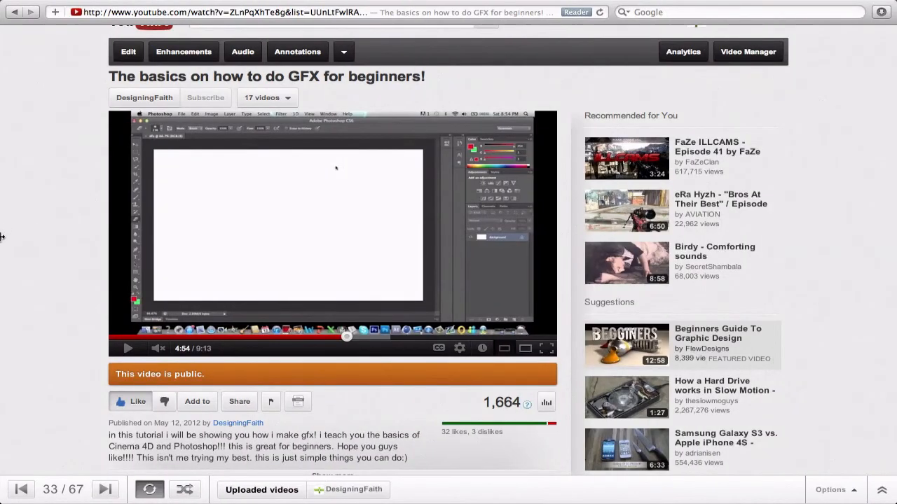
Scroll through the YouTube viewer comments and open the second page of comments
{"action": "scroll", "scroll_direction": "down", "scroll_amount": 3}
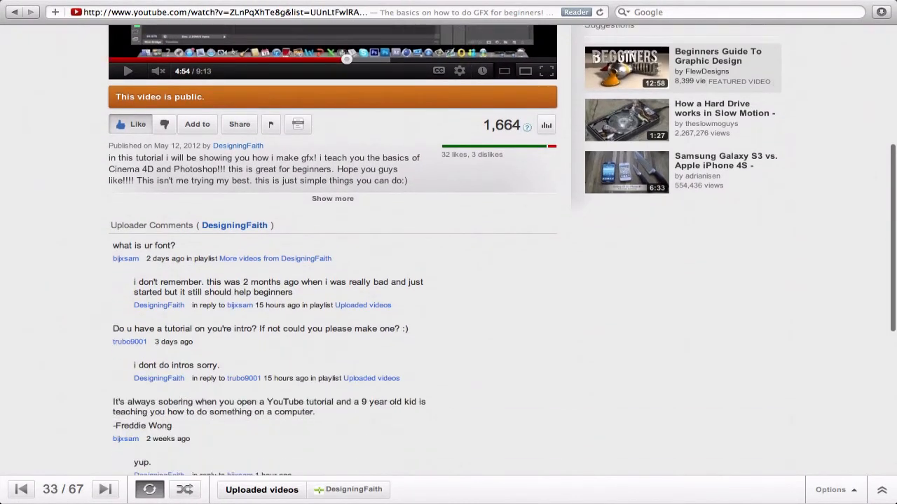
{"action": "scroll", "scroll_direction": "down", "scroll_amount": 3}
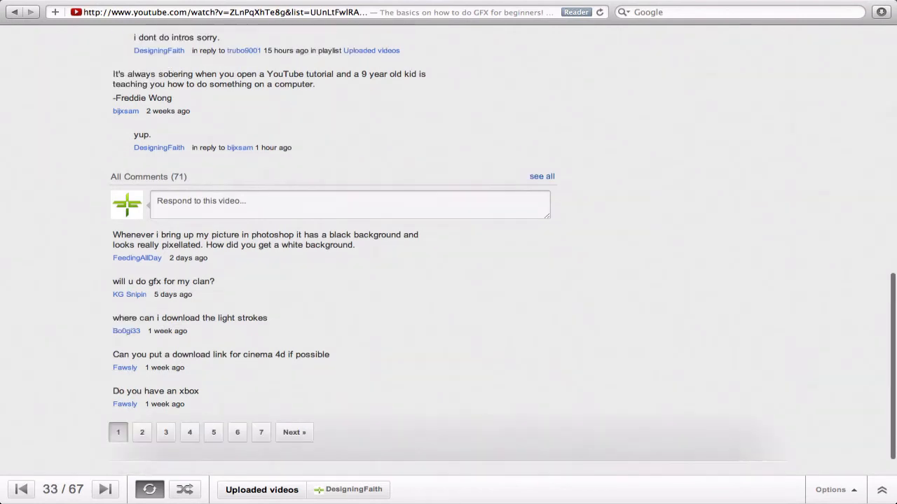
{"action": "mouse_move", "coordinate": [297, 327]}
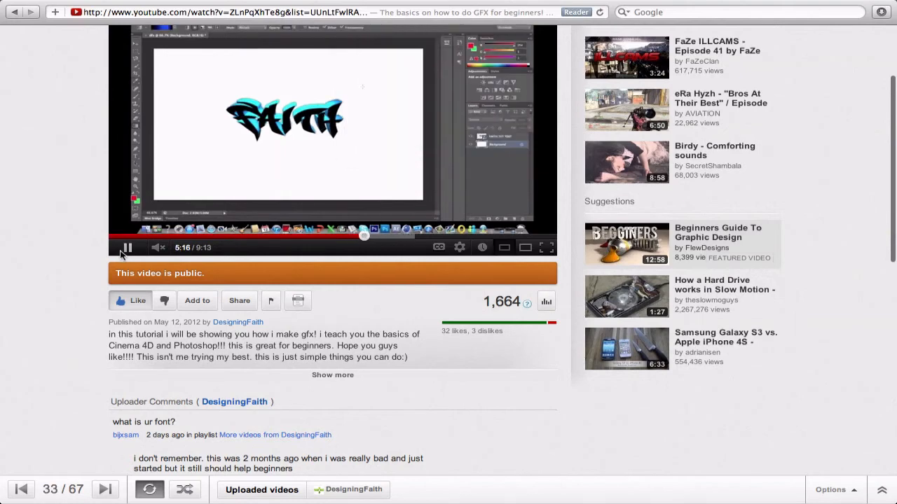
{"action": "scroll", "scroll_direction": "down", "scroll_amount": 3}
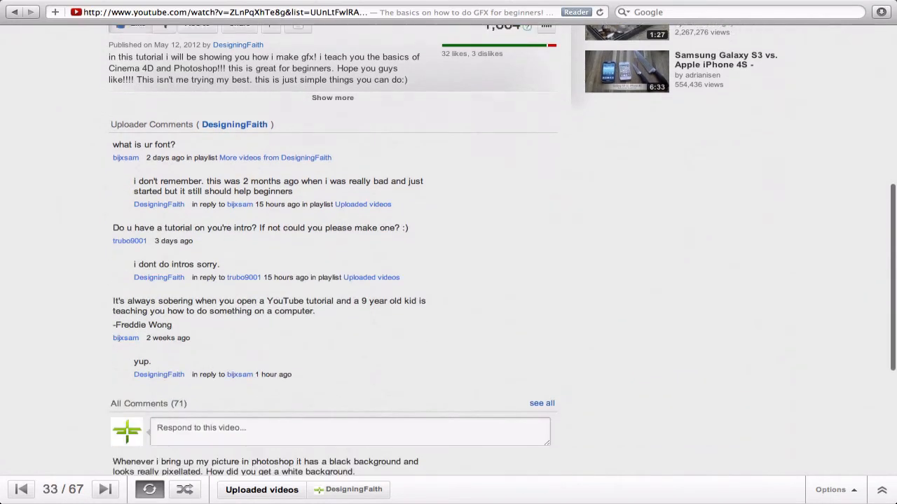
{"action": "scroll", "scroll_direction": "down", "scroll_amount": 3}
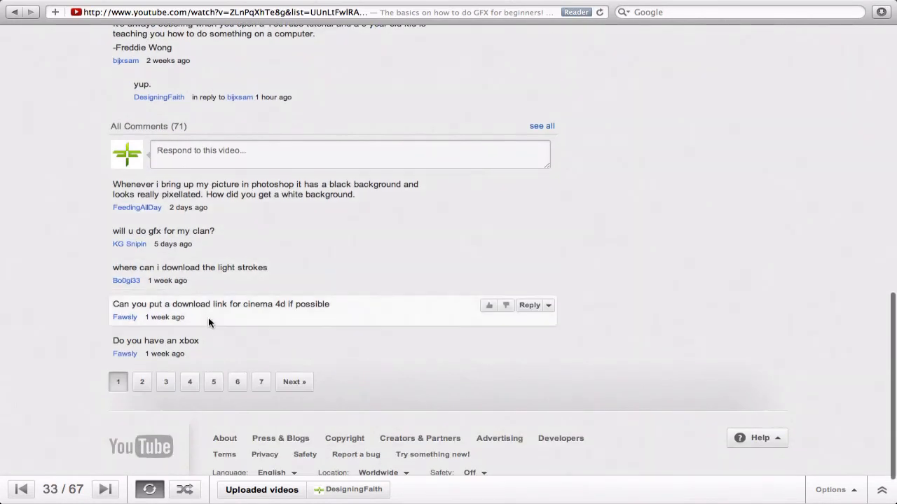
{"action": "mouse_move", "coordinate": [196, 313]}
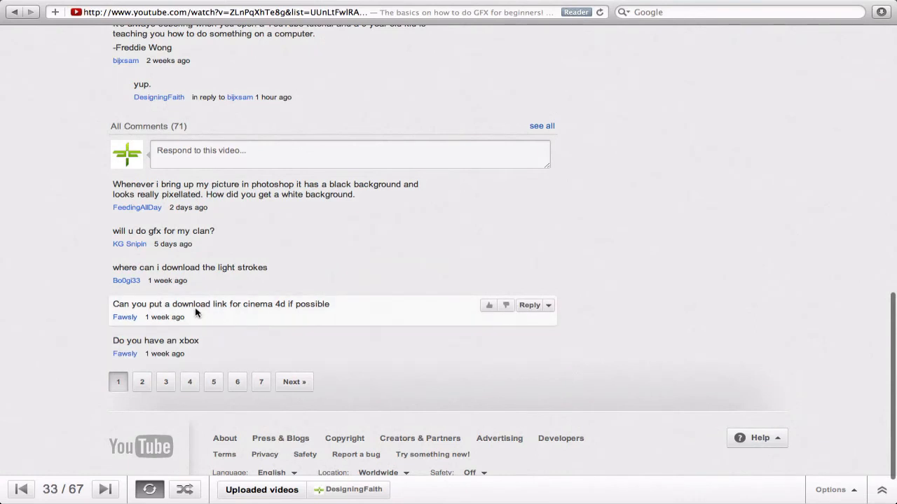
{"action": "mouse_move", "coordinate": [160, 351]}
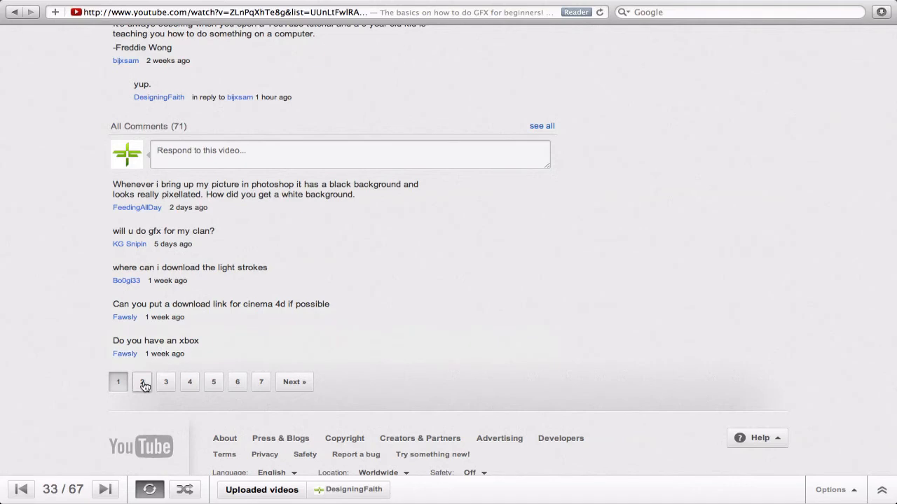
{"action": "left_click", "coordinate": [141, 382]}
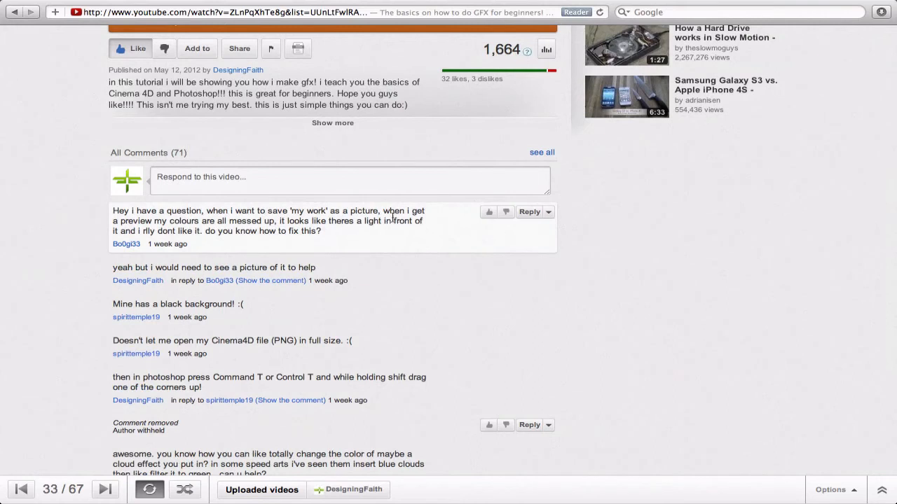
{"action": "mouse_move", "coordinate": [344, 232]}
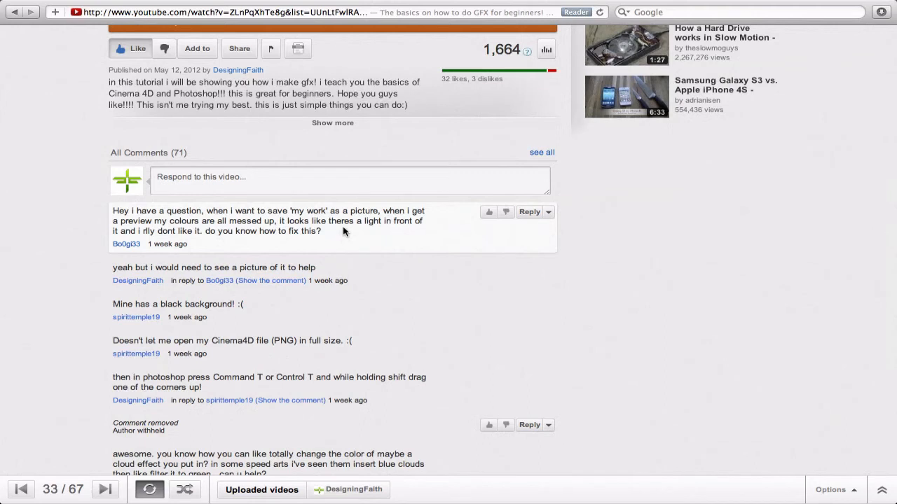
{"action": "mouse_move", "coordinate": [261, 230]}
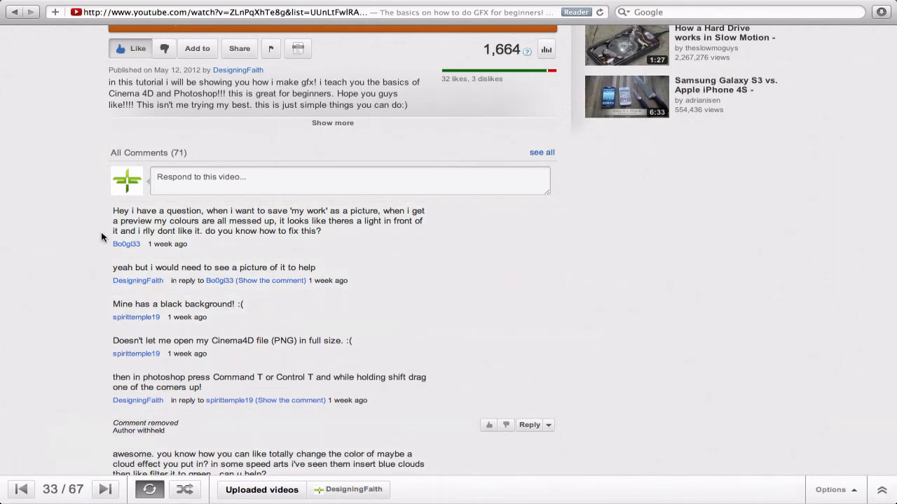
{"action": "mouse_move", "coordinate": [216, 261]}
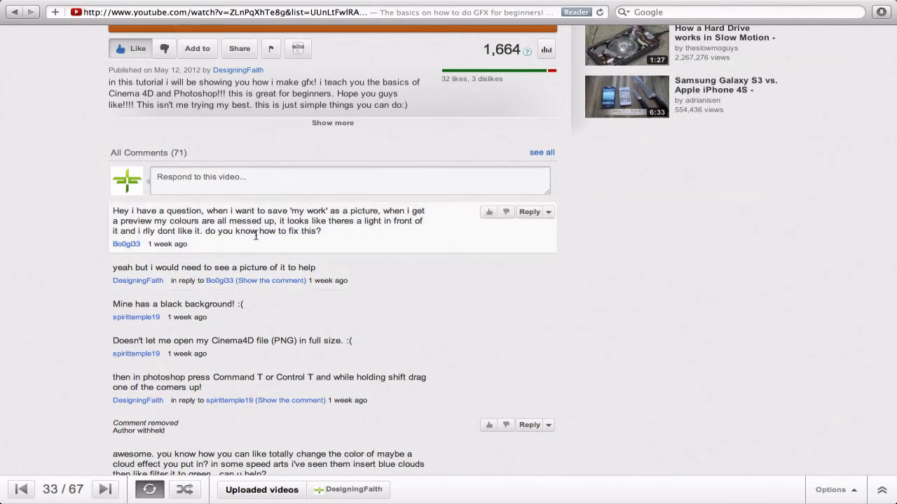
{"action": "mouse_move", "coordinate": [385, 242]}
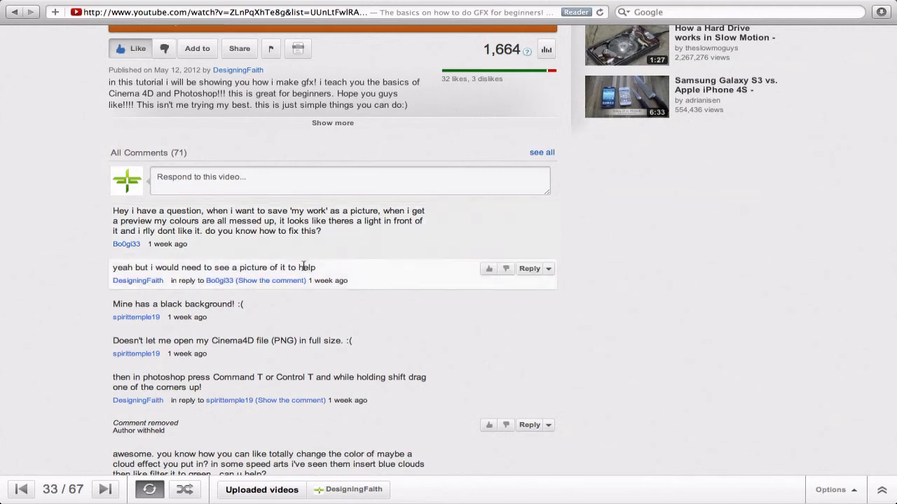
{"action": "mouse_move", "coordinate": [10, 185]}
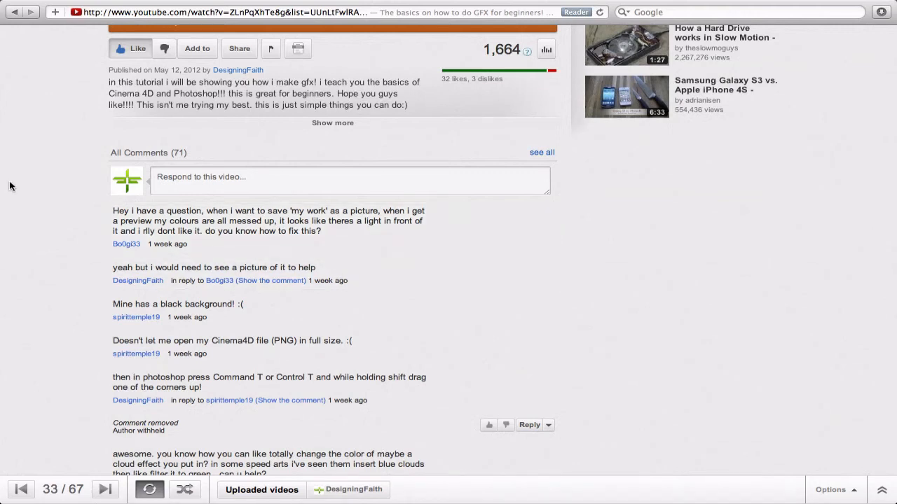
{"action": "mouse_move", "coordinate": [163, 316]}
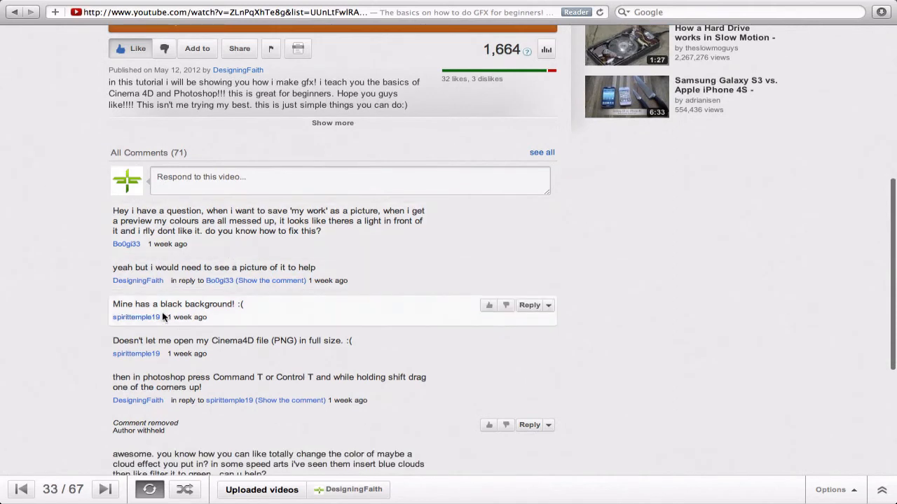
{"action": "mouse_move", "coordinate": [153, 302]}
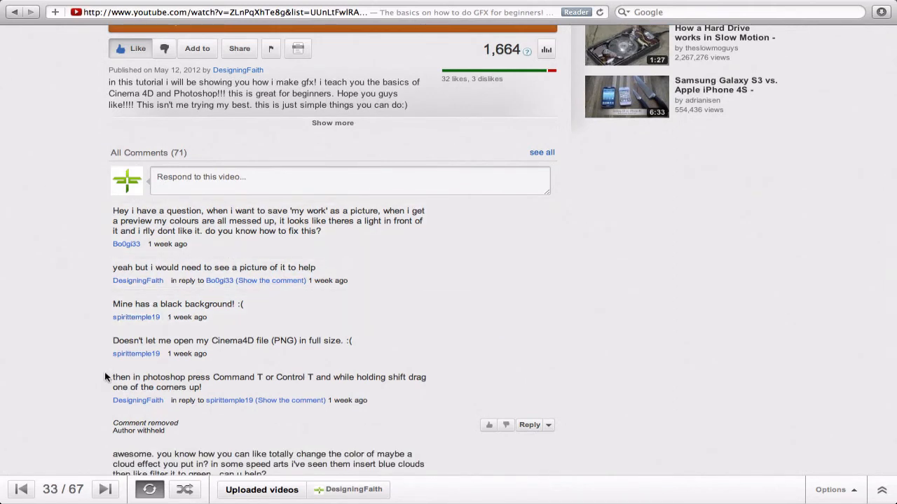
{"action": "mouse_move", "coordinate": [295, 342]}
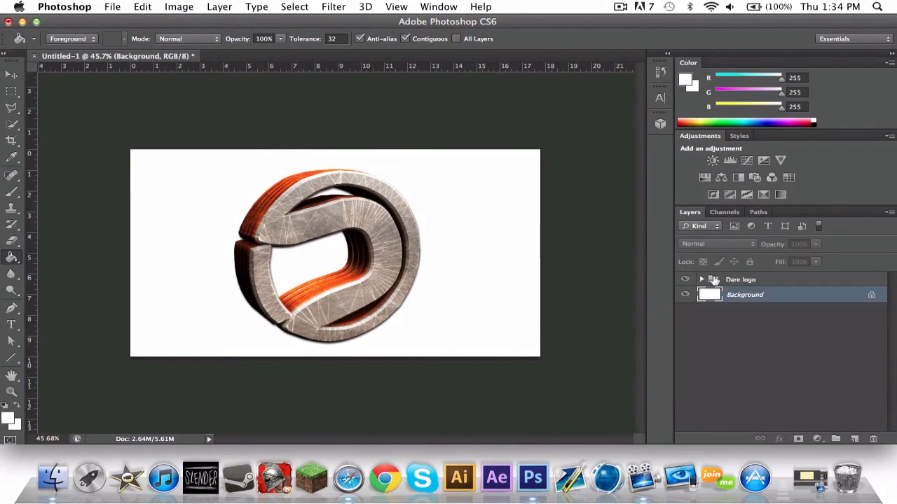
{"action": "left_click", "coordinate": [741, 279]}
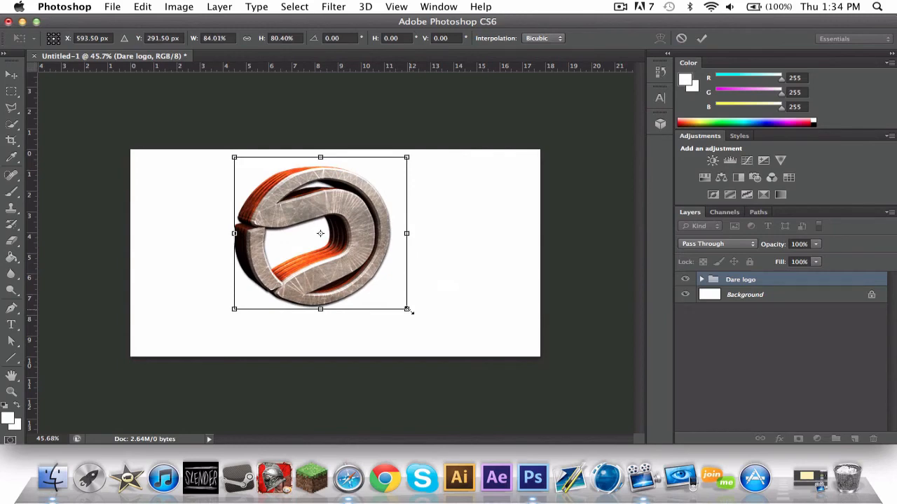
{"action": "left_click_drag", "start_coordinate": [406, 308], "coordinate": [314, 228]}
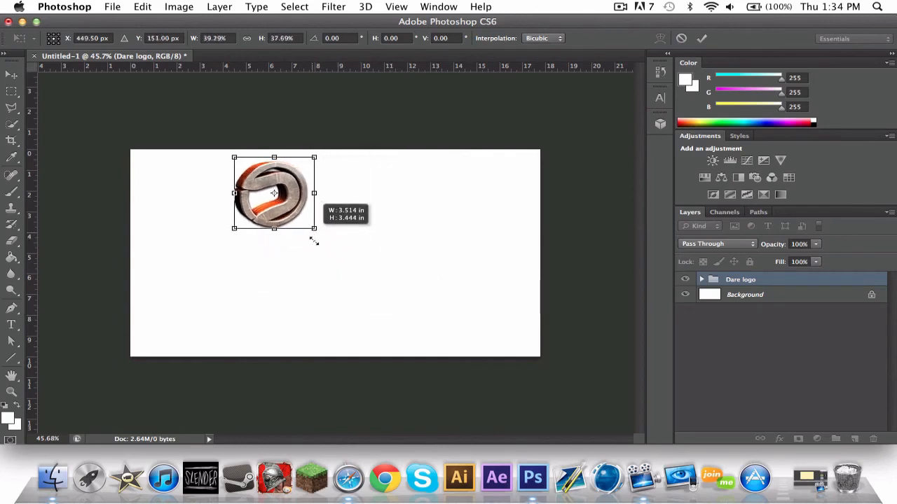
{"action": "left_click_drag", "start_coordinate": [313, 228], "coordinate": [407, 309]}
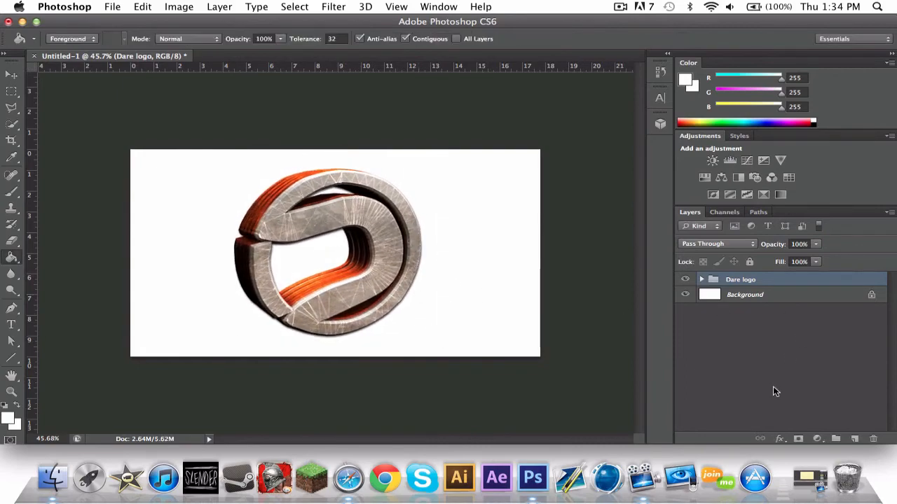
{"action": "mouse_move", "coordinate": [347, 476]}
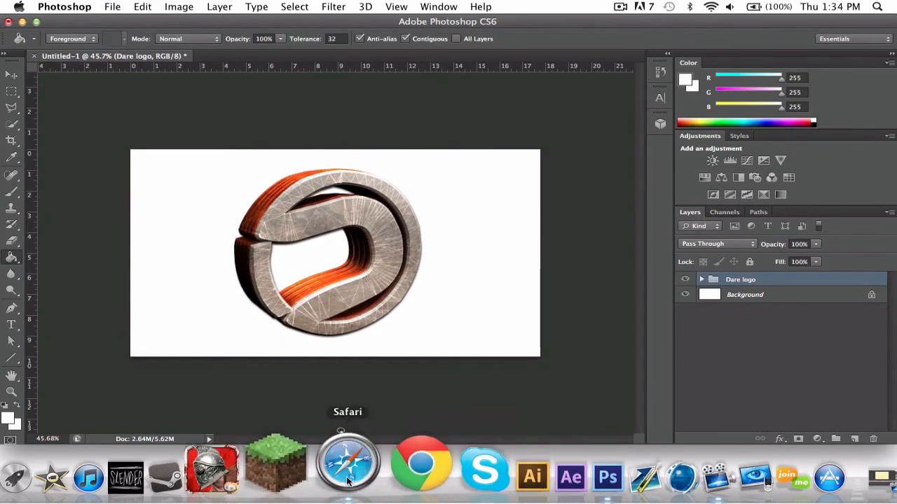
Bring Safari forward and scroll the comments toward the cloud-recolouring question
{"action": "left_click", "coordinate": [347, 462]}
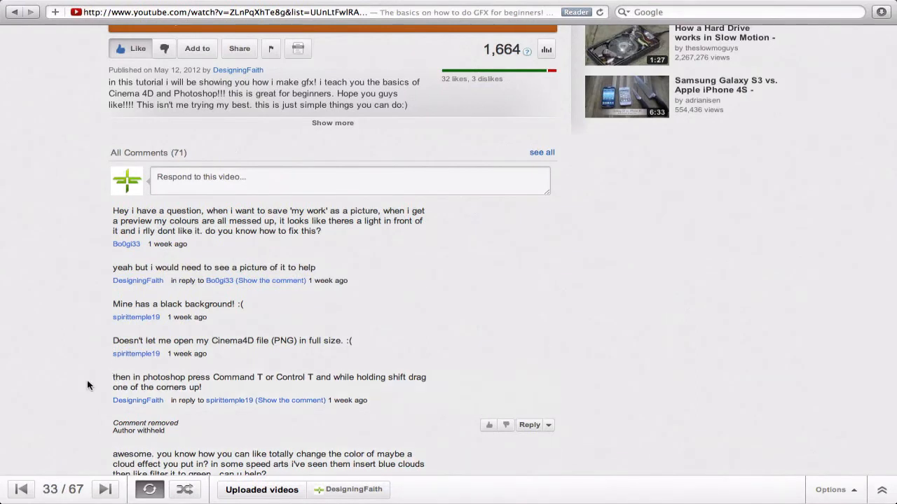
{"action": "scroll", "scroll_direction": "down", "scroll_amount": 3}
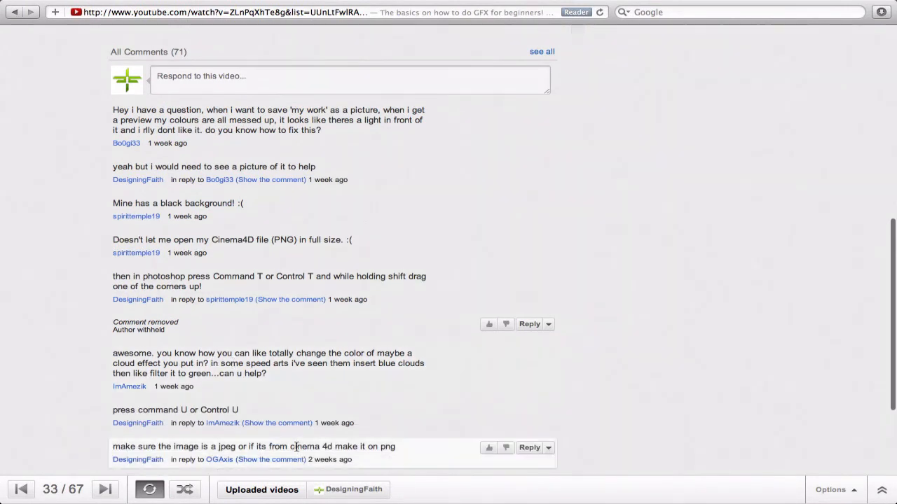
{"action": "mouse_move", "coordinate": [296, 446]}
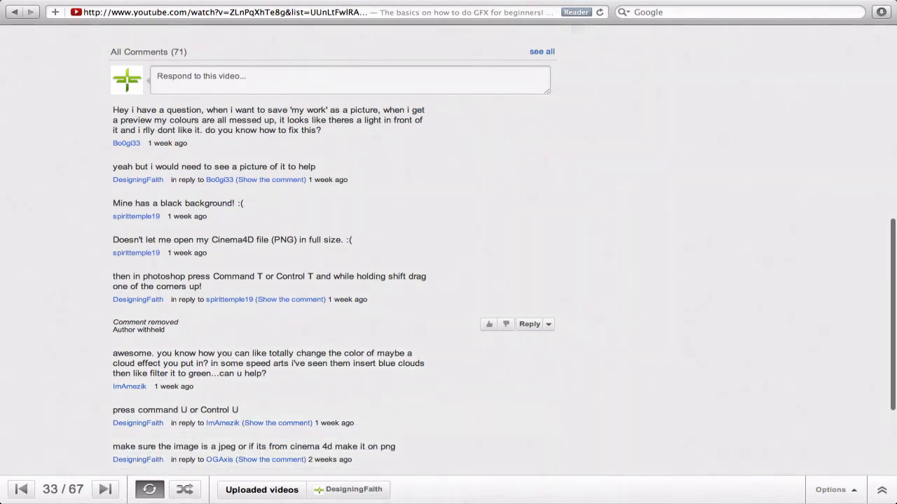
{"action": "mouse_move", "coordinate": [545, 459]}
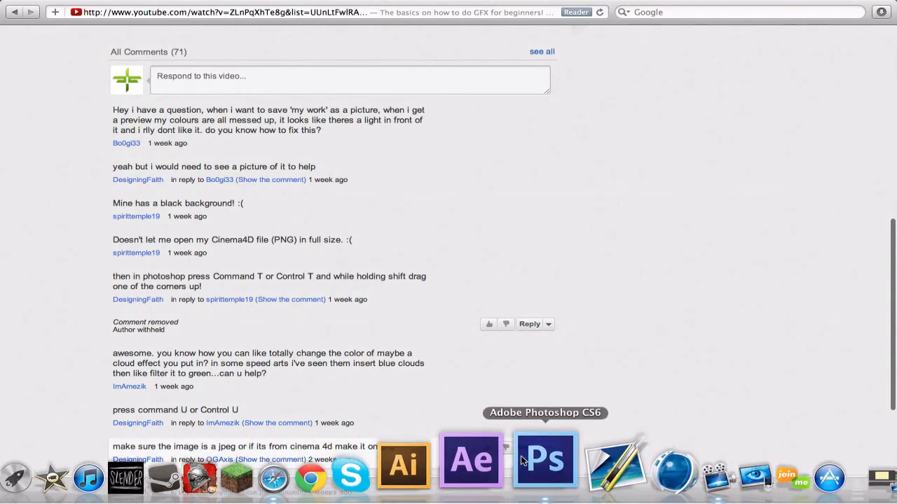
Place the _origin_Storm-and-Space-HD-7 image above the Background layer, beneath the Dare logo
{"action": "left_click", "coordinate": [545, 459]}
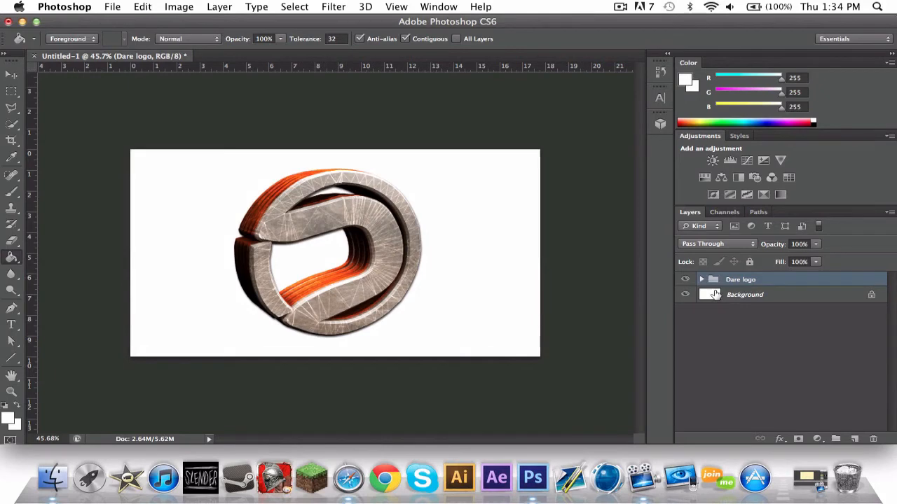
{"action": "left_click", "coordinate": [112, 6]}
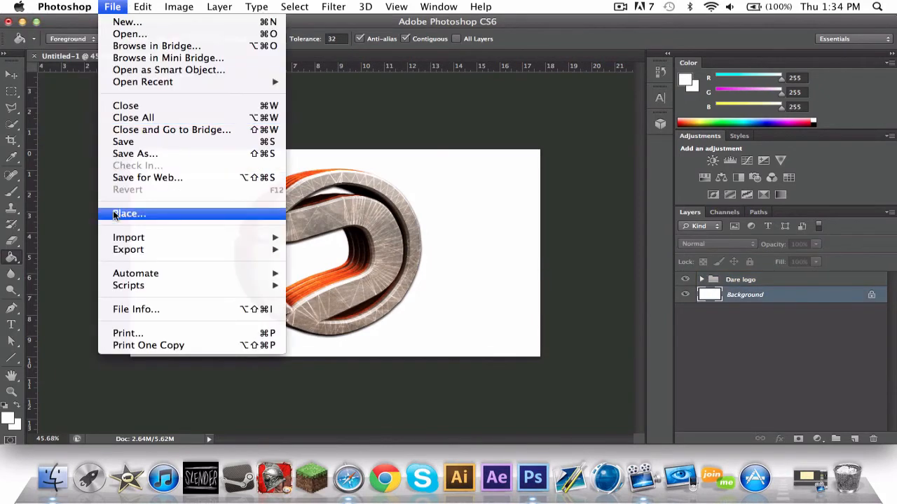
{"action": "left_click", "coordinate": [129, 213]}
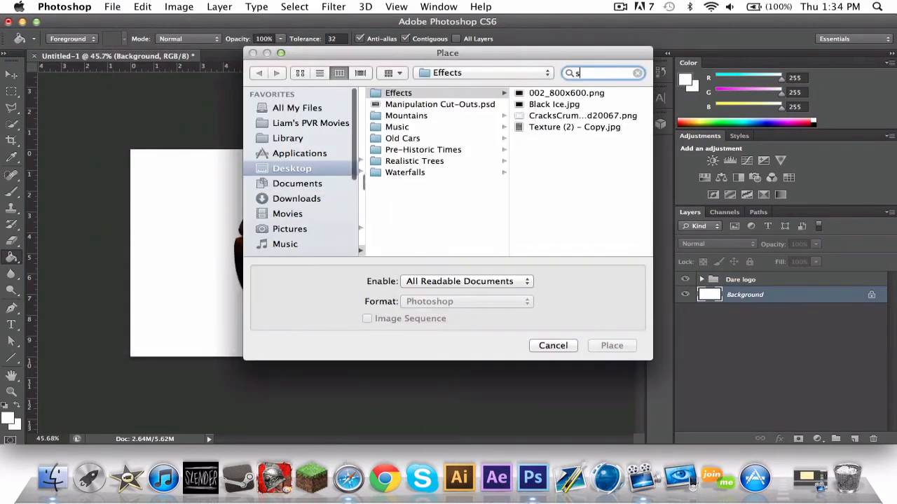
{"action": "type", "text": "pace"}
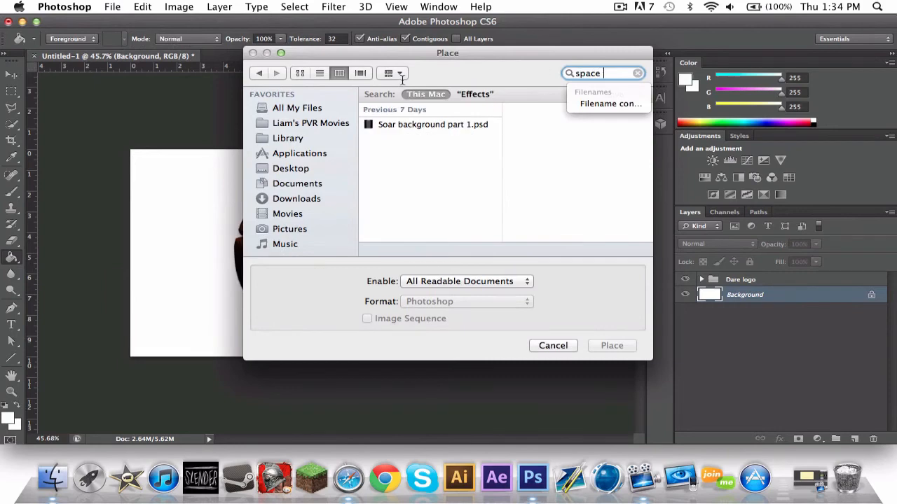
{"action": "left_click", "coordinate": [399, 73]}
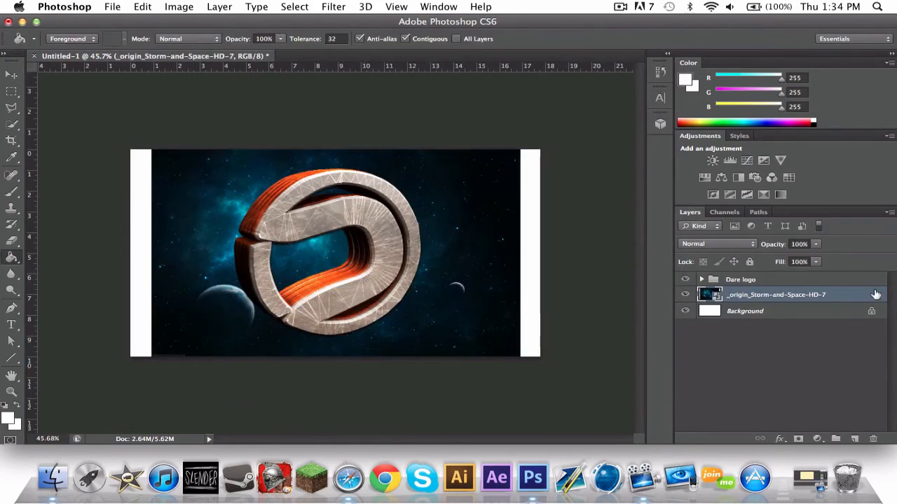
Rasterize the placed space layer and colorize it with a warm yellow tint
{"action": "left_click", "coordinate": [11, 75]}
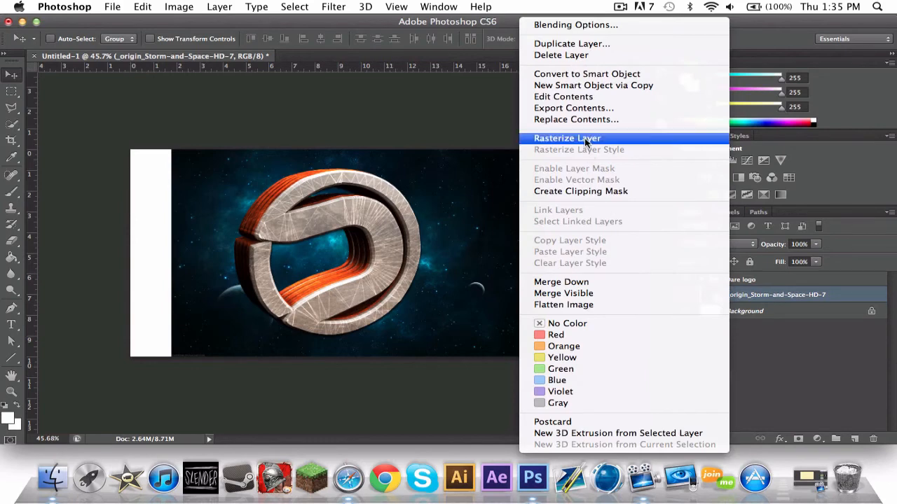
{"action": "left_click", "coordinate": [567, 138]}
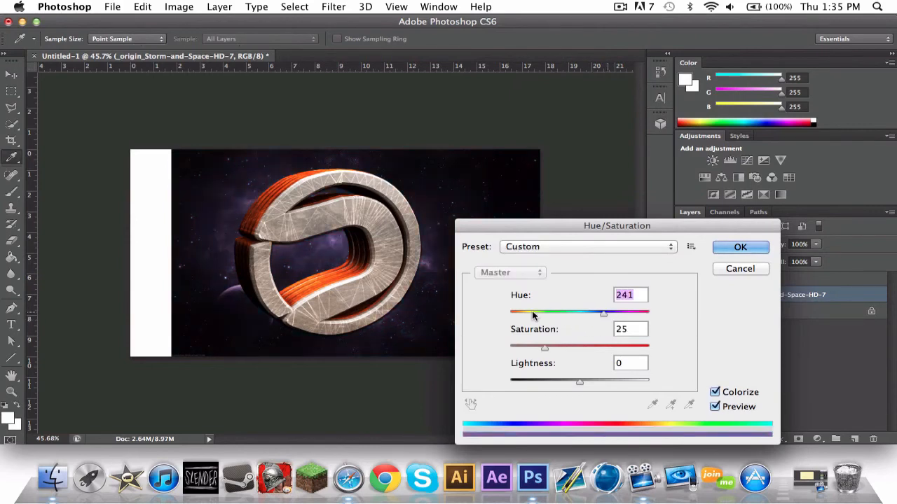
{"action": "left_click_drag", "start_coordinate": [603, 313], "coordinate": [528, 312]}
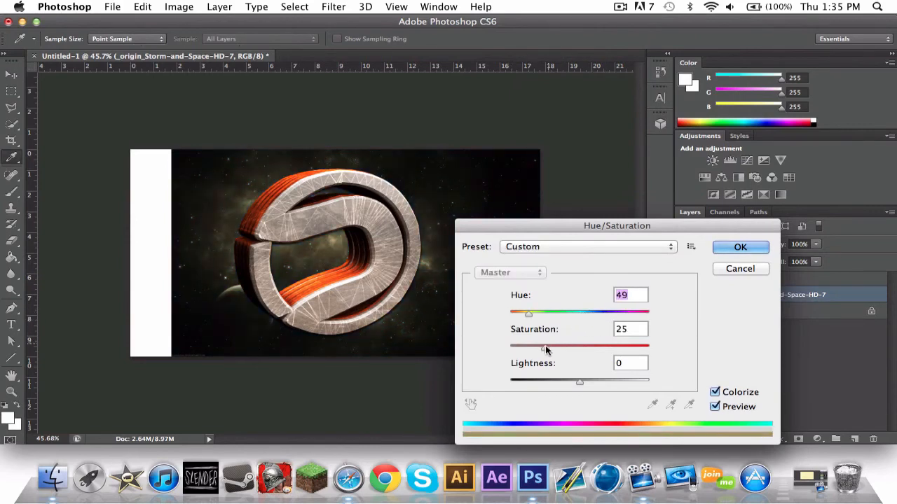
{"action": "left_click_drag", "start_coordinate": [547, 345], "coordinate": [537, 346]}
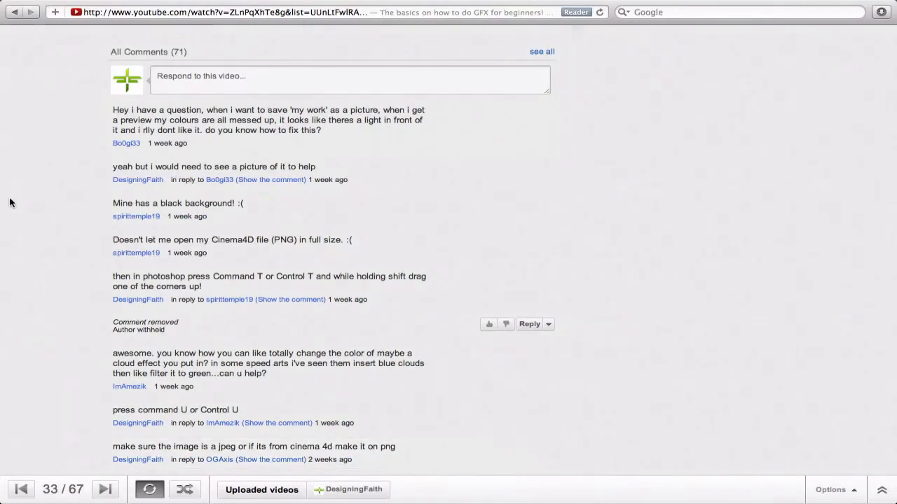
{"action": "scroll", "scroll_direction": "down", "scroll_amount": 3}
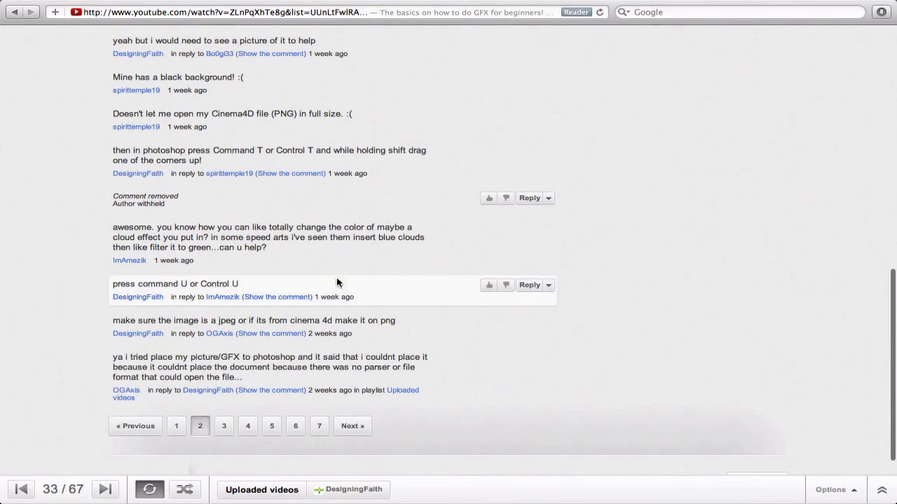
{"action": "mouse_move", "coordinate": [434, 355]}
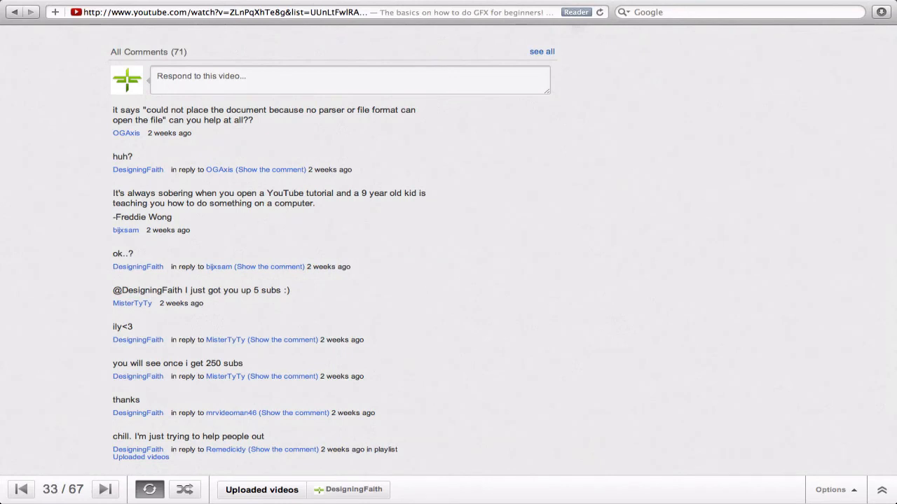
{"action": "scroll", "scroll_direction": "down", "scroll_amount": 3}
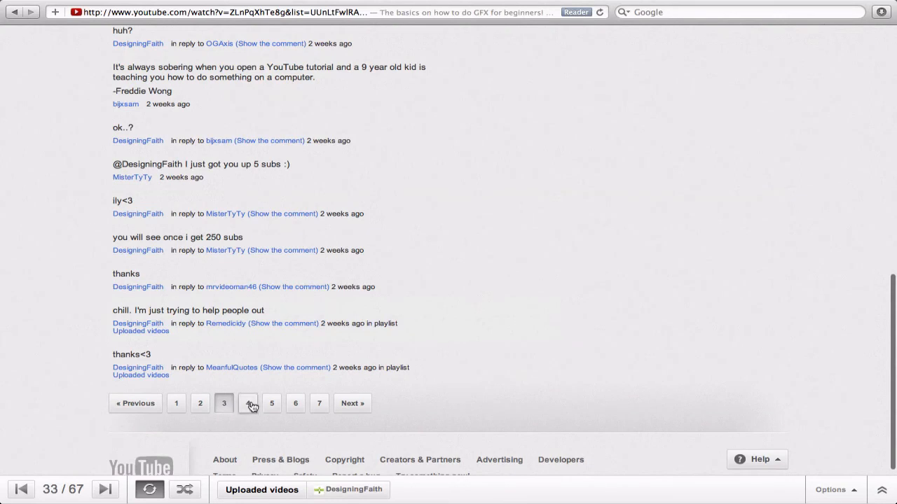
{"action": "left_click", "coordinate": [248, 403]}
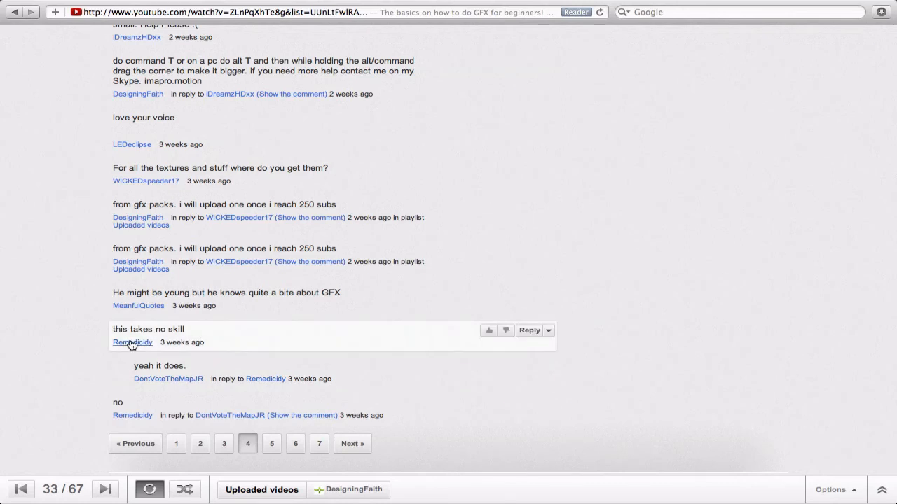
{"action": "mouse_move", "coordinate": [101, 317]}
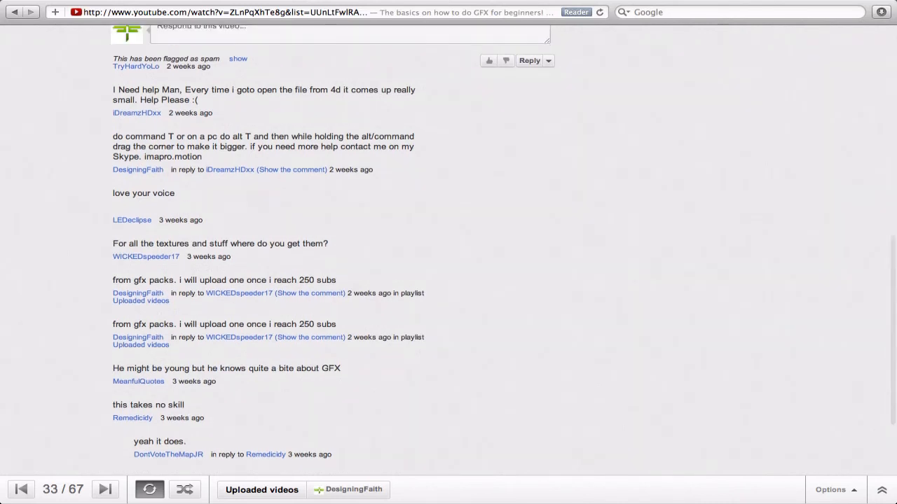
{"action": "mouse_move", "coordinate": [168, 249]}
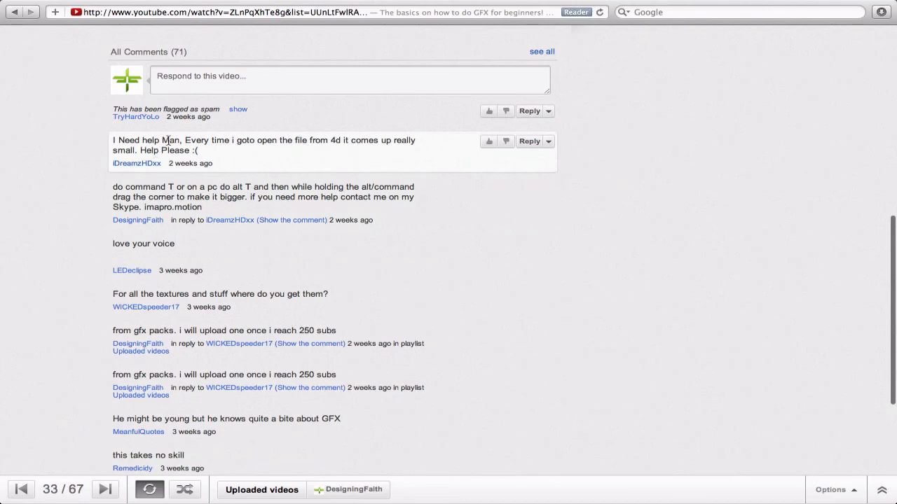
{"action": "left_click", "coordinate": [238, 108]}
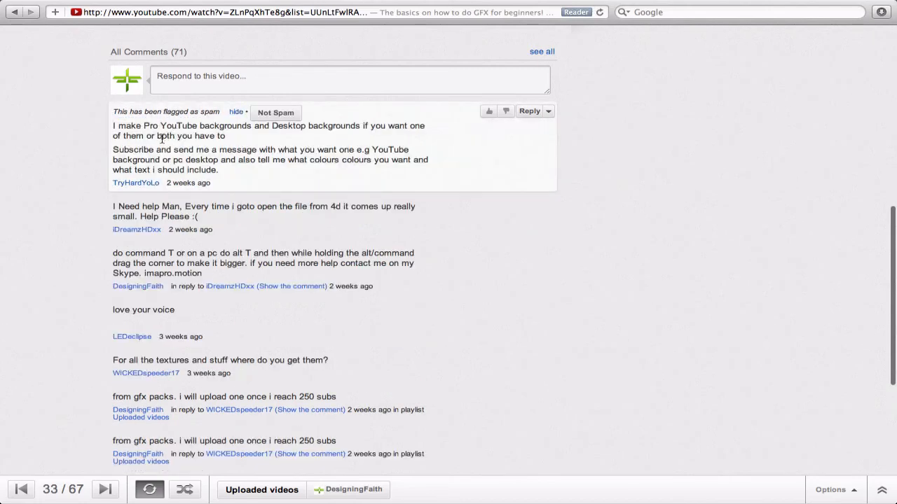
{"action": "mouse_move", "coordinate": [221, 144]}
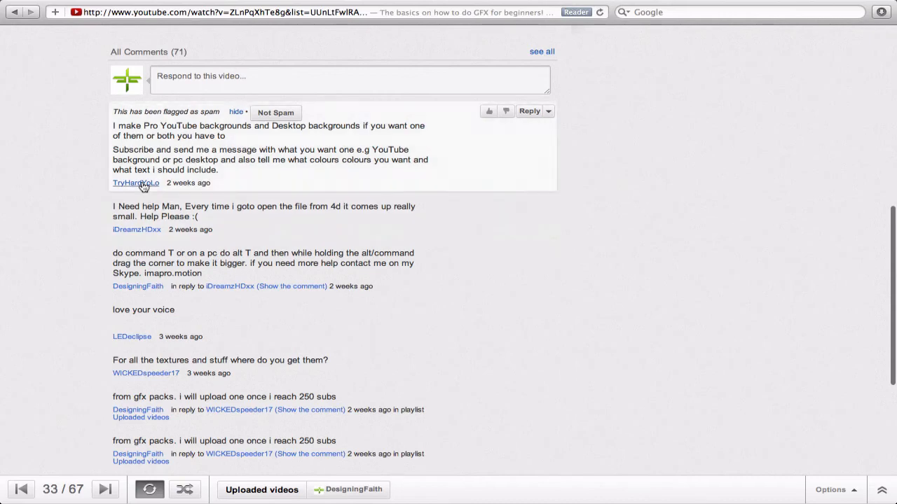
{"action": "left_click", "coordinate": [135, 182]}
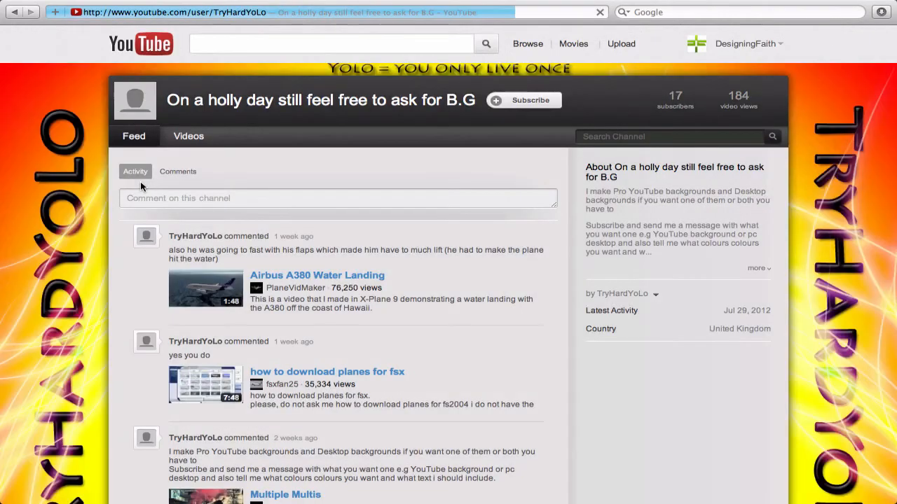
Scroll DesigningFaith's uploads and open 'The basics on how to do GFX for beginners!'
{"action": "scroll", "scroll_direction": "down", "scroll_amount": 3}
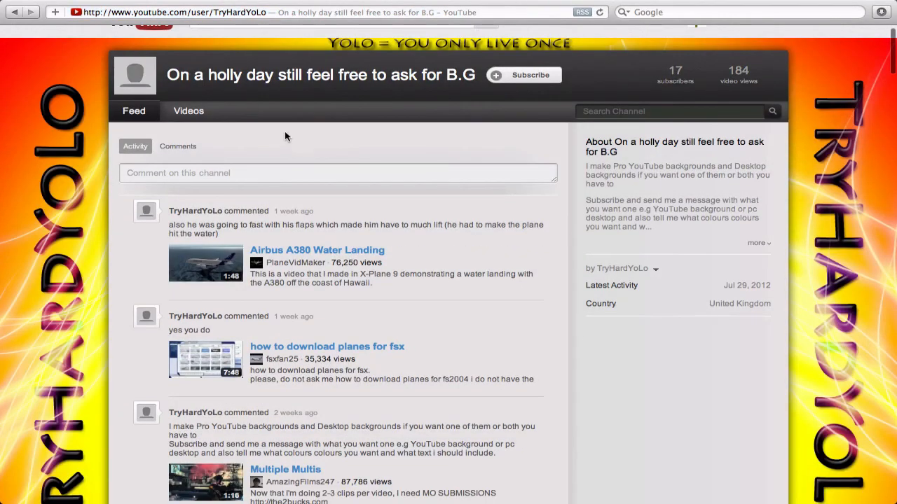
{"action": "scroll", "scroll_direction": "down", "scroll_amount": 3}
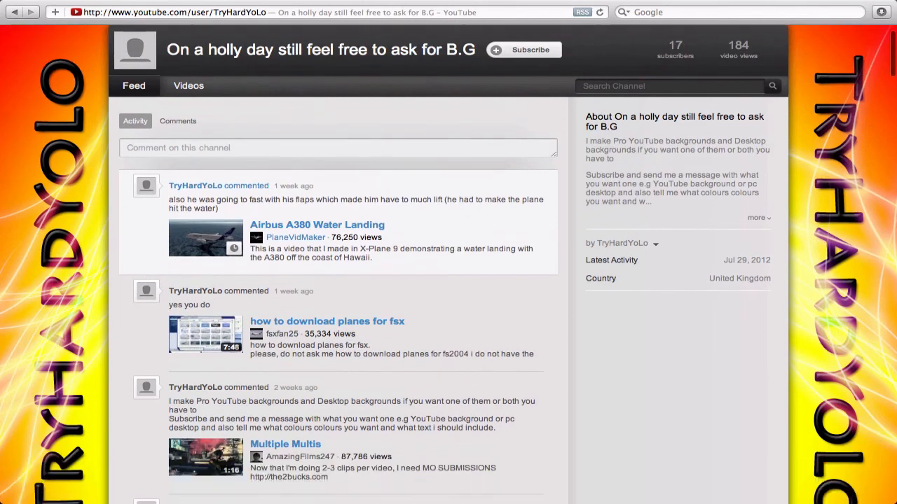
{"action": "scroll", "scroll_direction": "down", "scroll_amount": 3}
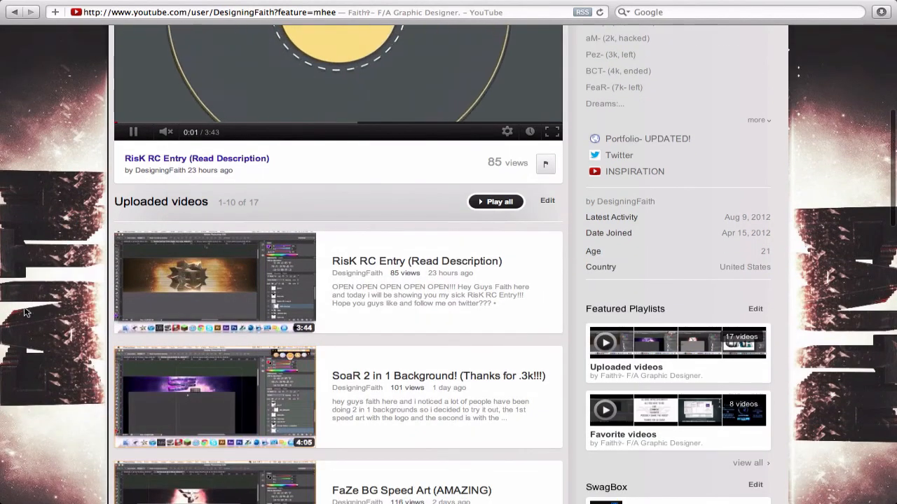
{"action": "scroll", "scroll_direction": "down", "scroll_amount": 3}
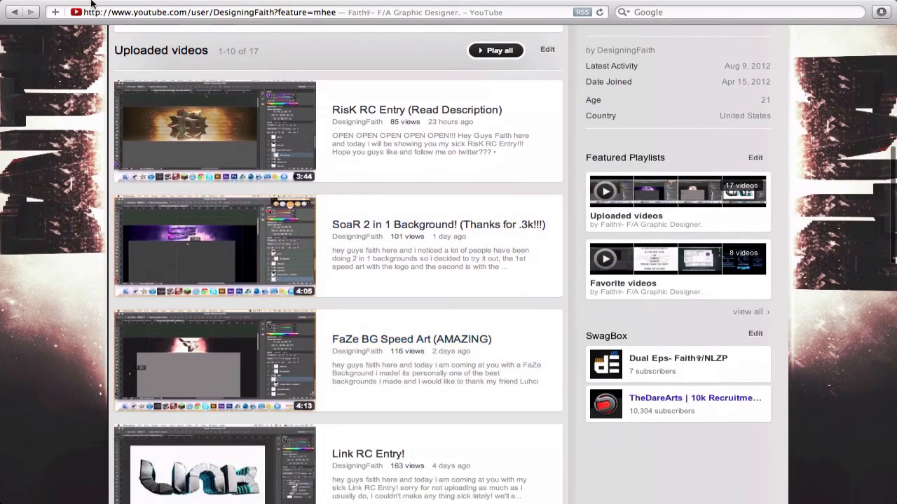
{"action": "left_click", "coordinate": [191, 6]}
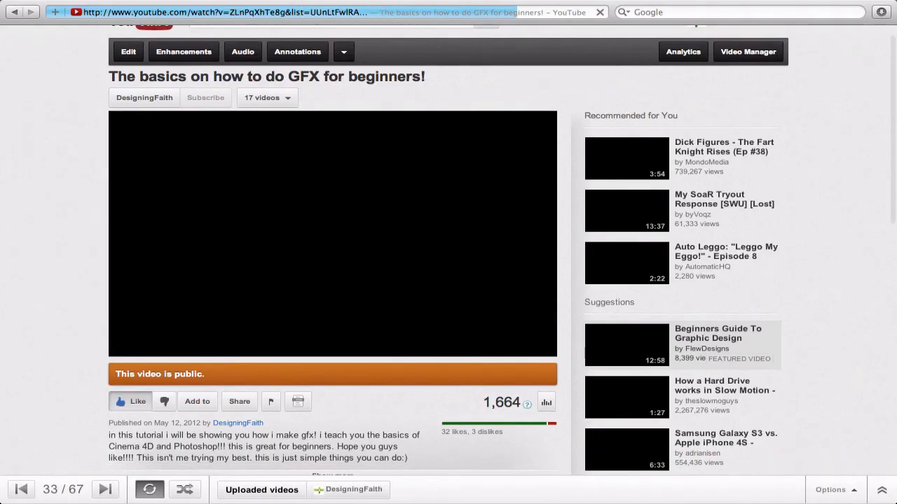
Scroll down through the GFX video's comments to pages 5 and 6
{"action": "scroll", "scroll_direction": "down", "scroll_amount": 3}
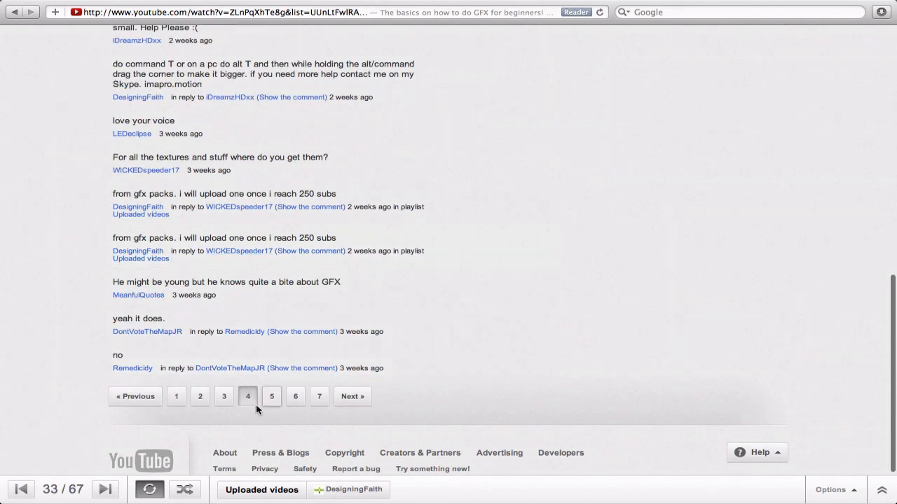
{"action": "left_click", "coordinate": [272, 396]}
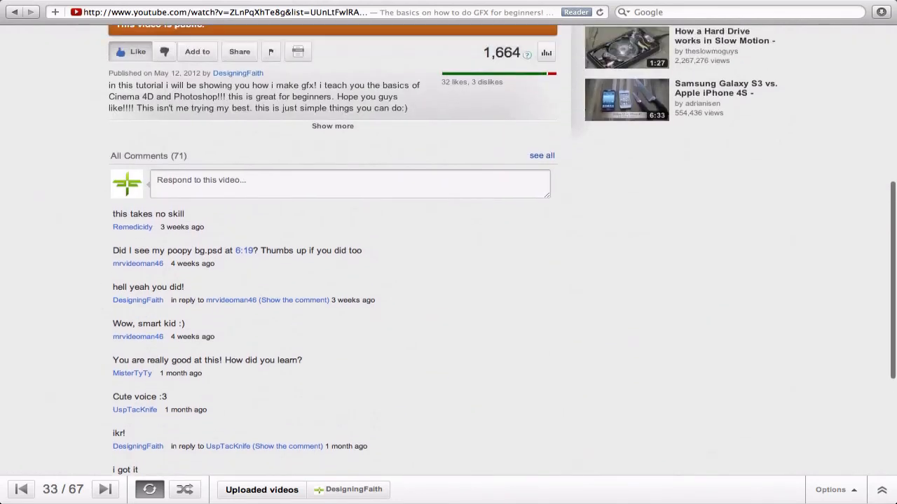
{"action": "mouse_move", "coordinate": [245, 255]}
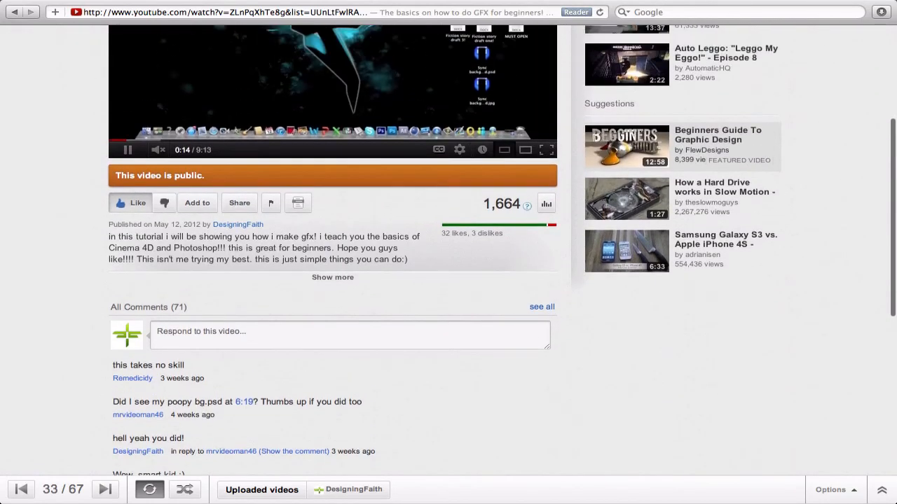
{"action": "scroll", "scroll_direction": "down", "scroll_amount": 3}
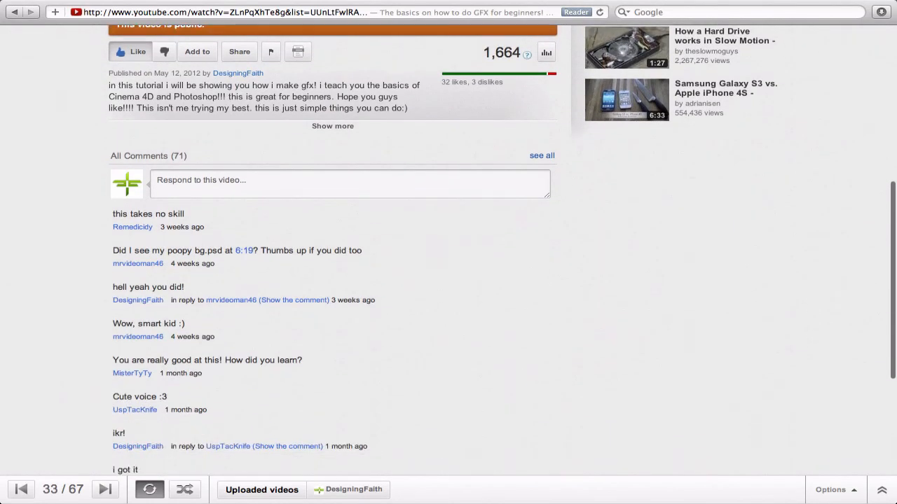
{"action": "scroll", "scroll_direction": "down", "scroll_amount": 3}
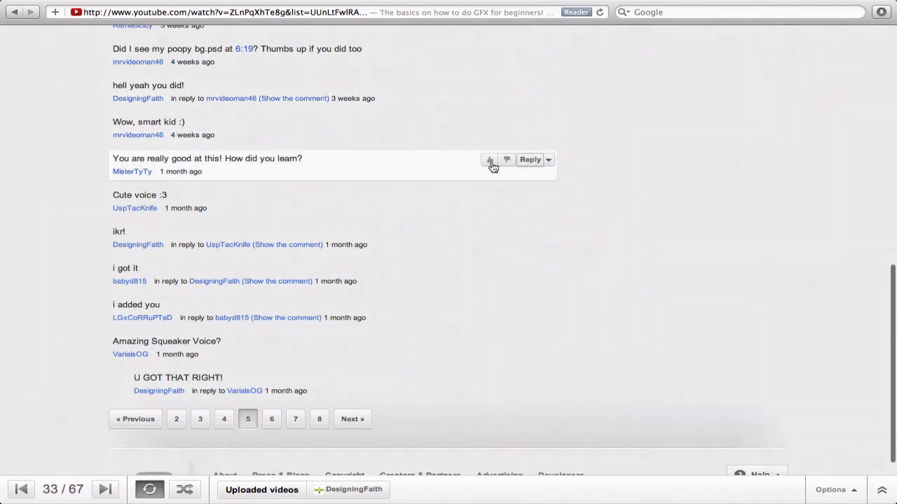
{"action": "mouse_move", "coordinate": [209, 154]}
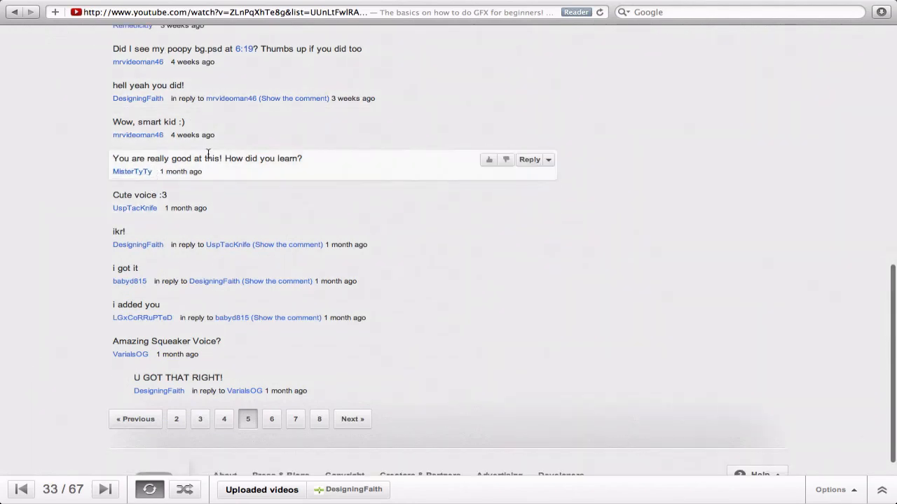
{"action": "mouse_move", "coordinate": [198, 337]}
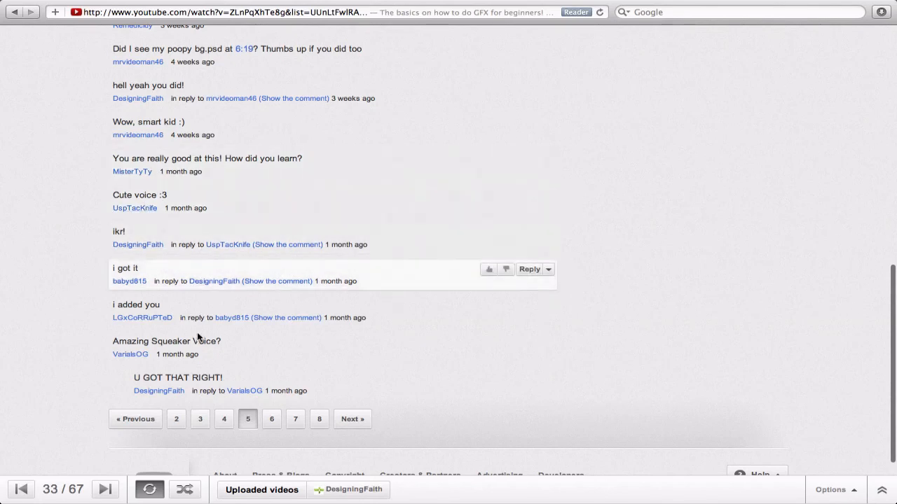
{"action": "left_click", "coordinate": [271, 418]}
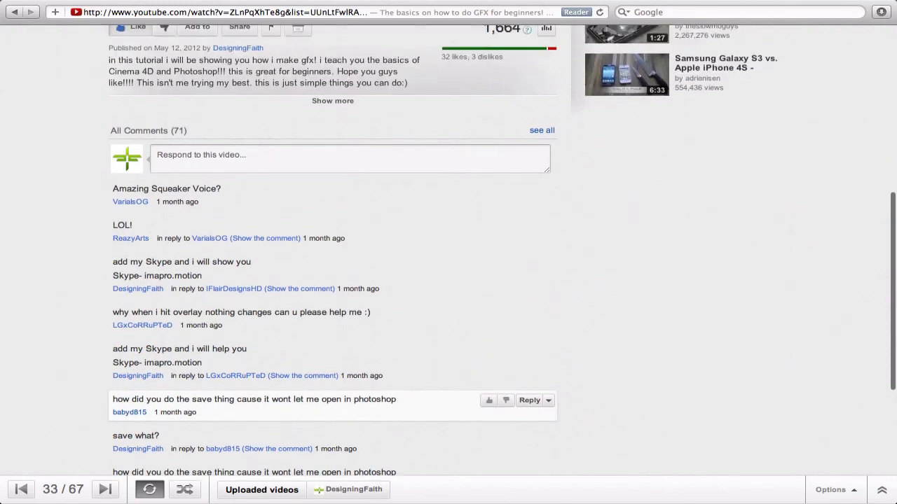
Open comment page 7 and scroll through the replies about gfx packs
{"action": "scroll", "scroll_direction": "down", "scroll_amount": 3}
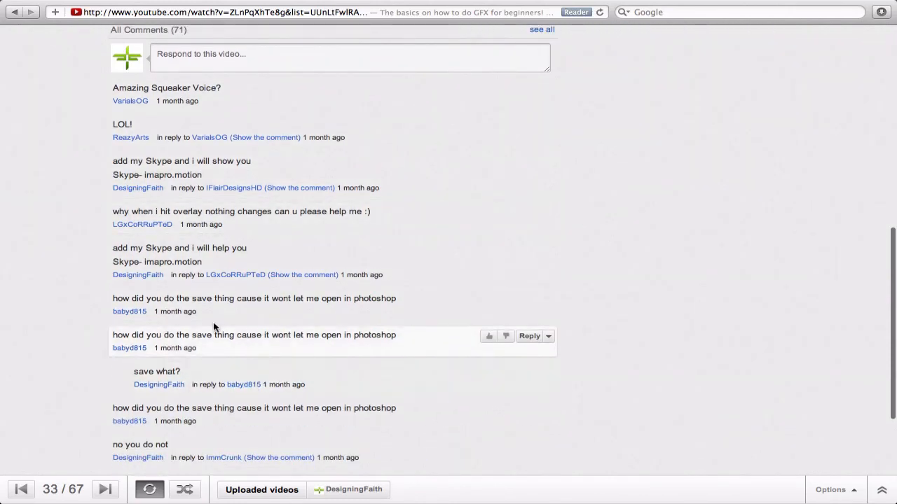
{"action": "scroll", "scroll_direction": "down", "scroll_amount": 3}
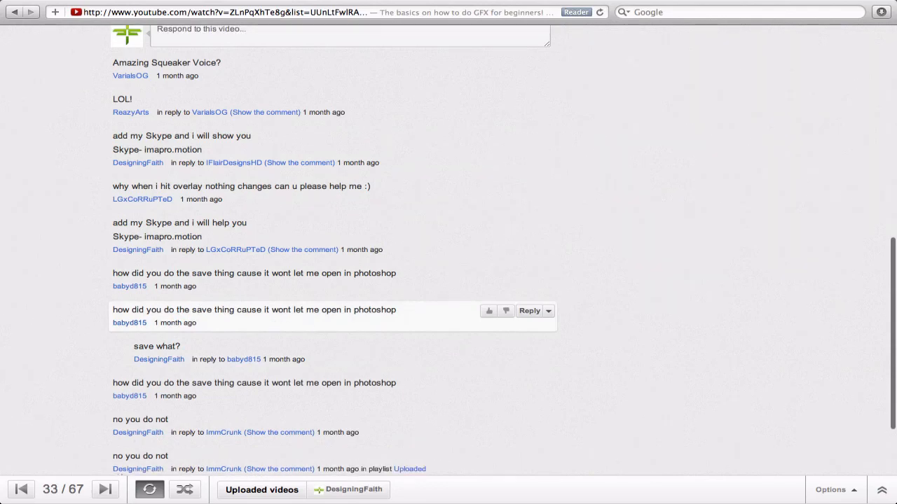
{"action": "scroll", "scroll_direction": "down", "scroll_amount": 3}
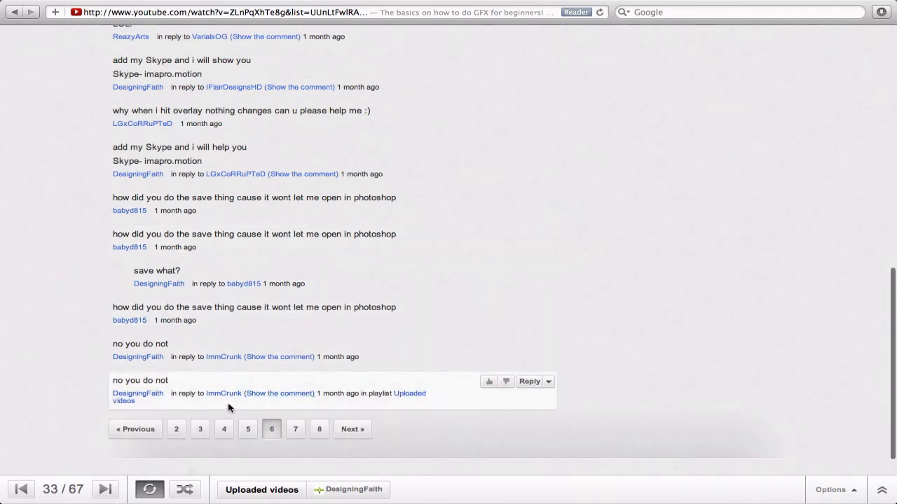
{"action": "left_click", "coordinate": [295, 428]}
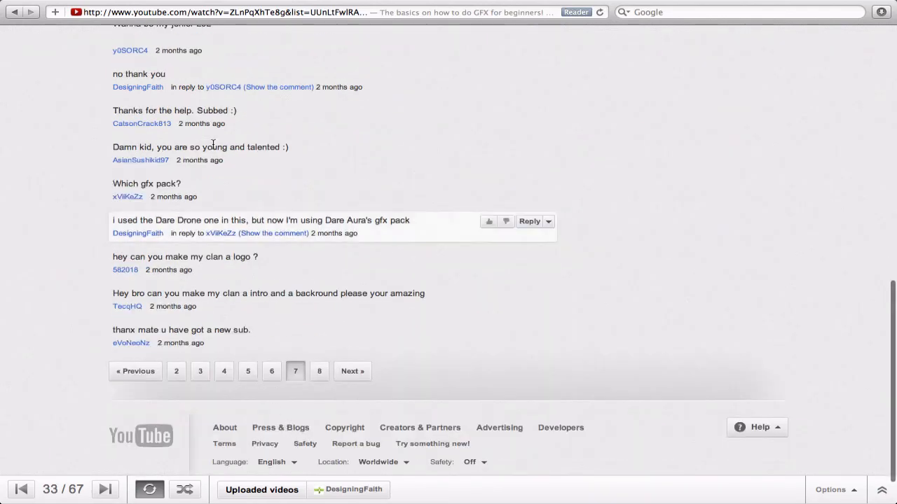
{"action": "scroll", "scroll_direction": "down", "scroll_amount": 3}
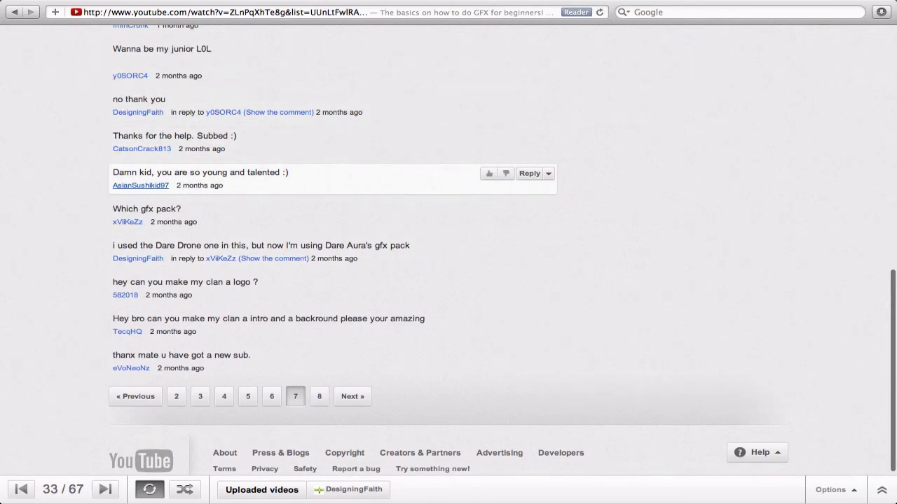
{"action": "scroll", "scroll_direction": "up", "scroll_amount": 3}
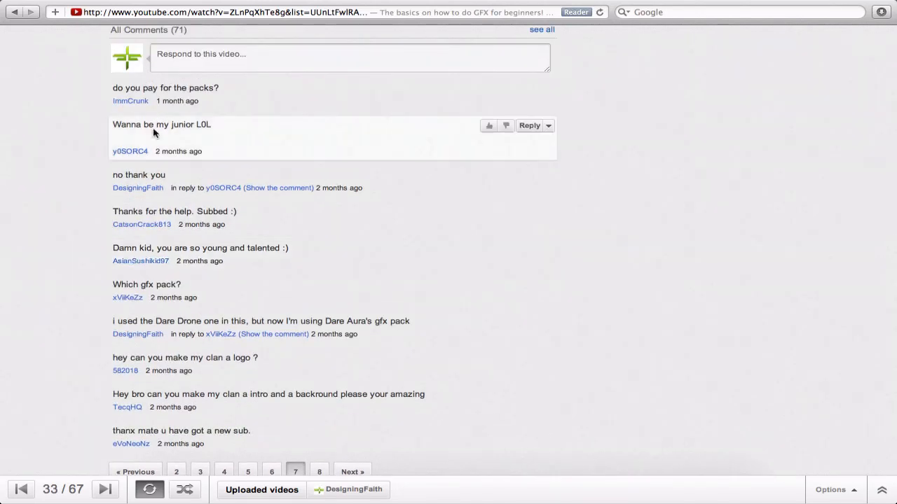
{"action": "mouse_move", "coordinate": [279, 108]}
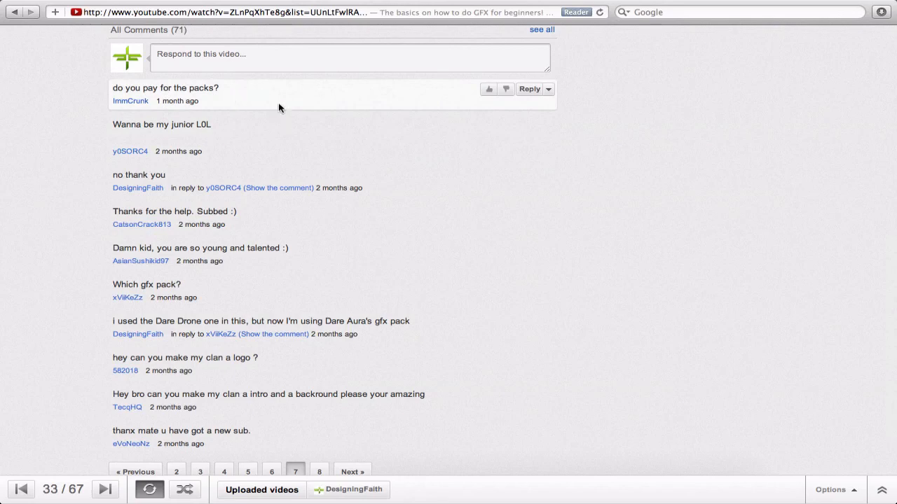
{"action": "scroll", "scroll_direction": "down", "scroll_amount": 3}
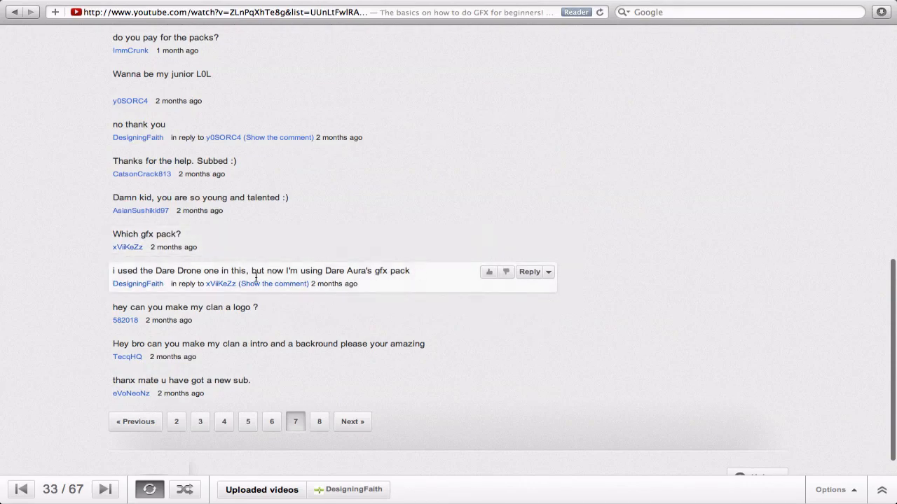
{"action": "mouse_move", "coordinate": [215, 272]}
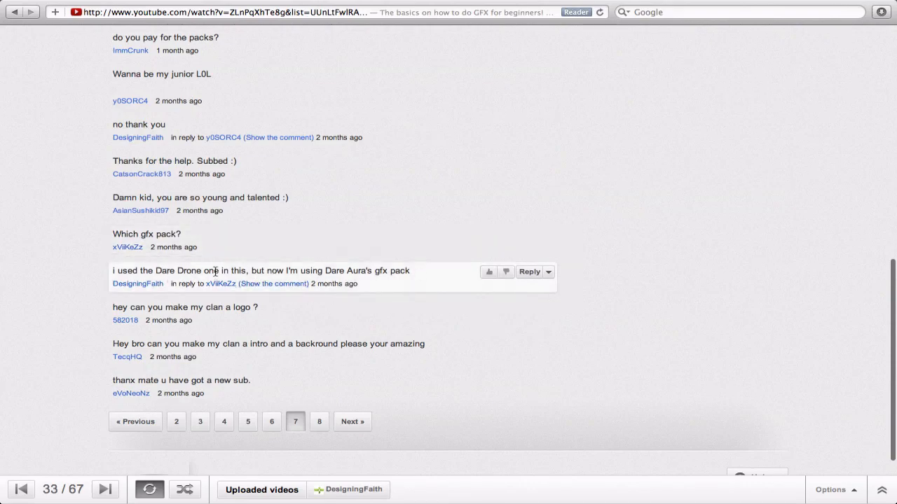
{"action": "scroll", "scroll_direction": "down", "scroll_amount": 3}
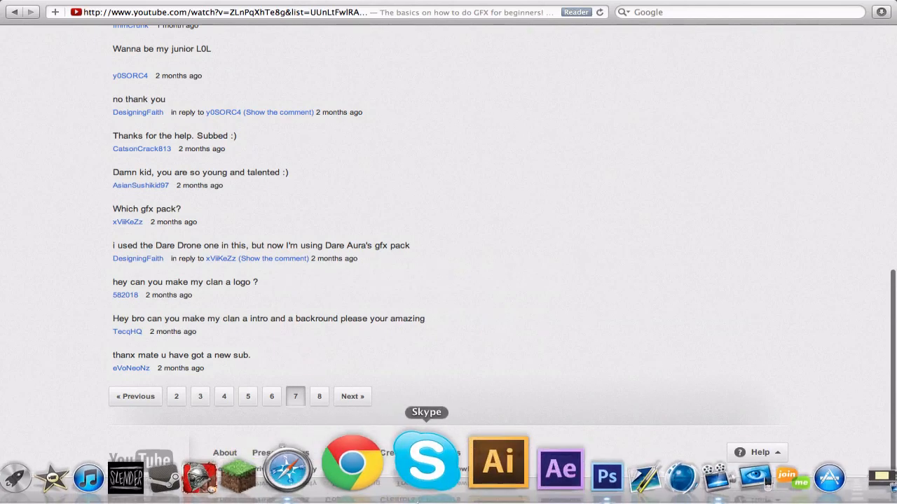
{"action": "mouse_move", "coordinate": [350, 462]}
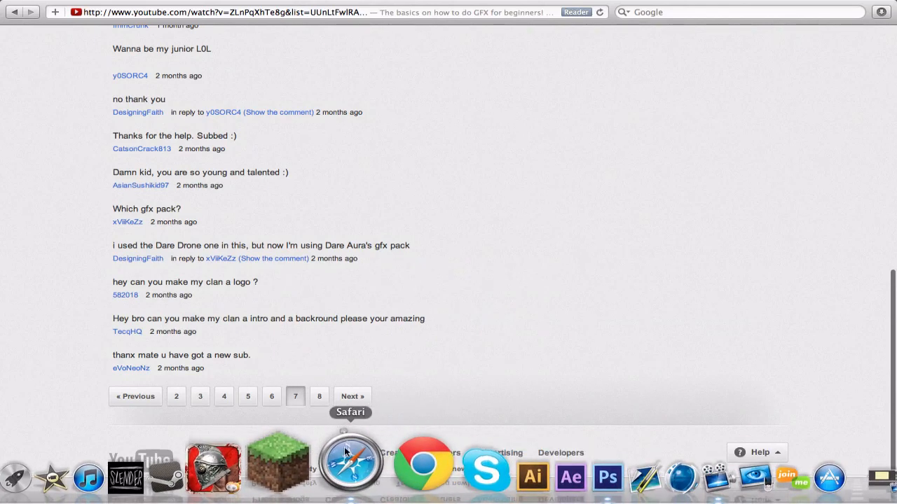
Switch back to Photoshop to show the Dare logo on the white canvas
{"action": "left_click", "coordinate": [319, 396]}
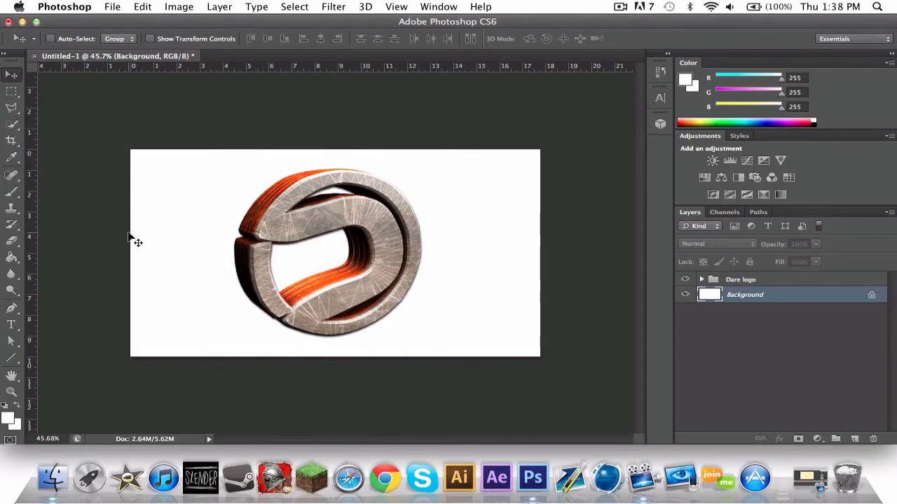
{"action": "mouse_move", "coordinate": [609, 59]}
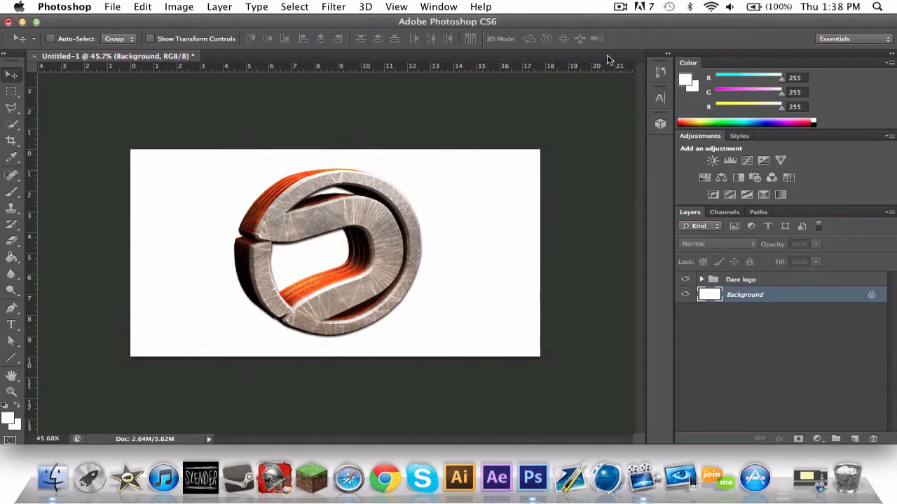